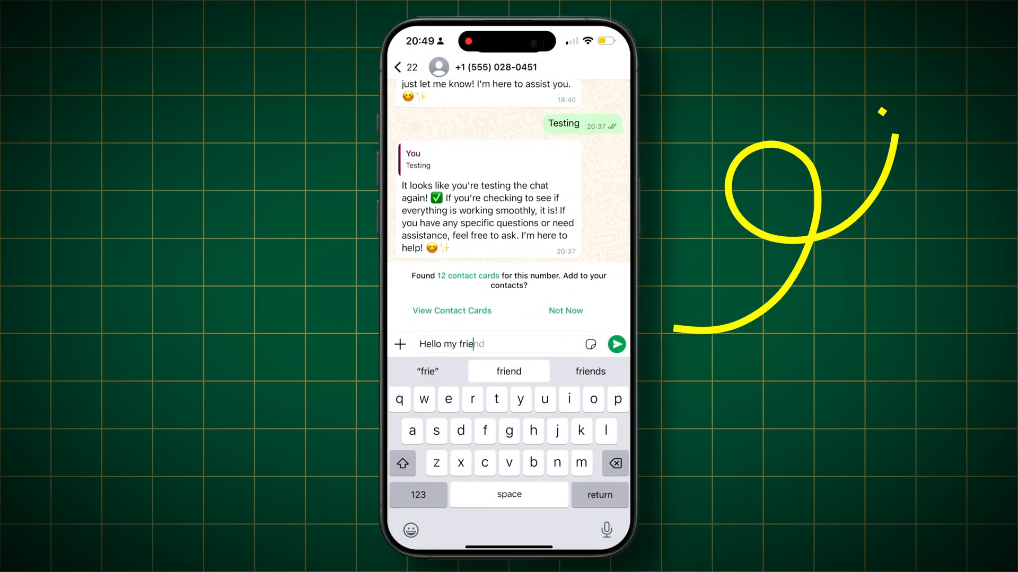
# - Send the 'Hello my friend' greeting to the bot and receive its reply
pyautogui.click(616, 344)
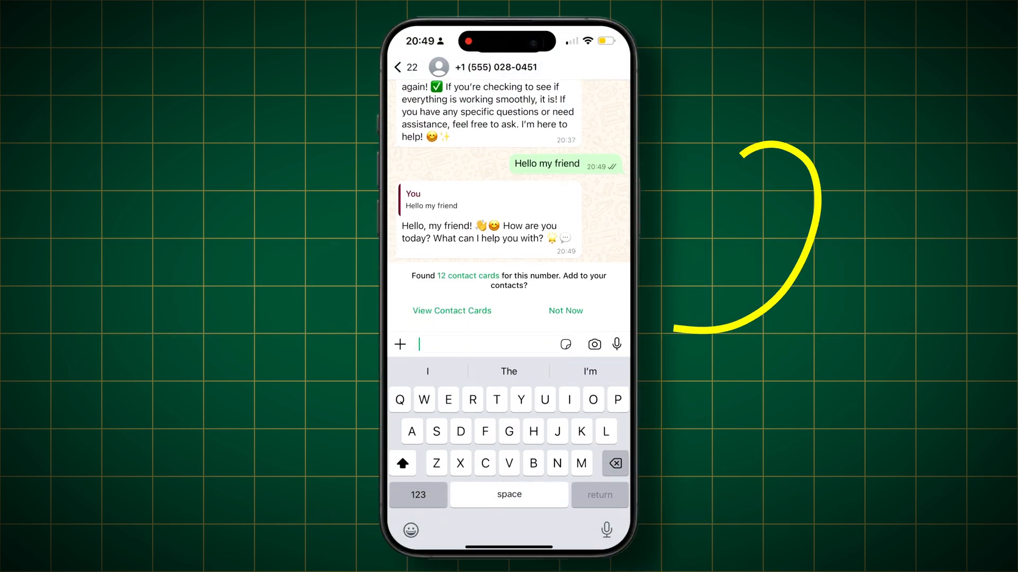
pyautogui.click(418, 494)
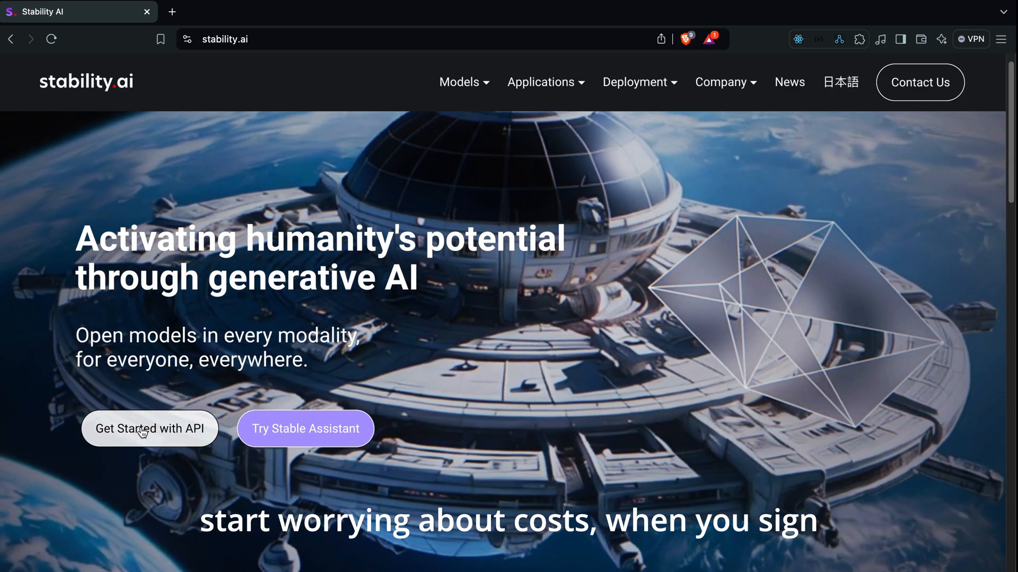
# - Reach the API Reference in the developer docs and download the OpenAPI specification
pyautogui.click(148, 428)
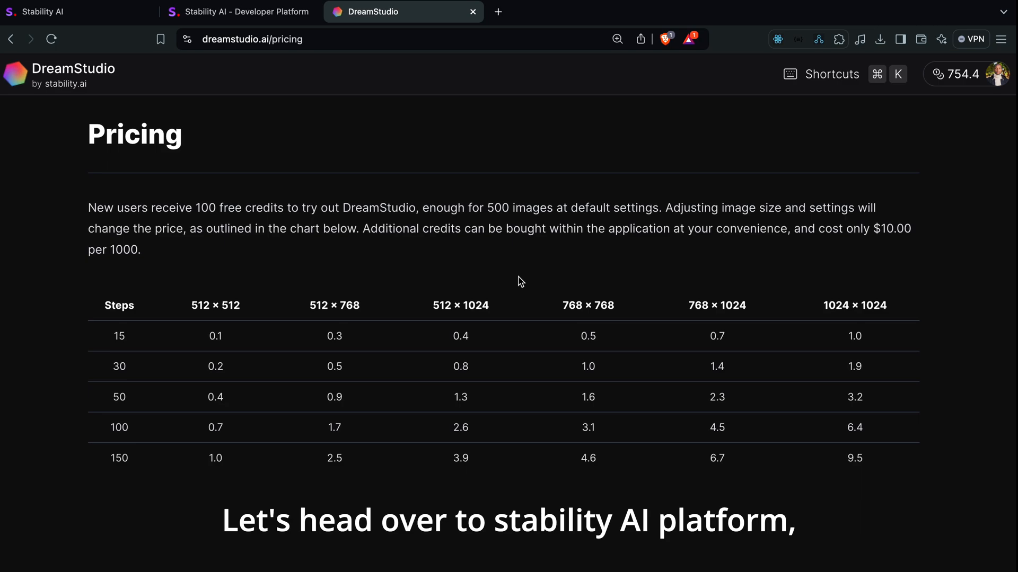
pyautogui.click(246, 12)
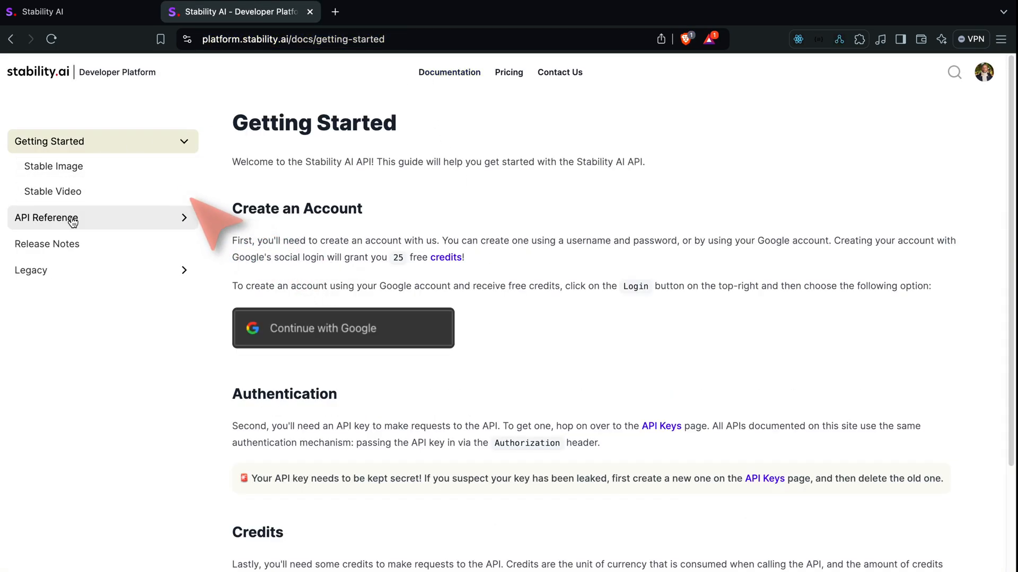
pyautogui.click(58, 218)
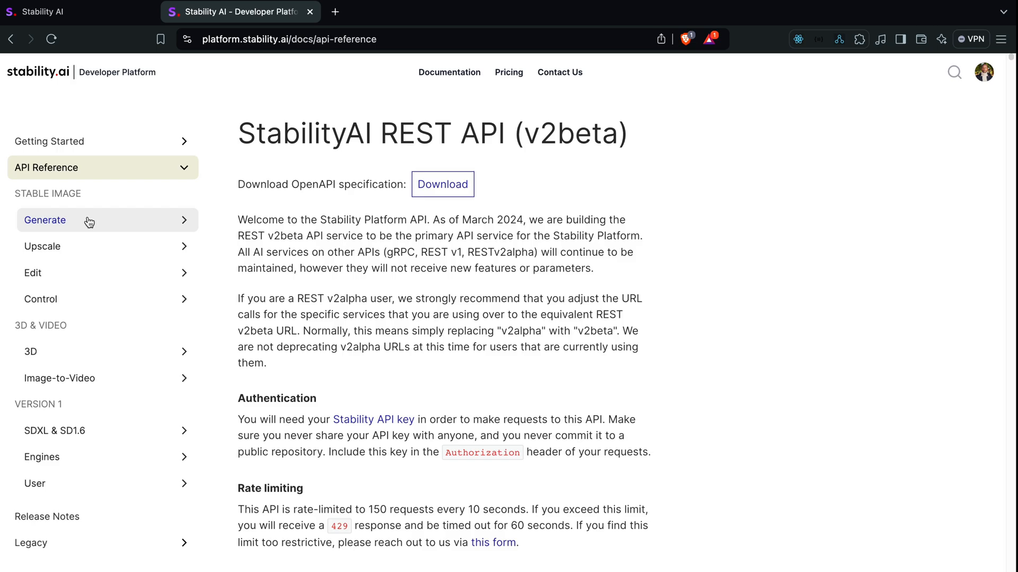
pyautogui.moveTo(450, 193)
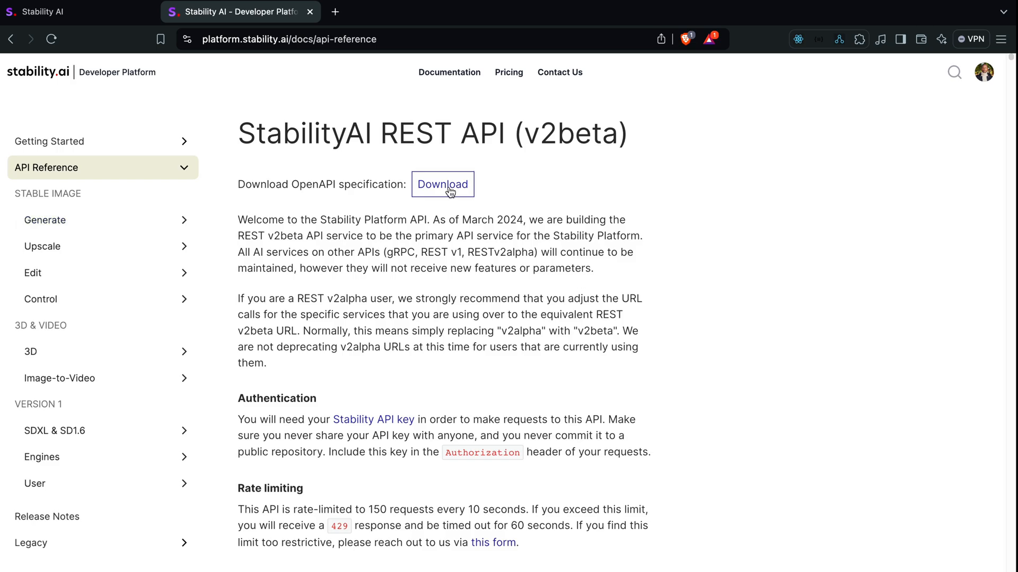
pyautogui.click(443, 184)
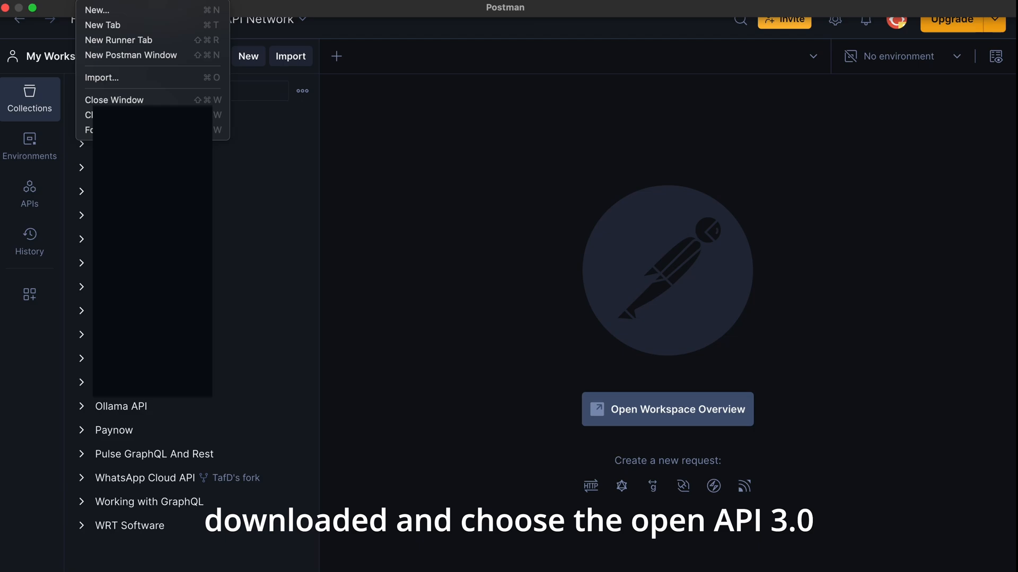
# - Import openapi.json as an OpenAPI 3.0 definition with a Postman collection
pyautogui.click(102, 77)
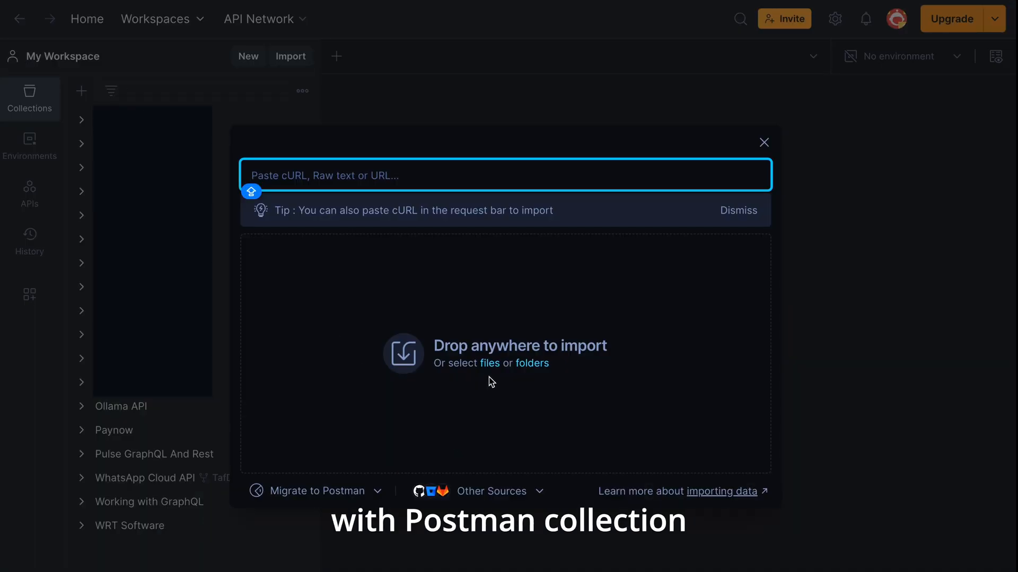
pyautogui.click(490, 362)
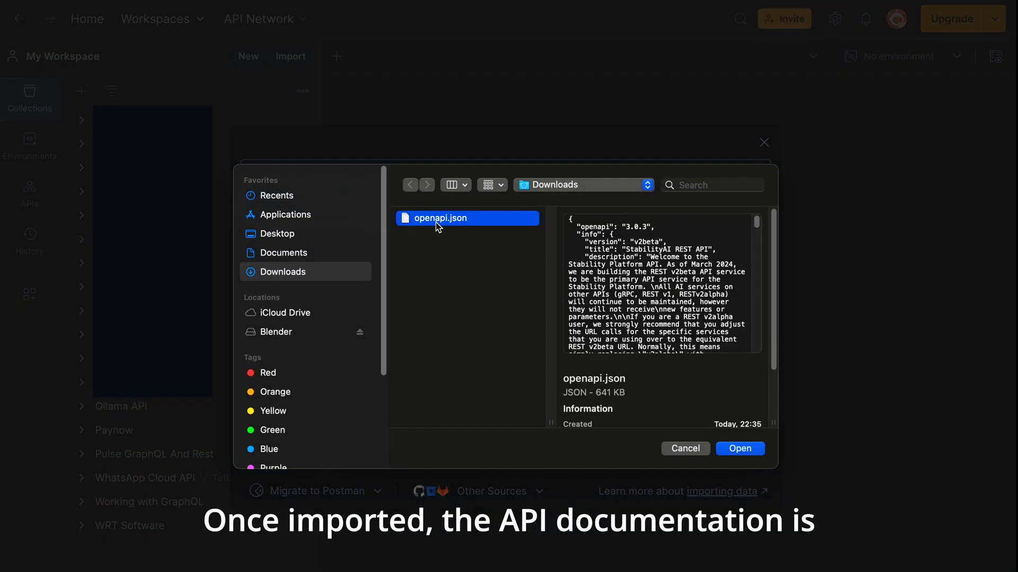
pyautogui.click(740, 448)
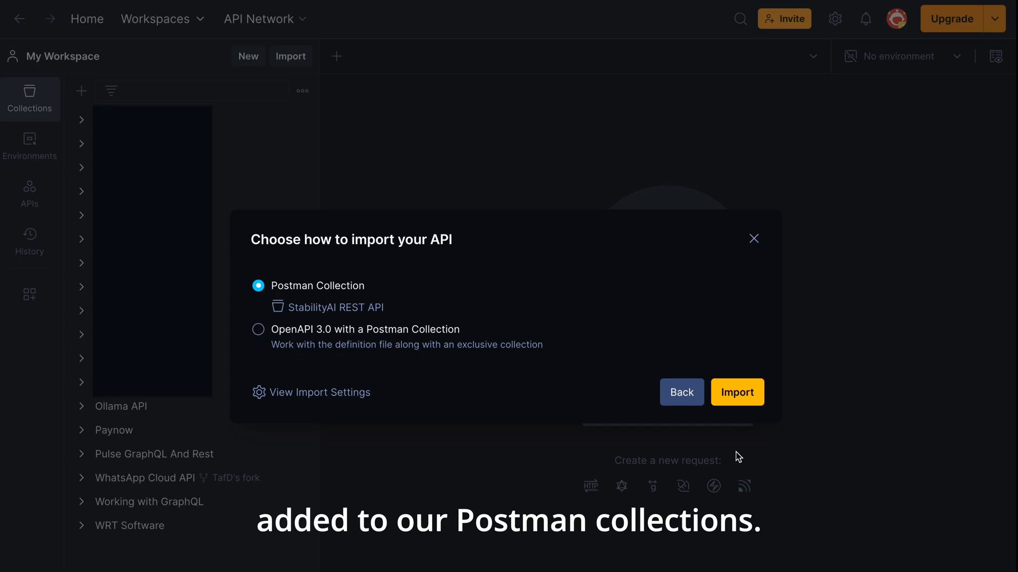
pyautogui.click(258, 328)
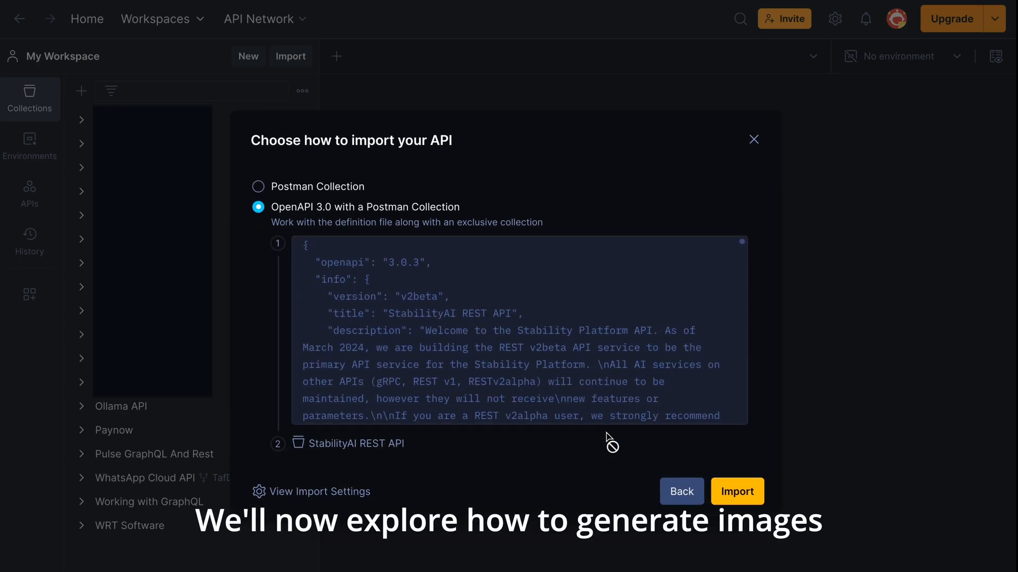
pyautogui.click(737, 492)
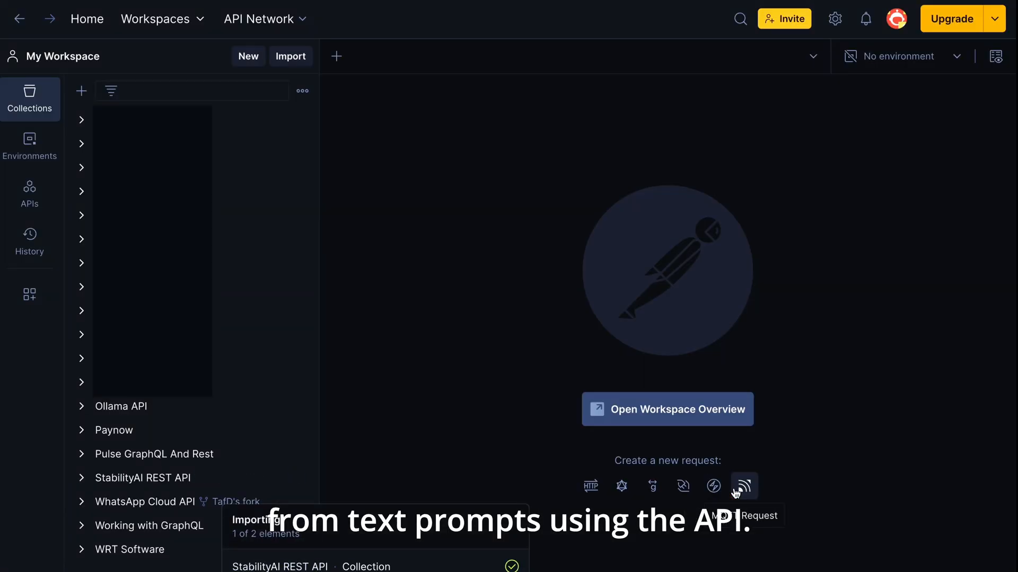
# - Locate the v1 Text-to-image request and save its API key as the apiKey collection variable
pyautogui.click(142, 478)
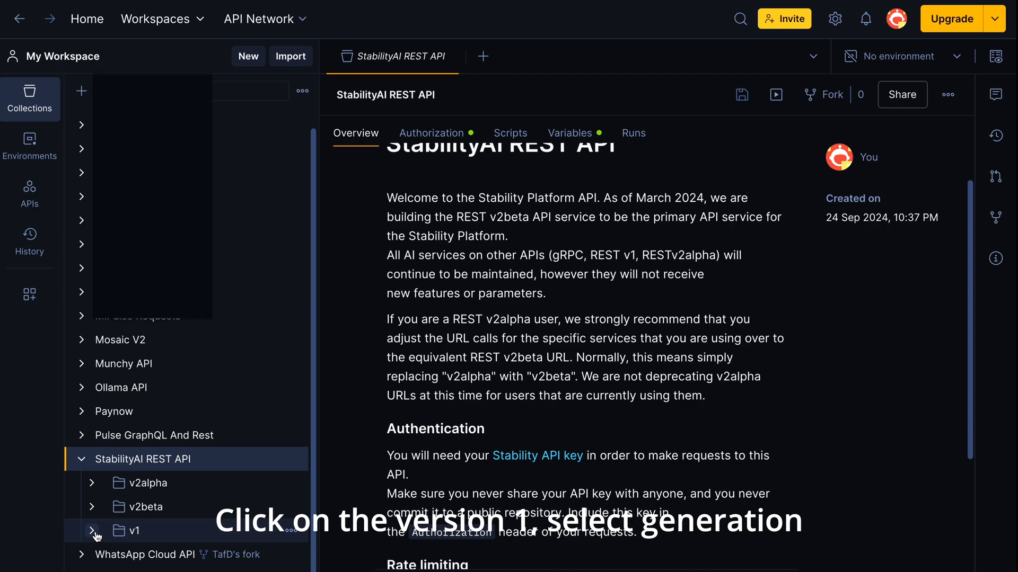
pyautogui.click(92, 530)
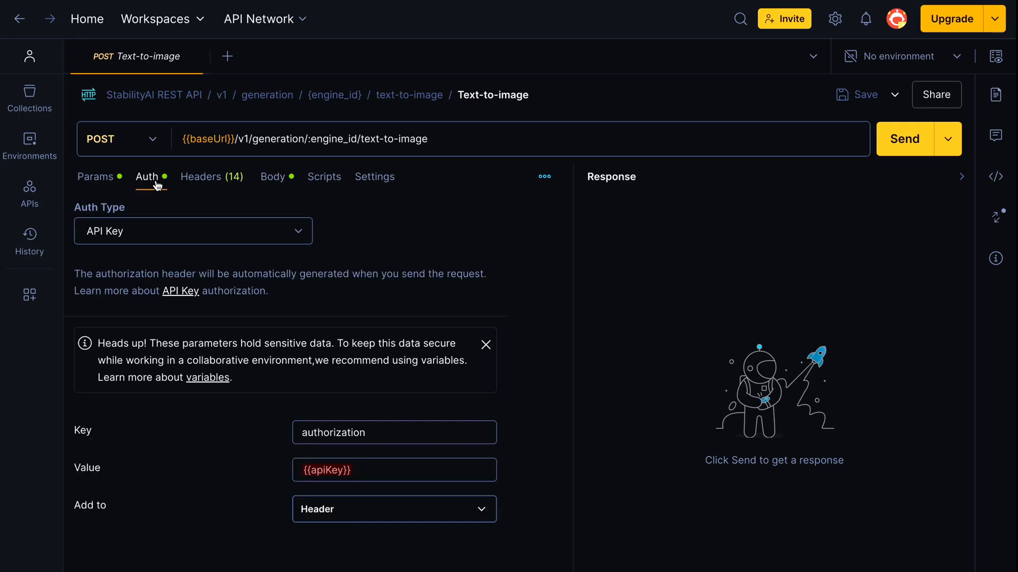
pyautogui.click(330, 470)
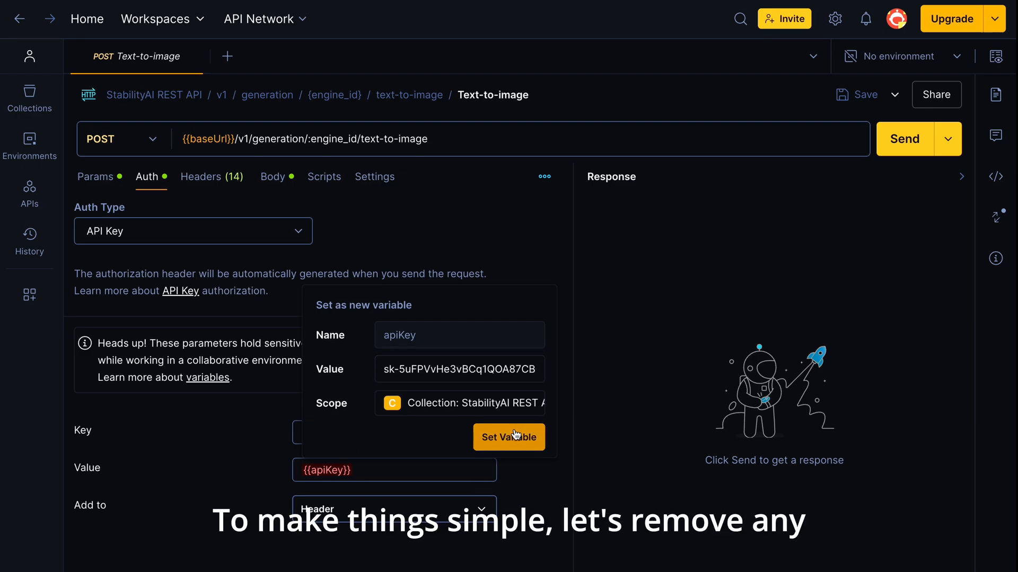
pyautogui.click(335, 176)
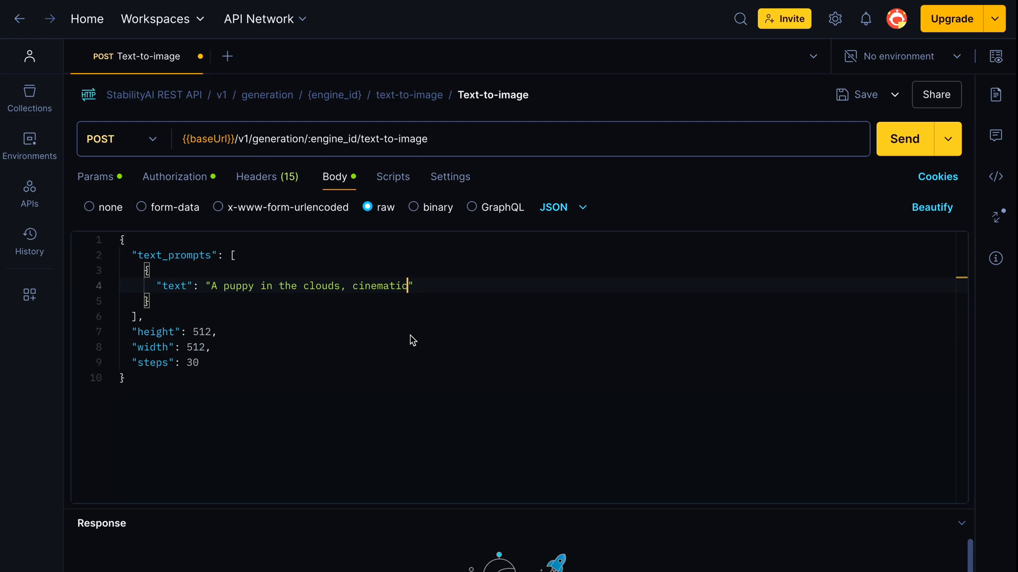
# - Set engine_id to stable-diffusion-xl-1024-v1-0 and send the request, getting a base64 artifact response
pyautogui.click(257, 176)
pyautogui.write('brave')
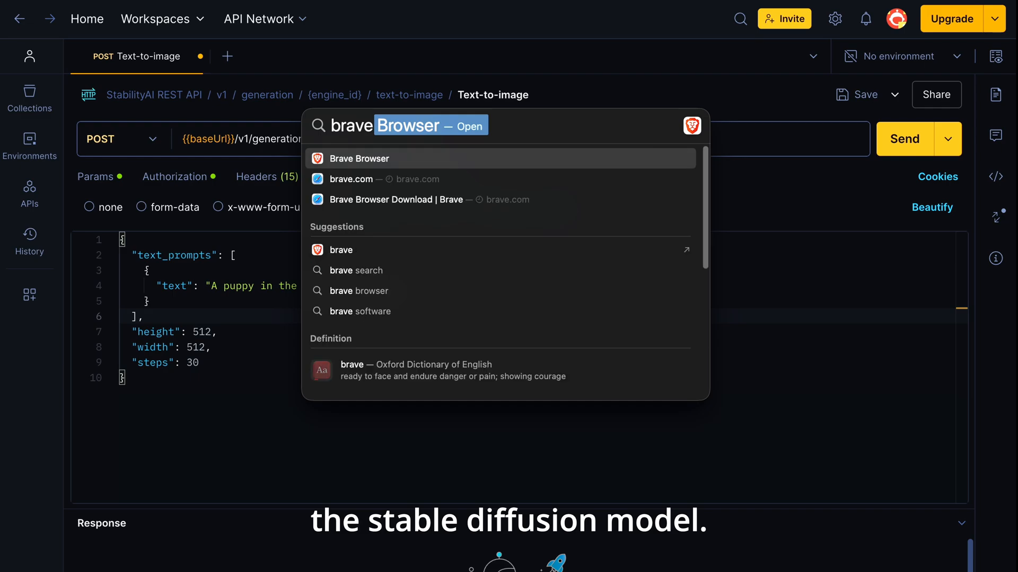
pyautogui.click(359, 159)
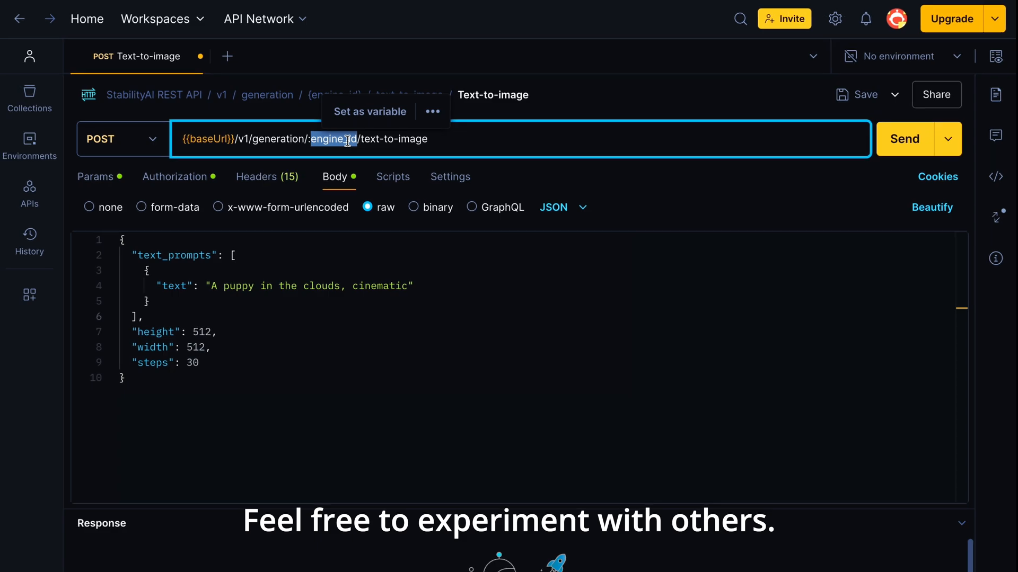
pyautogui.write('stable-diffusion-xl-1024-v1-0')
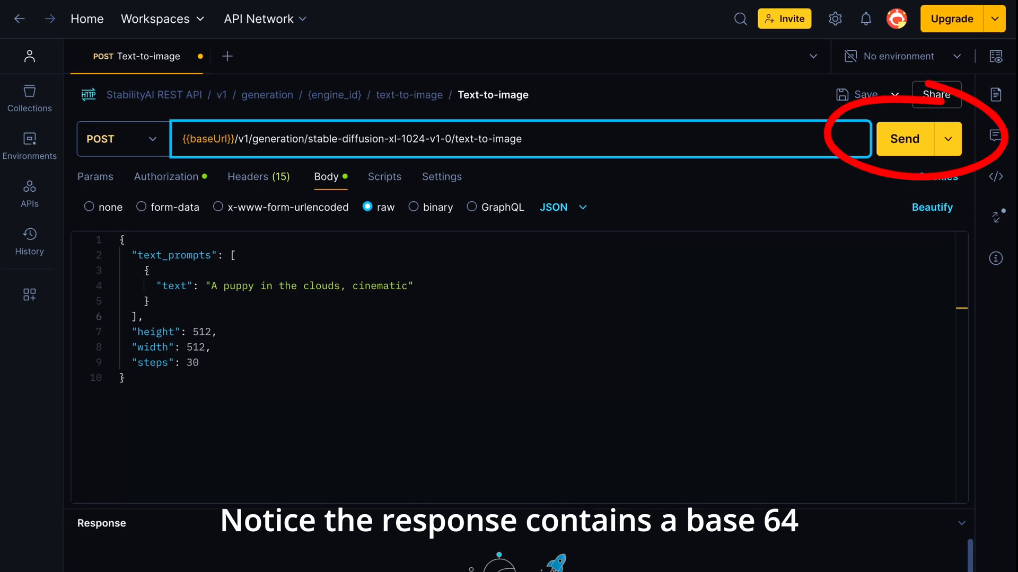
pyautogui.click(903, 139)
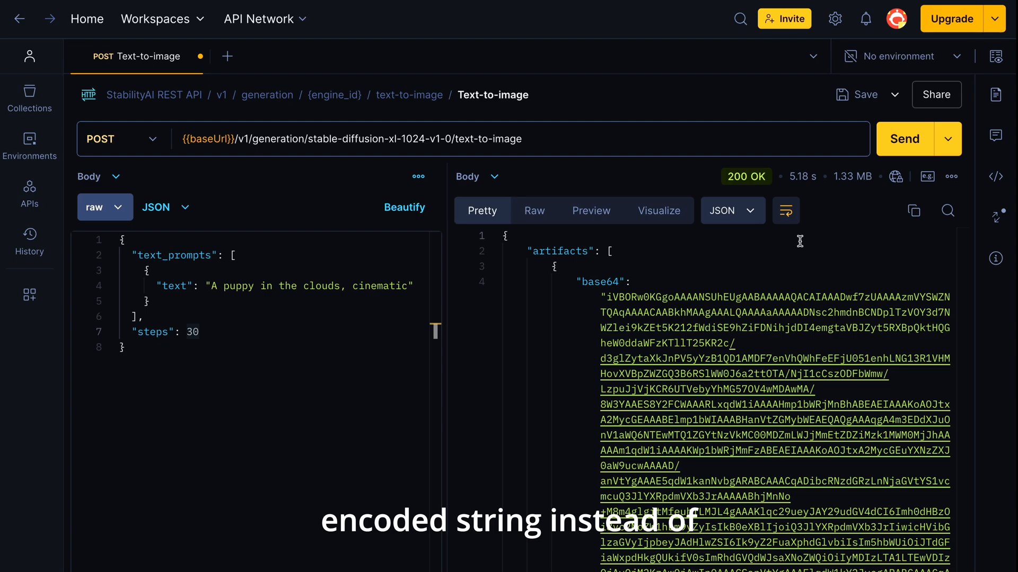
pyautogui.scroll(-3)
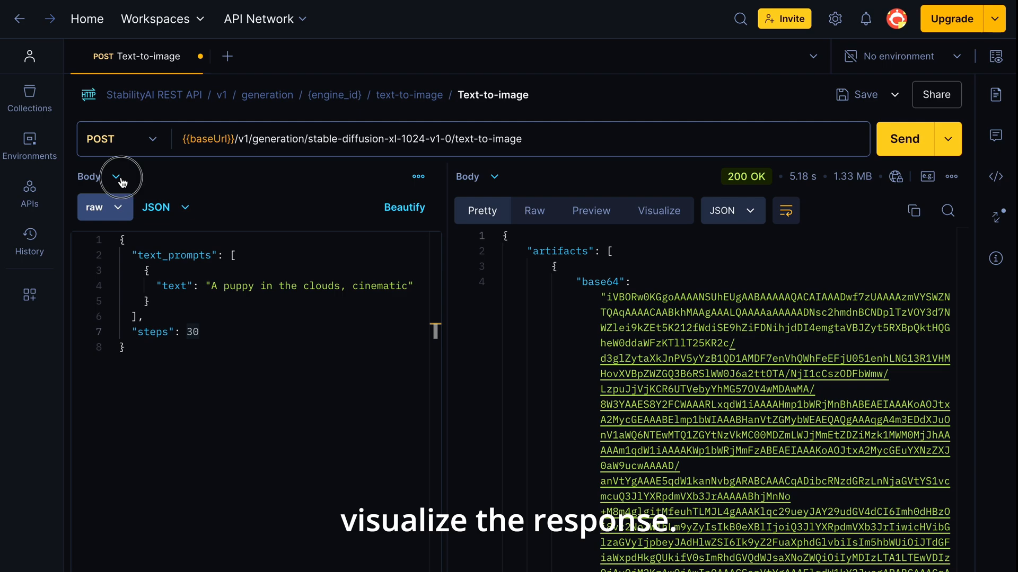
# - Write a post-response script rendering the base64 artifact as an <img> via a template
pyautogui.click(115, 177)
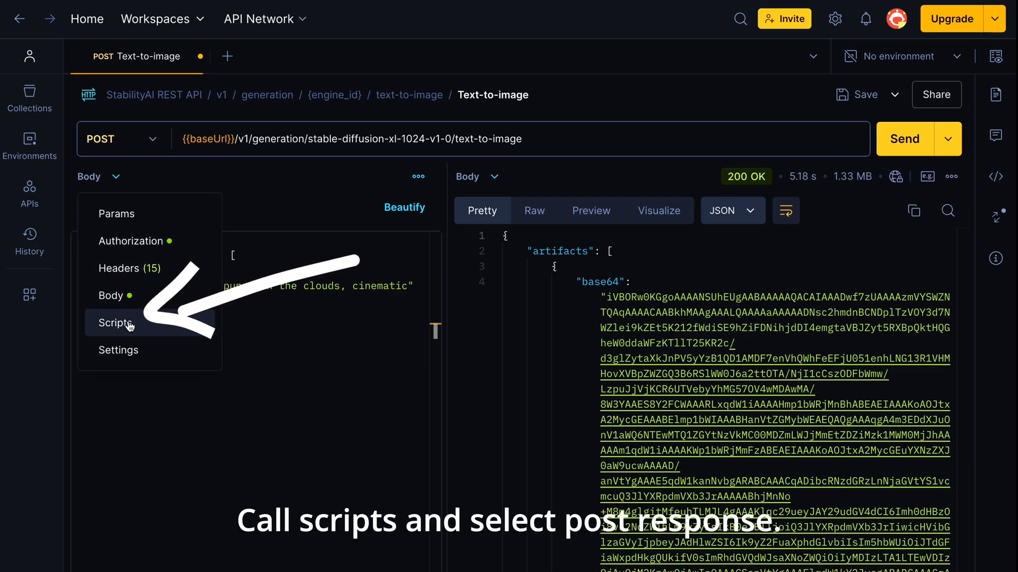
pyautogui.click(112, 322)
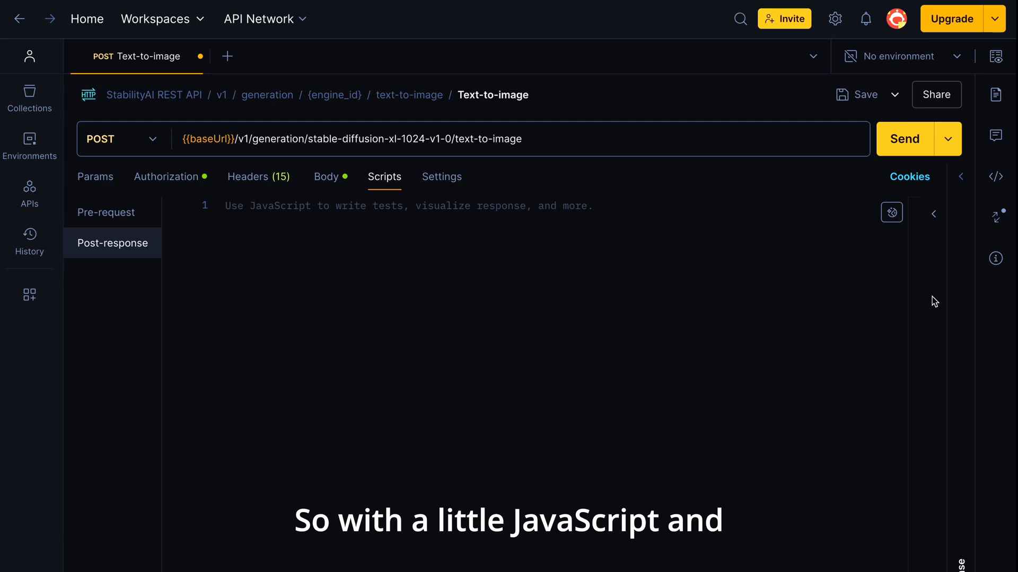
pyautogui.write('le')
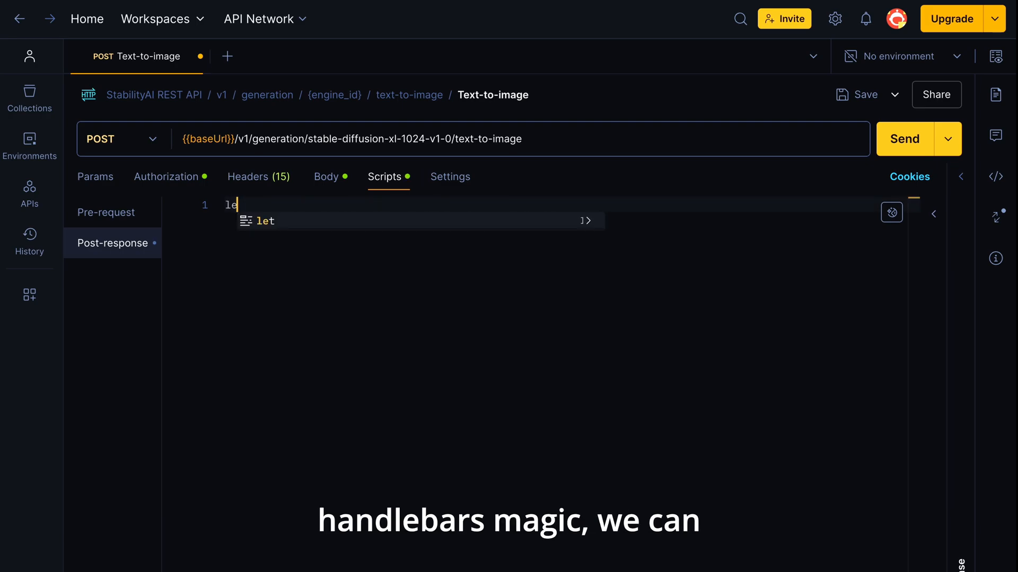
pyautogui.write('templ')
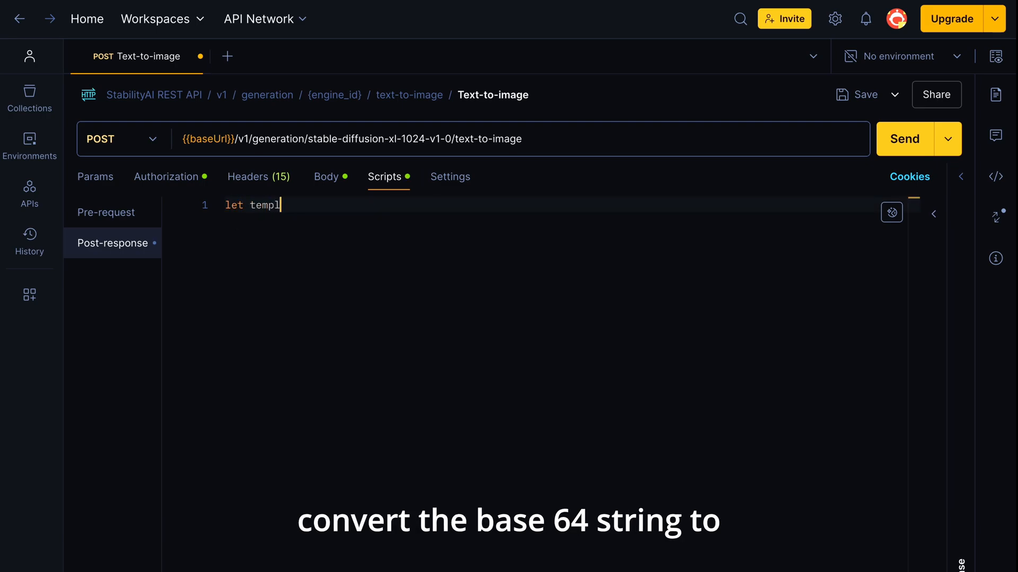
pyautogui.write('ate = `')
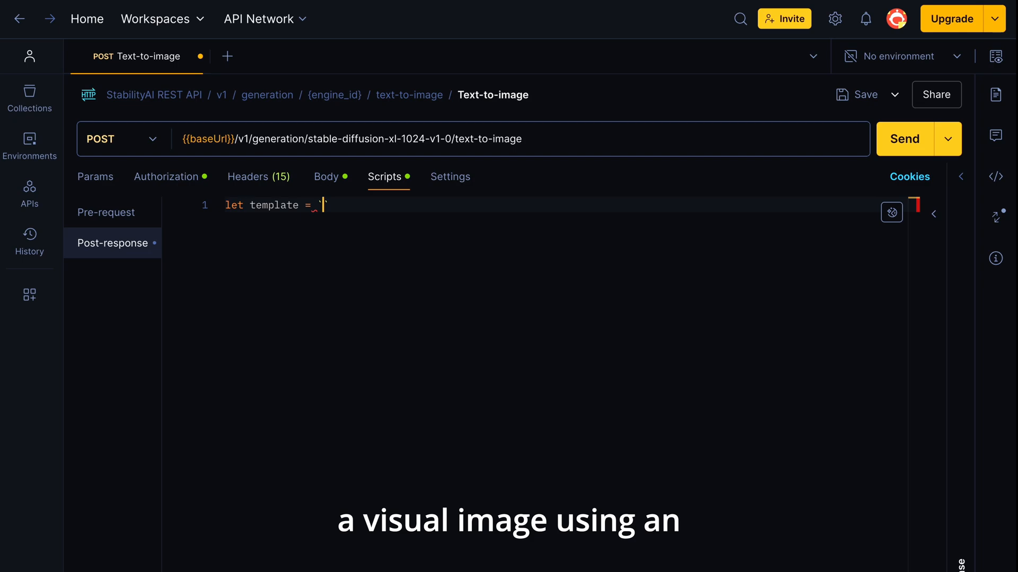
pyautogui.write("<img src='{{img}}'/>")
pyautogui.write('const')
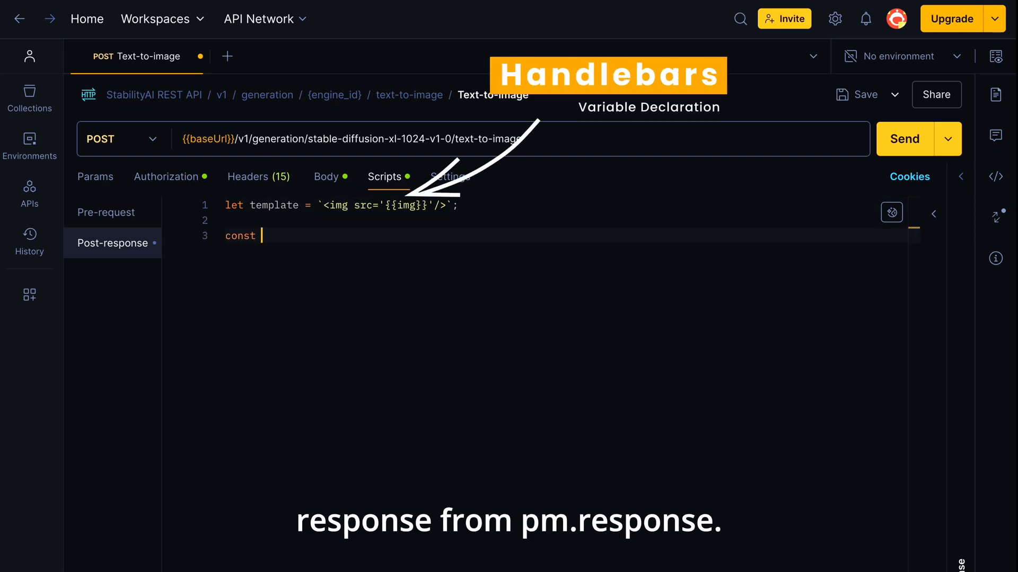
pyautogui.write('generatedImage = `data:image/jpeg;base64,${pm.re}`')
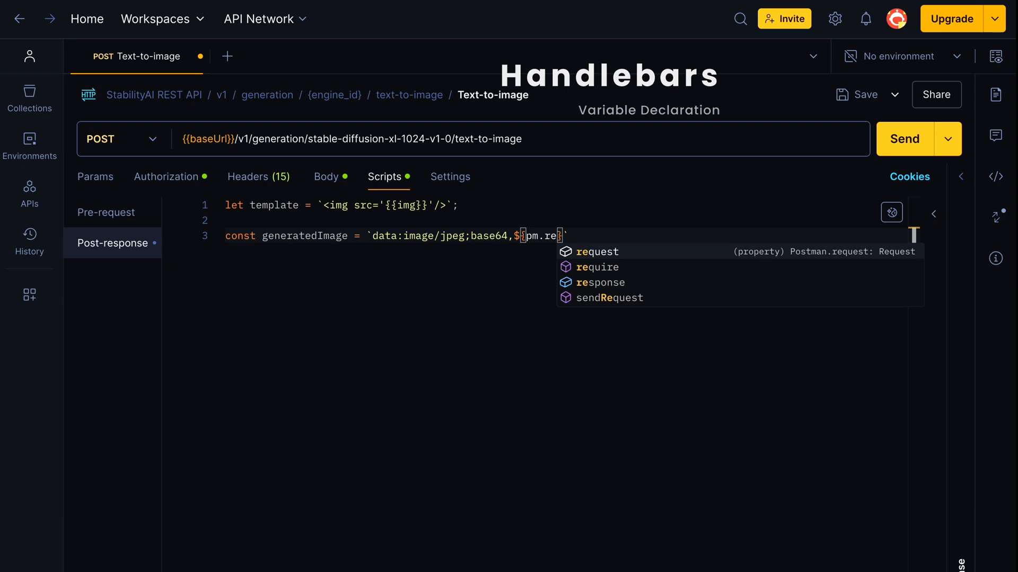
pyautogui.click(904, 137)
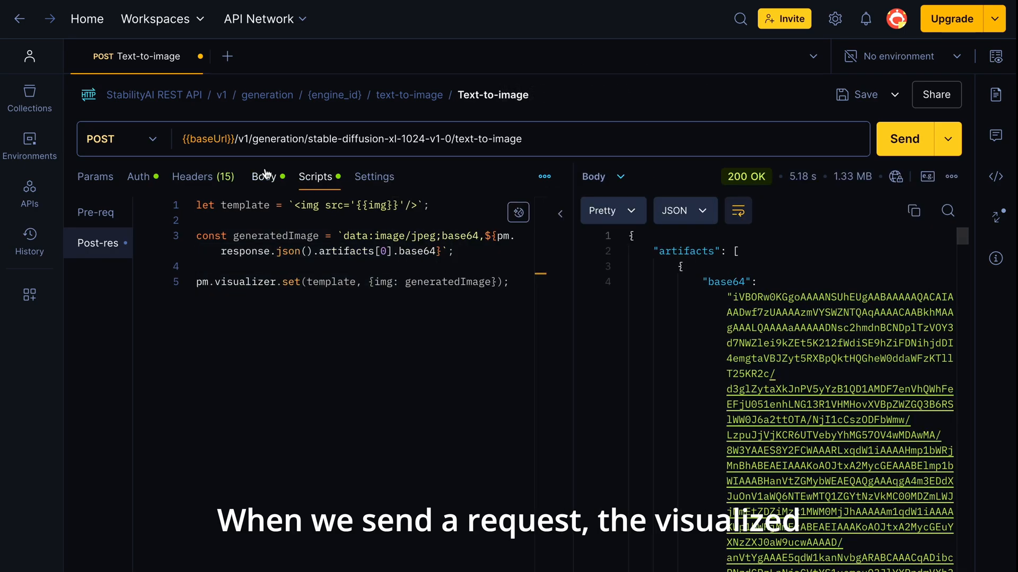
# - Resend the puppy-in-the-clouds request and view the image in the Visualize tab
pyautogui.click(263, 176)
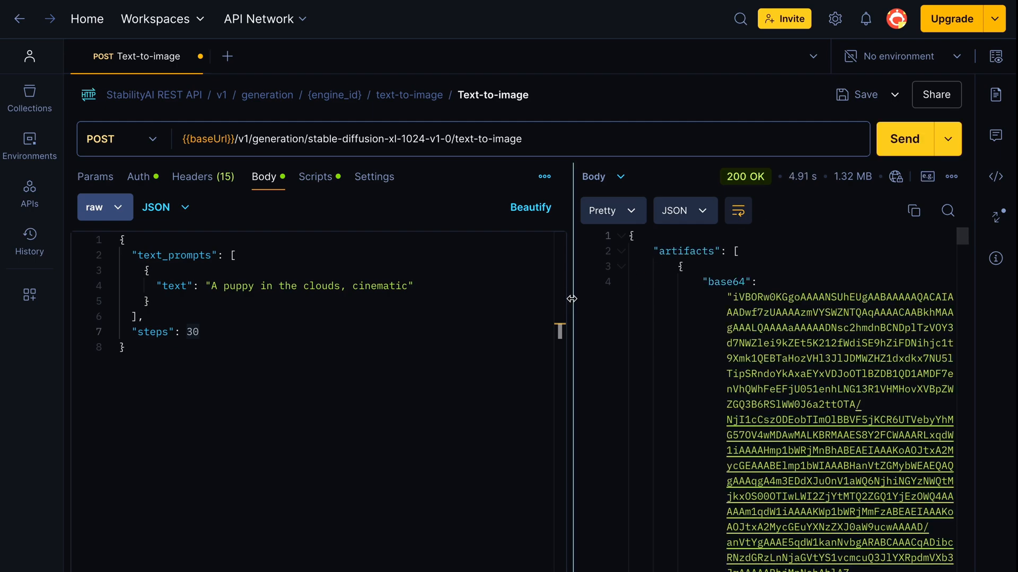
pyautogui.click(596, 210)
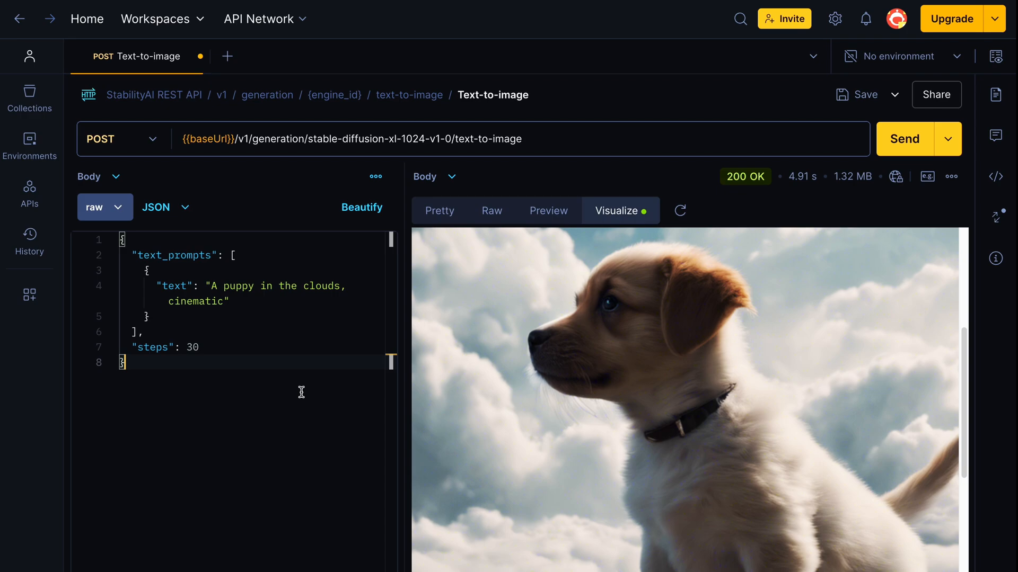
# - Launch WebStorm from Spotlight and bring up the project's terminal
pyautogui.write('webStorm')
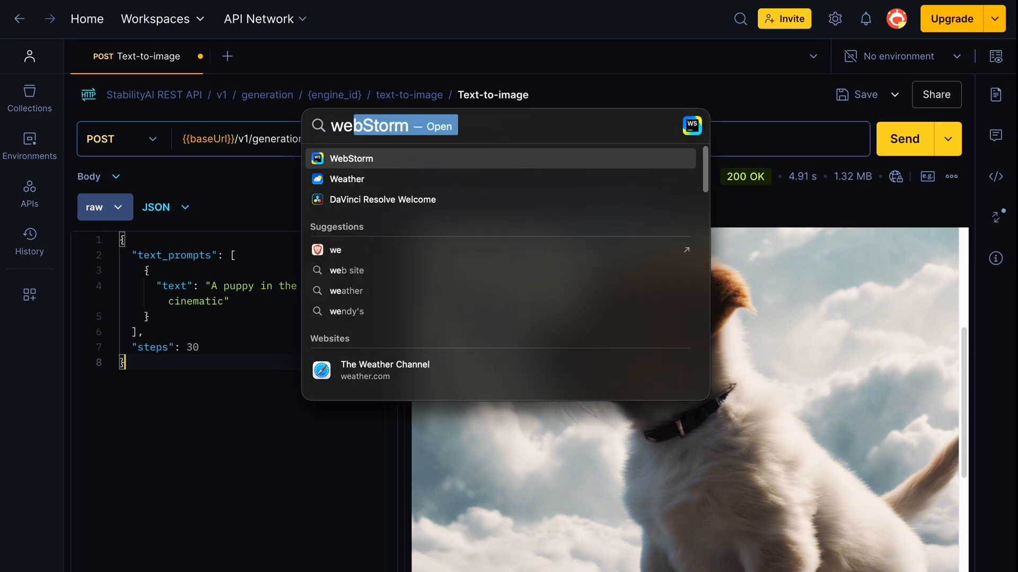
pyautogui.click(351, 159)
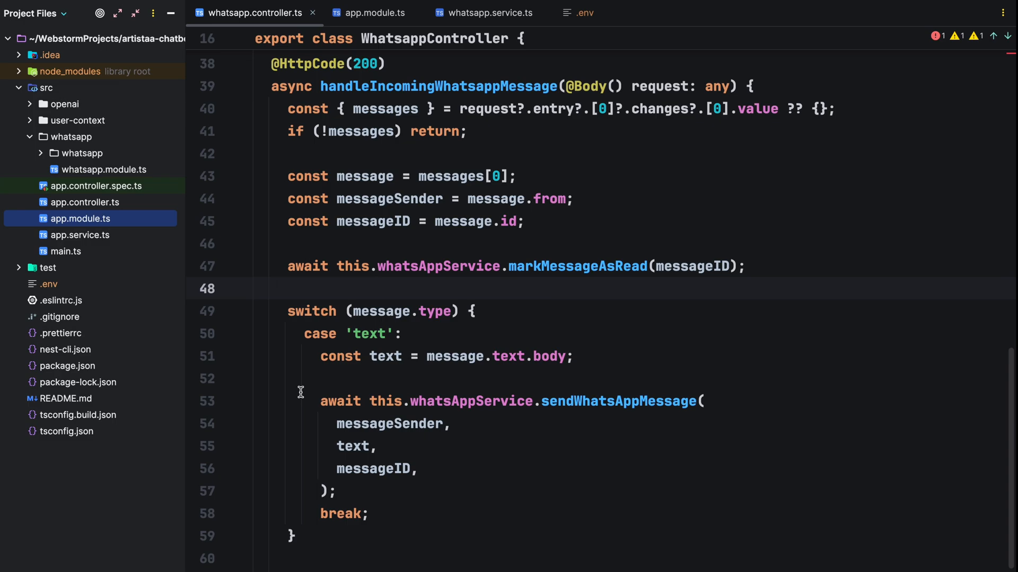
pyautogui.click(302, 401)
pyautogui.write('git')
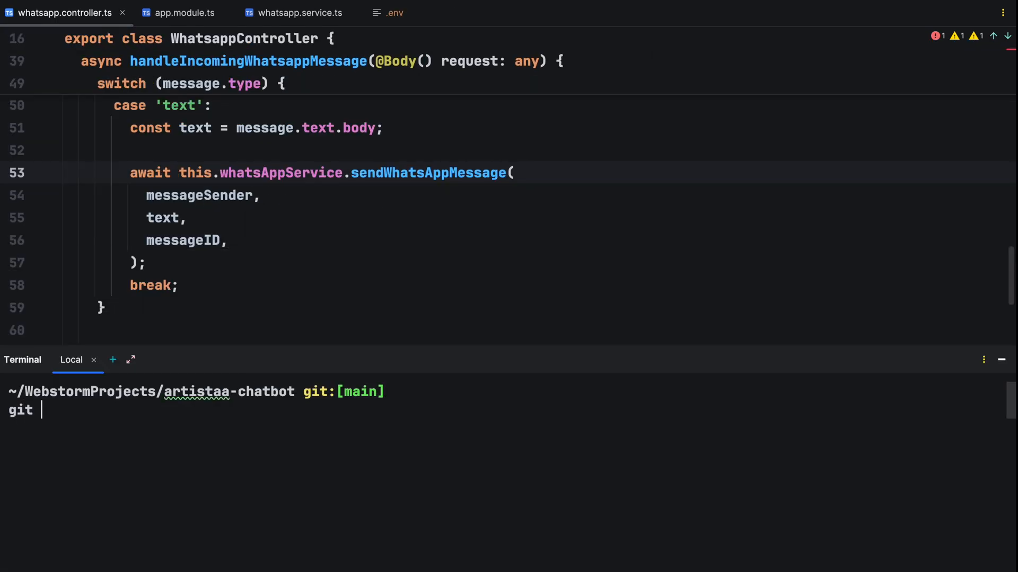
# - Run git checkout -b feat/text-to-image-generation-stability-ai to create the branch
pyautogui.write('checkout -b')
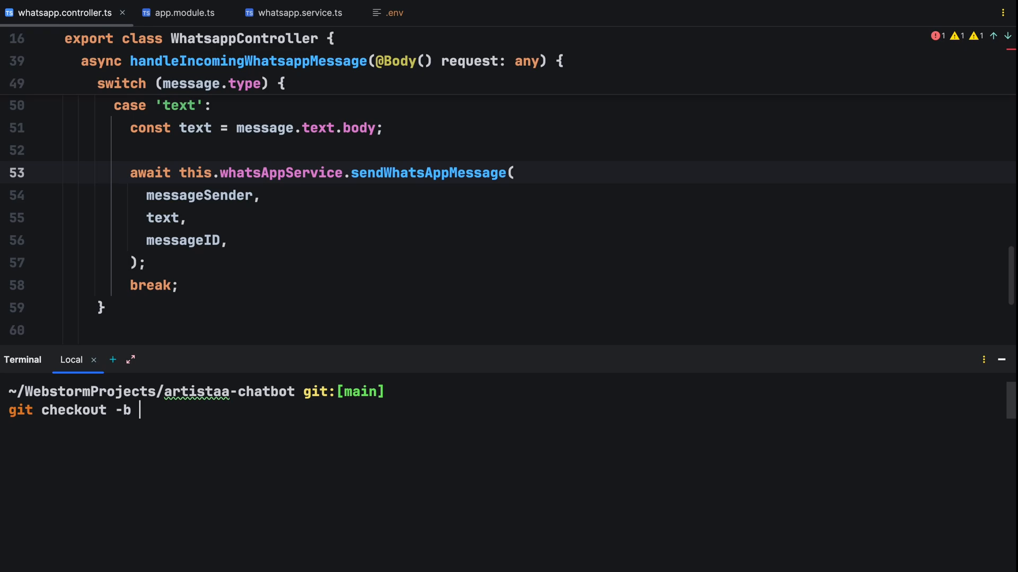
pyautogui.write('feat/text-to-image')
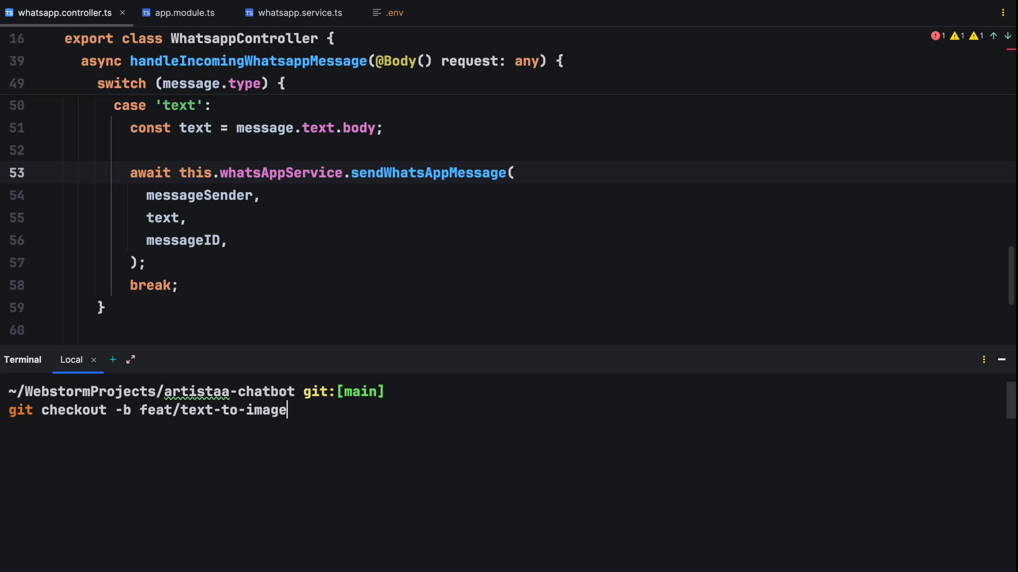
pyautogui.write('-generation-stab')
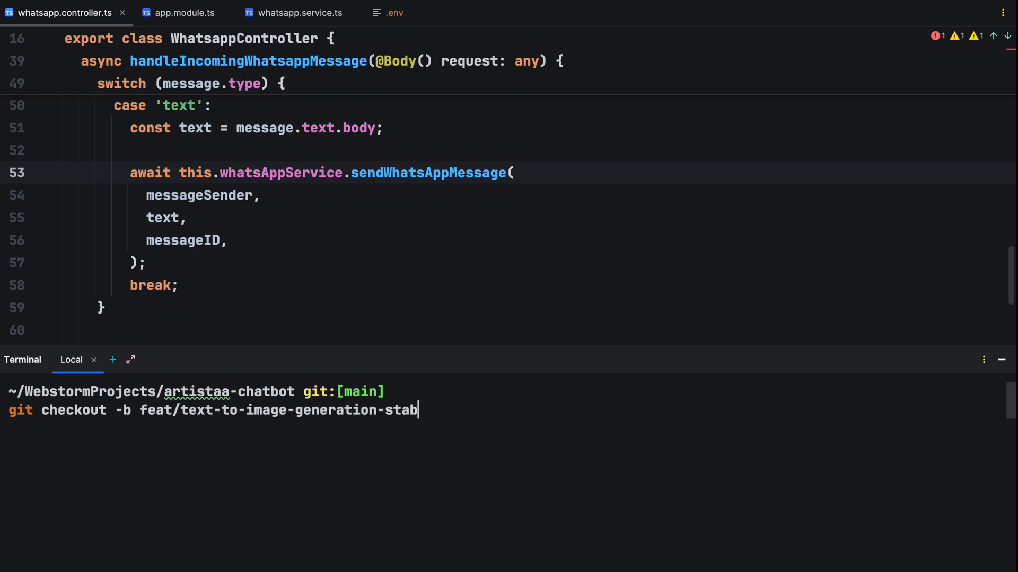
pyautogui.write('ility-ai')
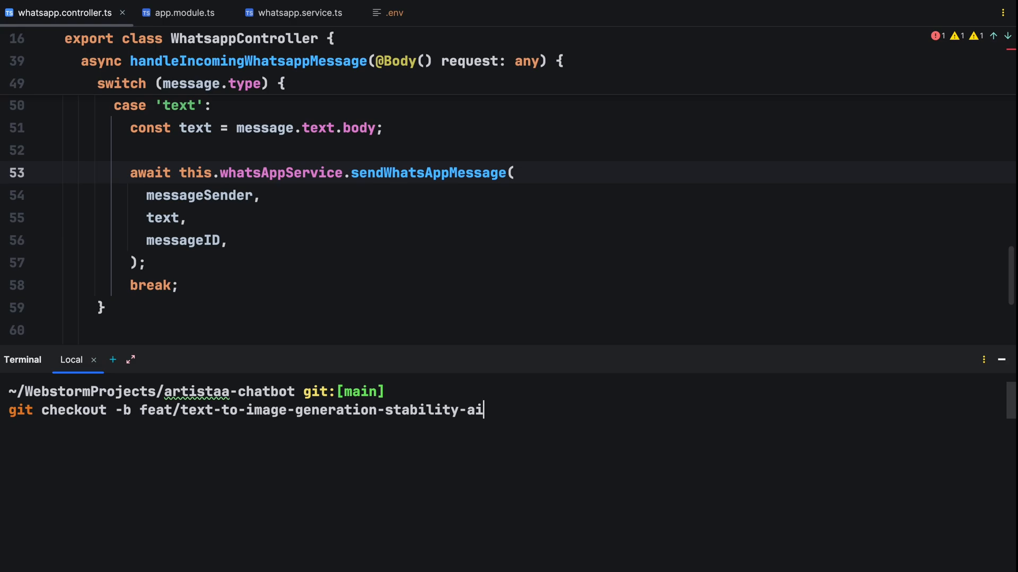
pyautogui.press('Enter')
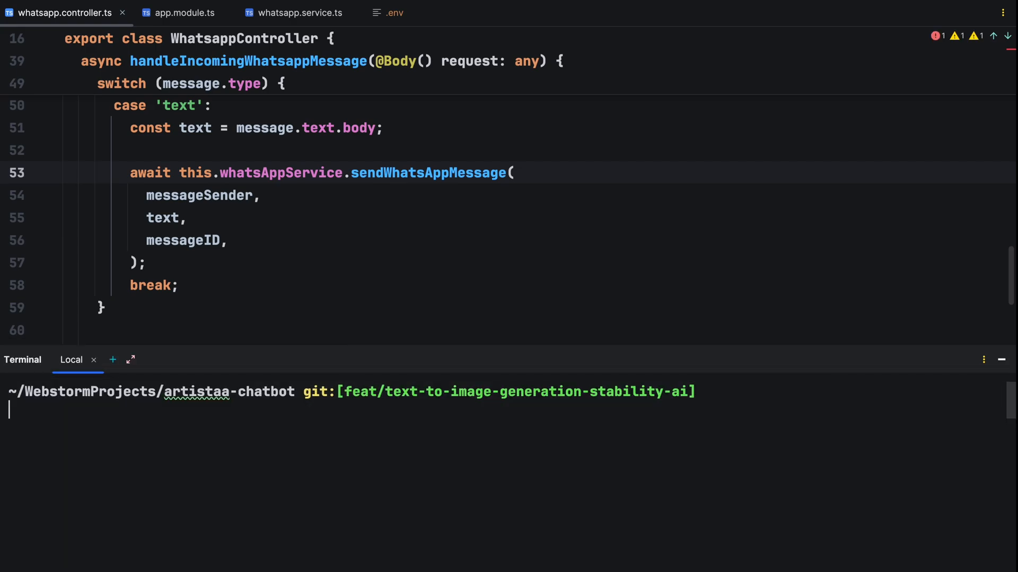
# - Generate the stabilityai module with Nest CLI and check its import in app.module.ts
pyautogui.write('nest g module sta')
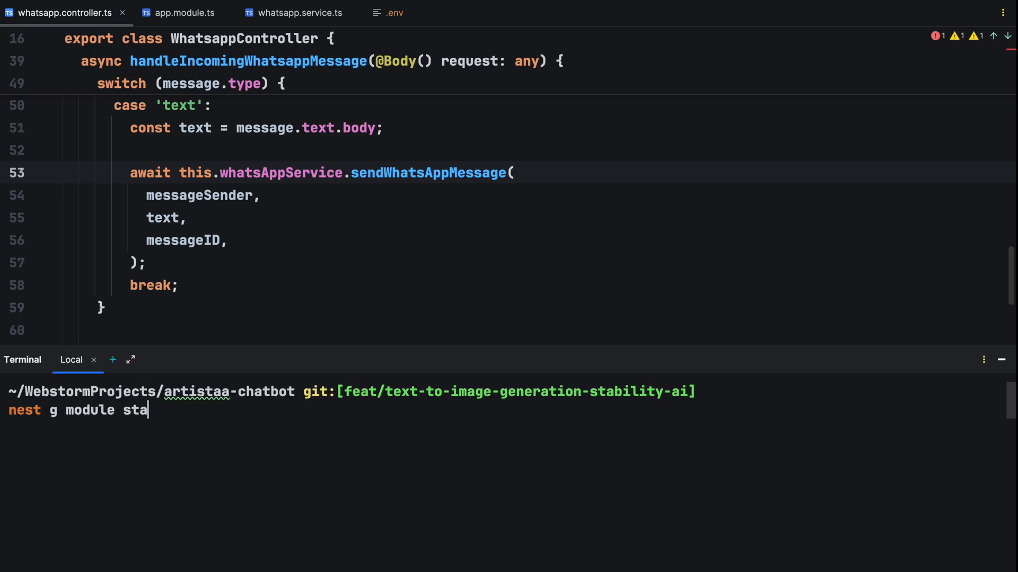
pyautogui.write('bility')
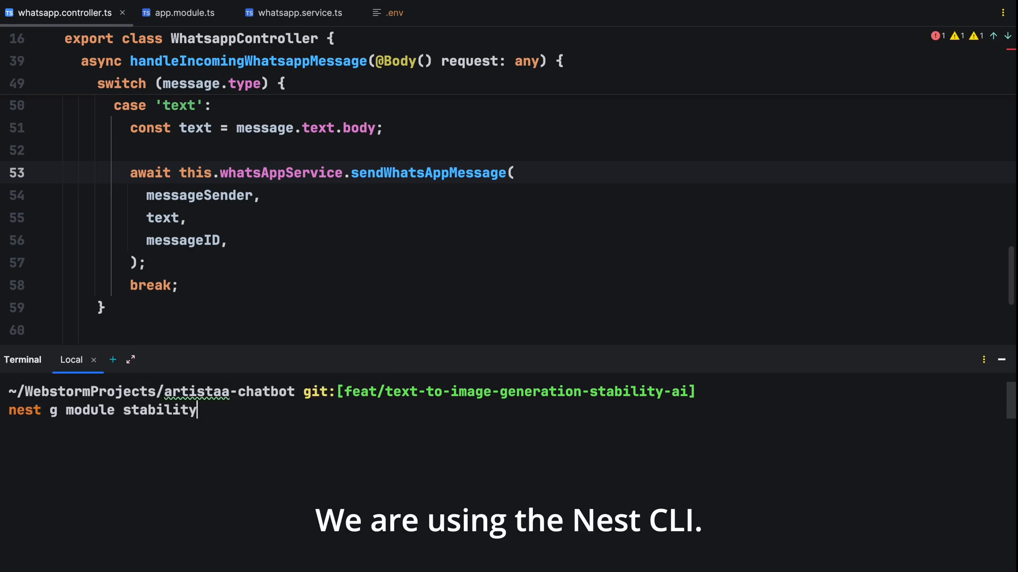
pyautogui.write('ai')
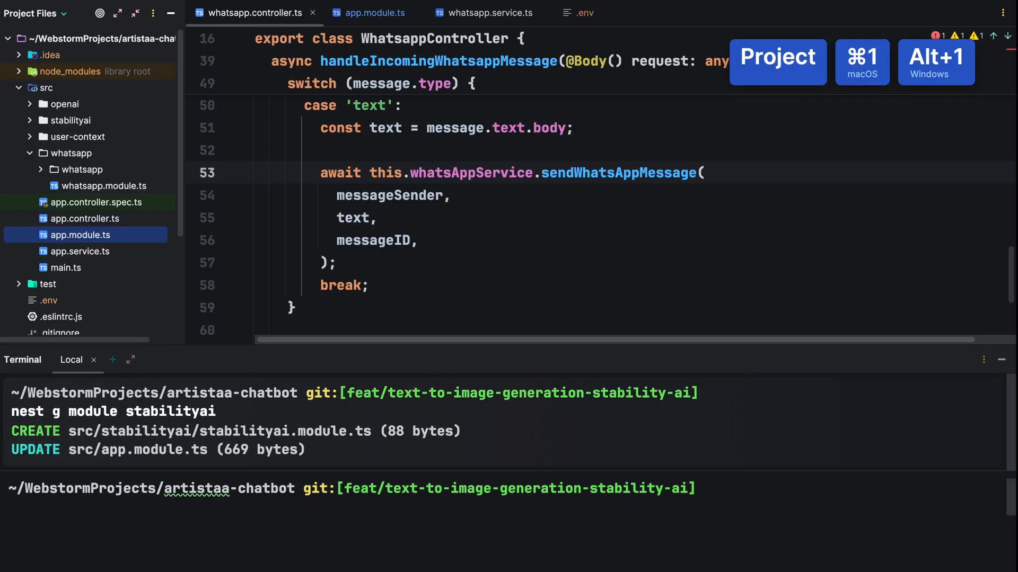
pyautogui.click(30, 119)
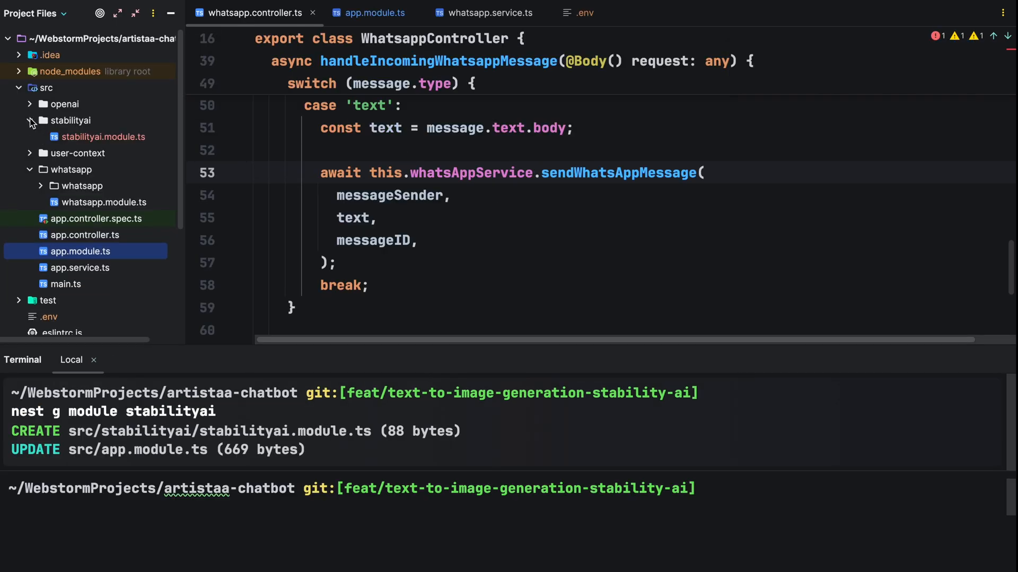
pyautogui.click(375, 13)
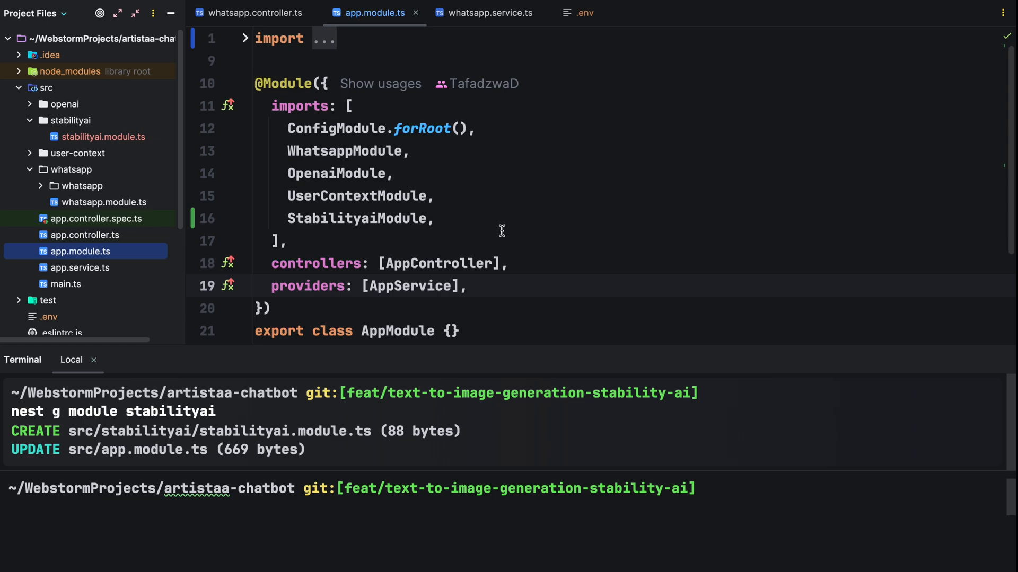
# - Generate the stabilityai service and view the new service file
pyautogui.write('nest g service stabilityai')
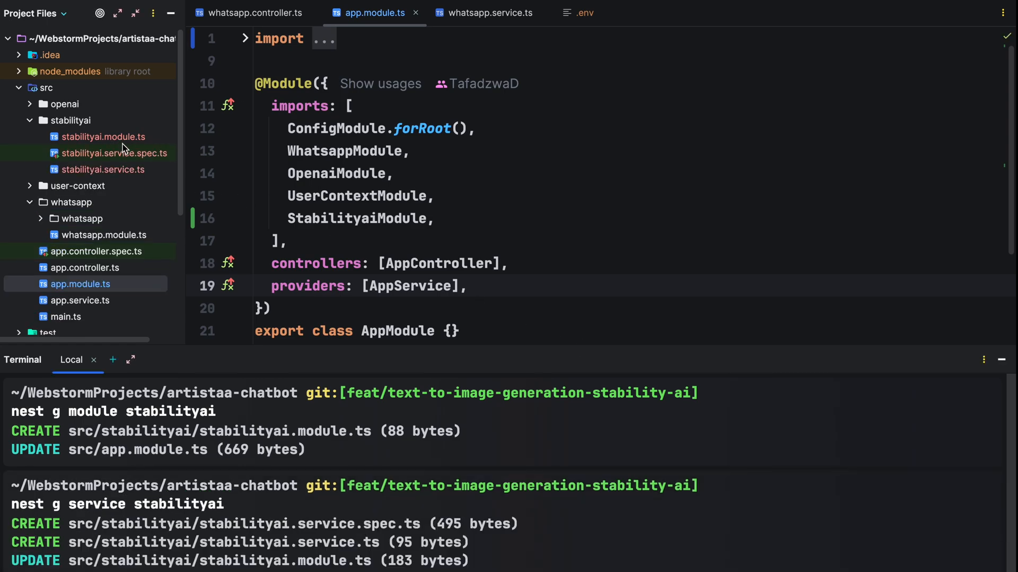
pyautogui.click(103, 136)
pyautogui.write('import {H}')
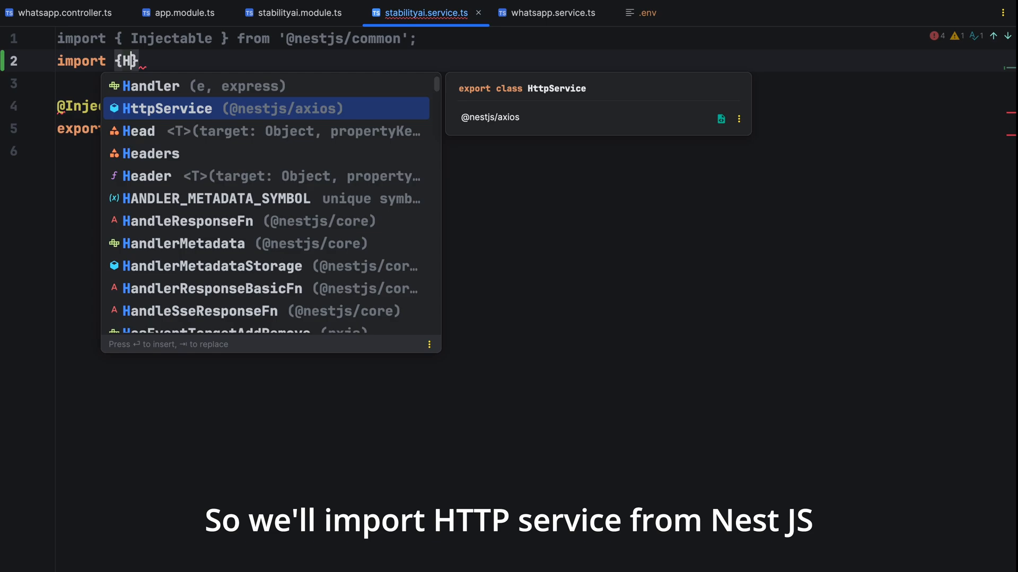
# - Inject HttpService via the constructor and start a readonly configuration with the API host
pyautogui.press('Enter')
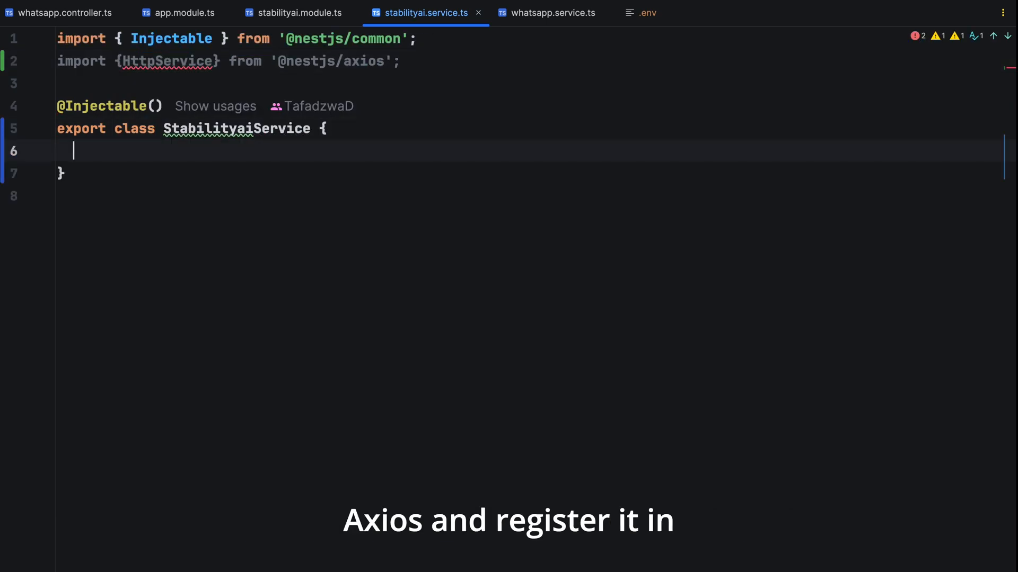
pyautogui.write('constructor(private httpService: HttpService) {}')
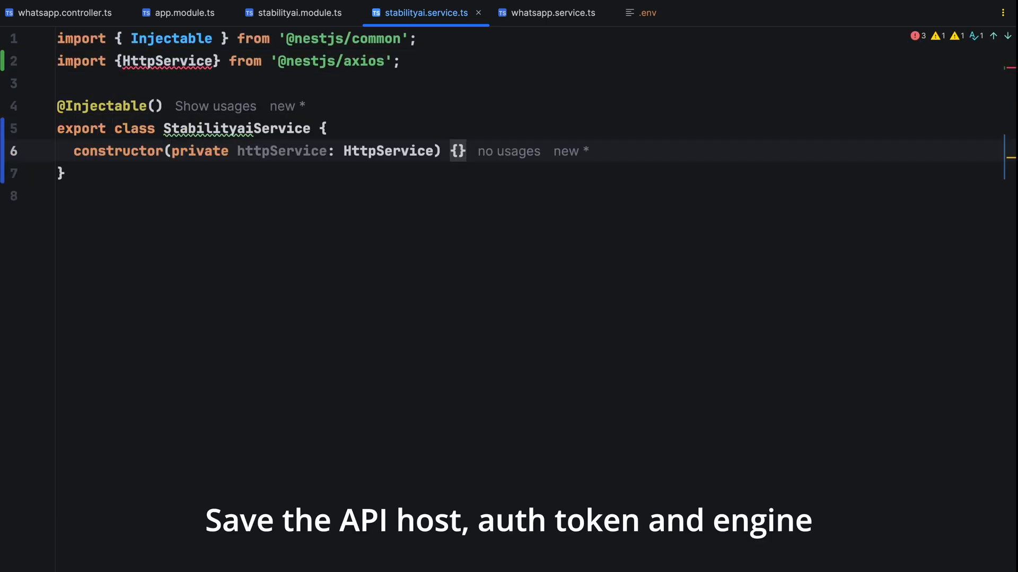
pyautogui.press('Enter')
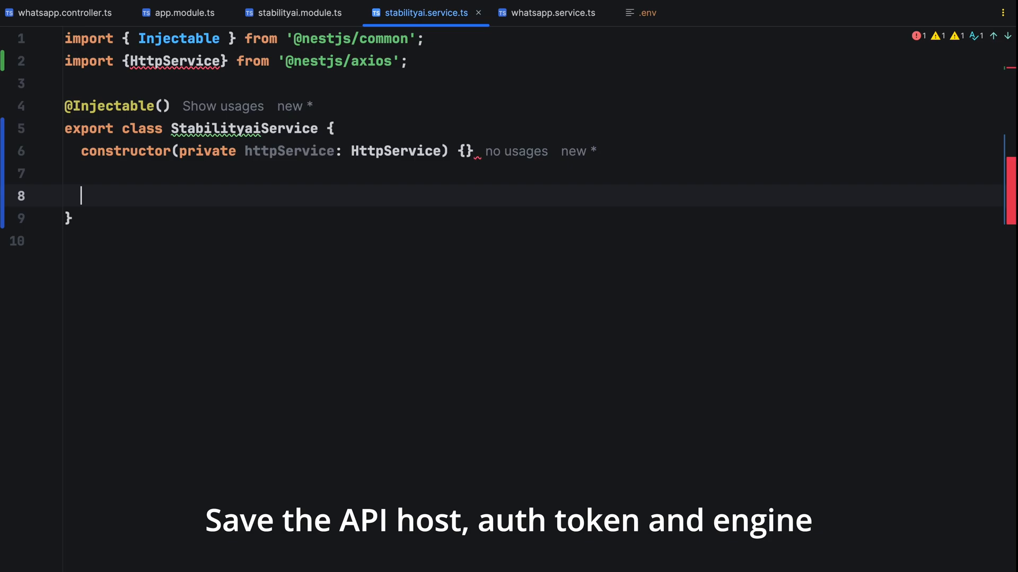
pyautogui.write('readonly configuration = {')
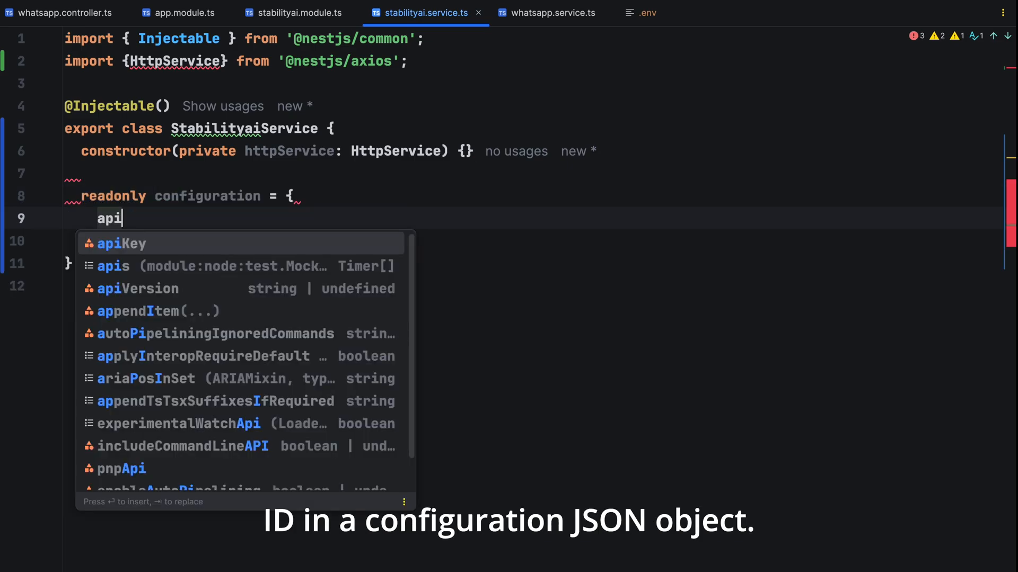
pyautogui.write('Host: process.env.STABILITYAI_API_HOST,')
pyautogui.write('token: process.')
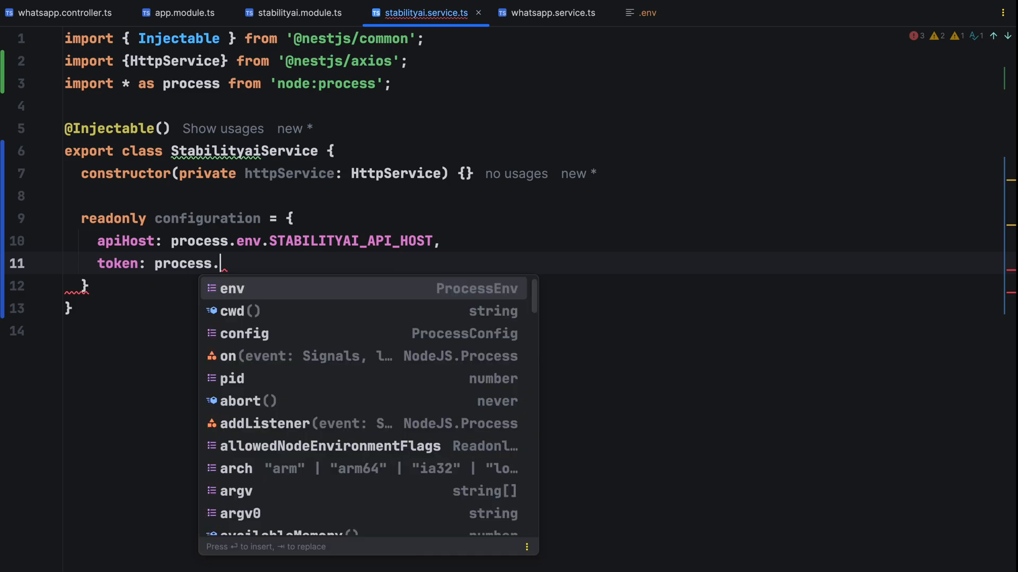
# - Add a STABILITYAI_API_HOST entry to the .env file
pyautogui.click(648, 12)
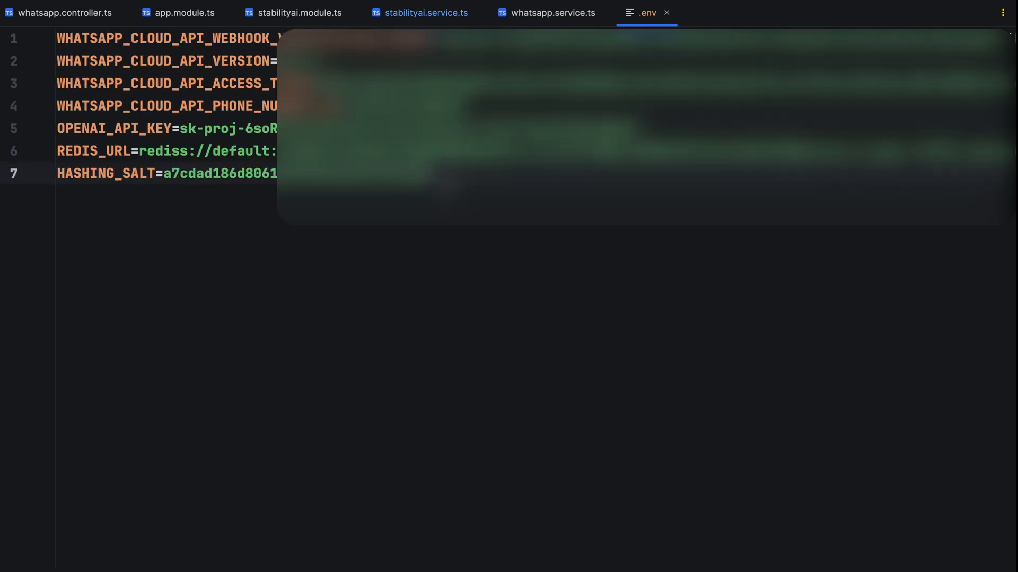
pyautogui.write('STABILITYAI_API_HOST=')
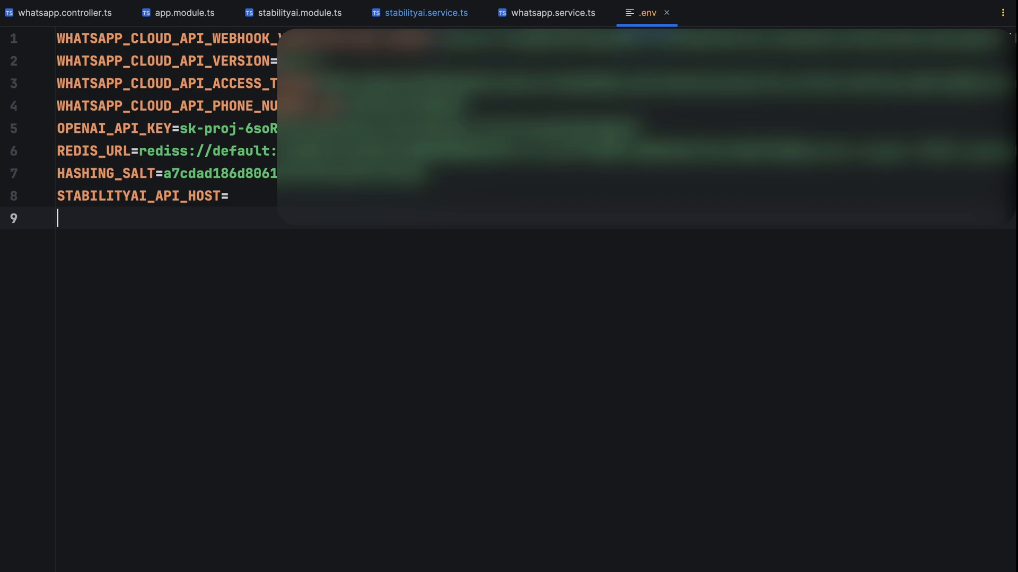
pyautogui.click(428, 13)
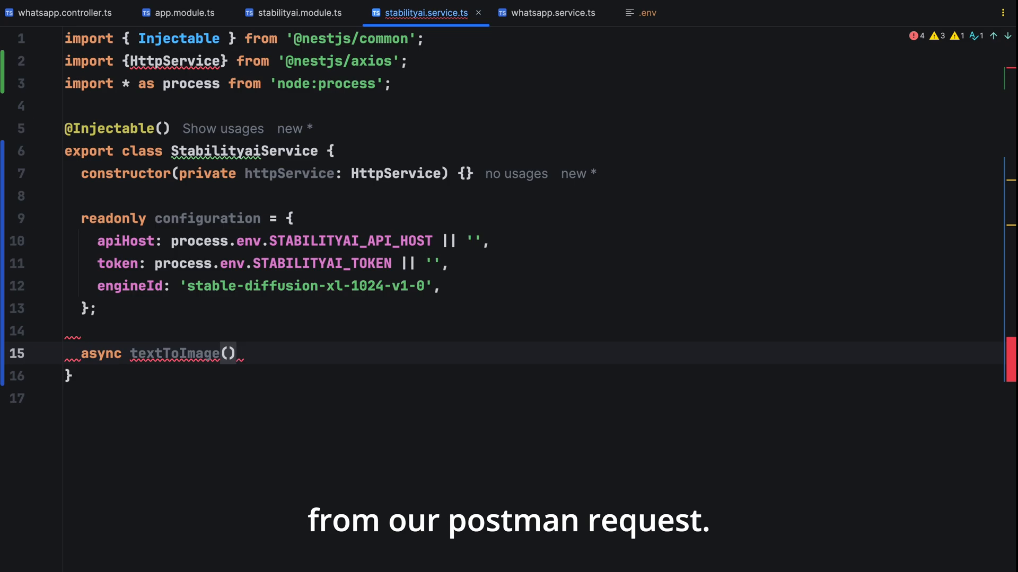
# - Build the textToImage URL from configuration.apiHost and /v1/generation with the engine ID
pyautogui.write('const url = `')
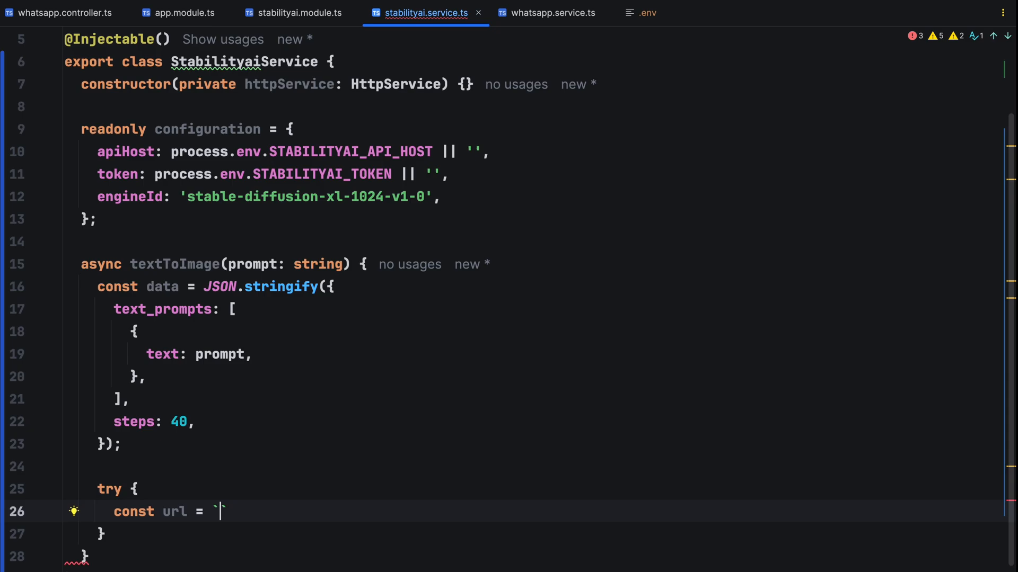
pyautogui.write('${')
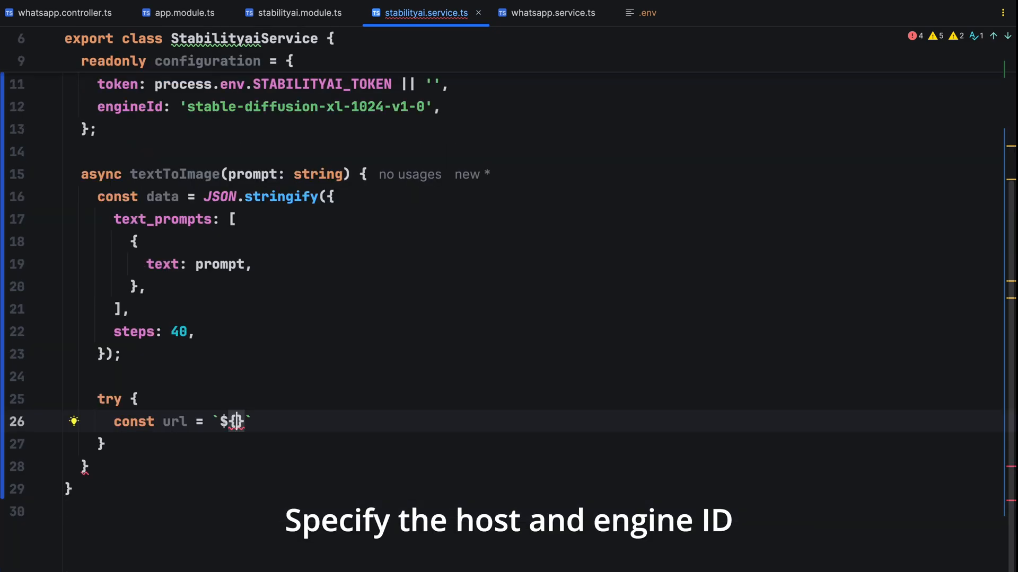
pyautogui.write('${this.configuration.apiHost}/v1/generation/${this.configuration.engineId}/text-to-image')
pyautogui.write('const response =')
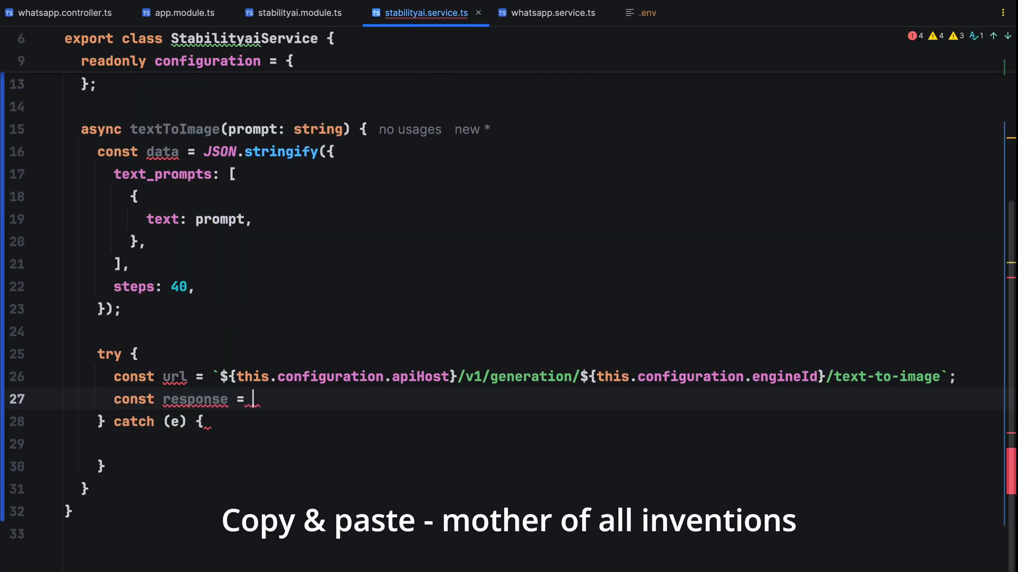
# - Await lastValueFrom(response) with the rxjs import, and begin declaring const fileNames
pyautogui.click(553, 13)
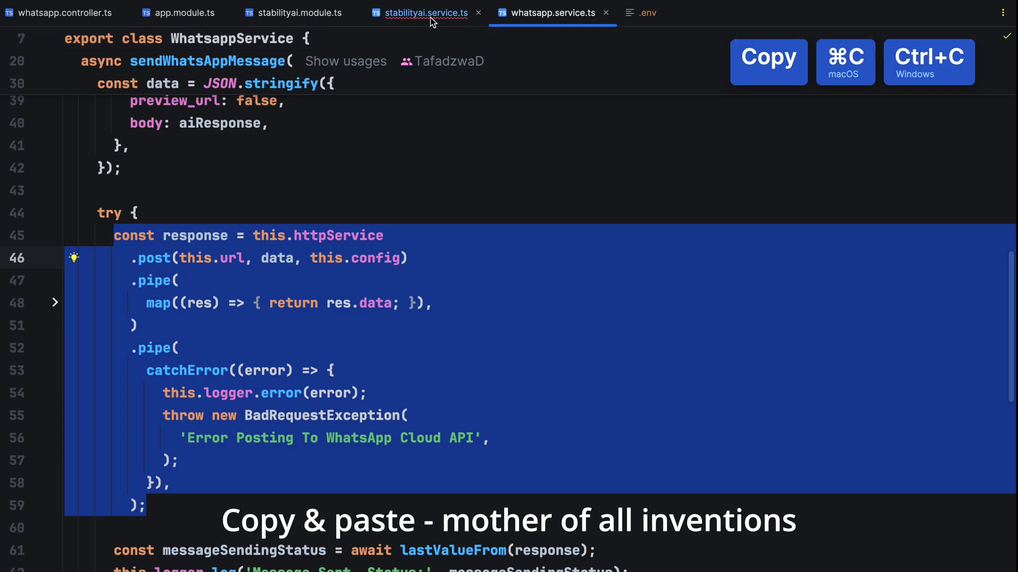
pyautogui.click(422, 13)
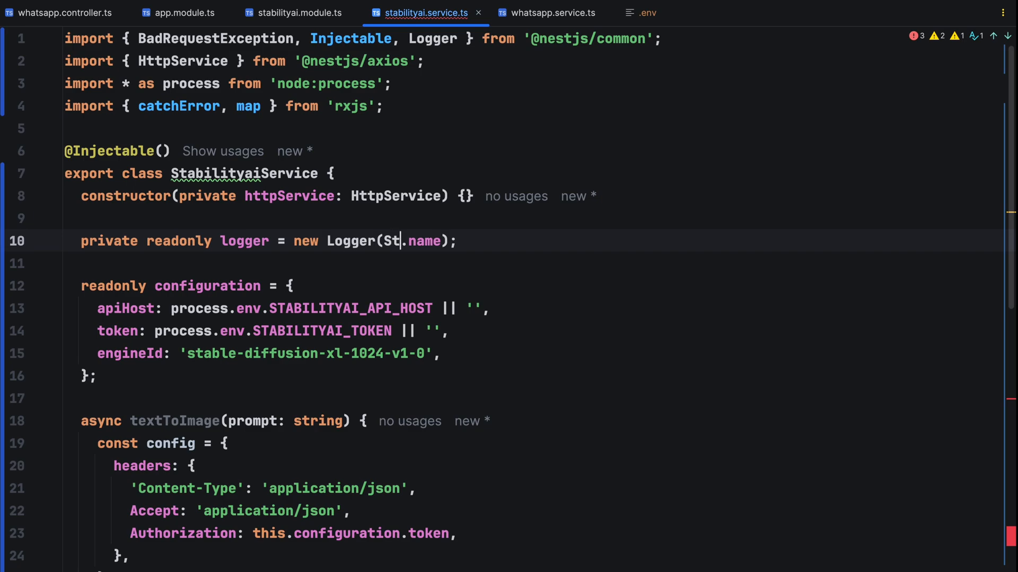
pyautogui.scroll(-3)
pyautogui.write('const imageGenerationResponse =')
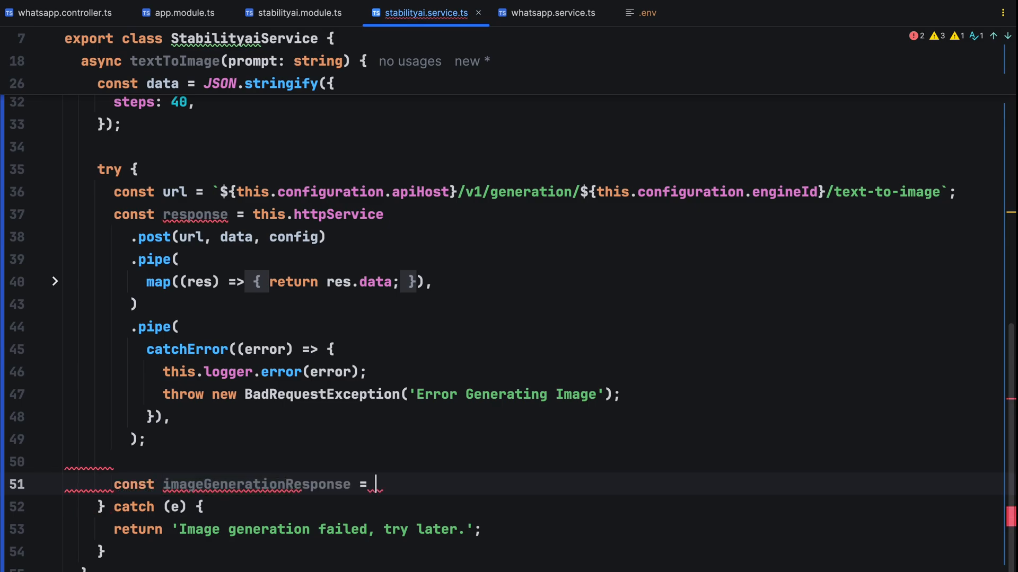
pyautogui.write('await lastValueFrom')
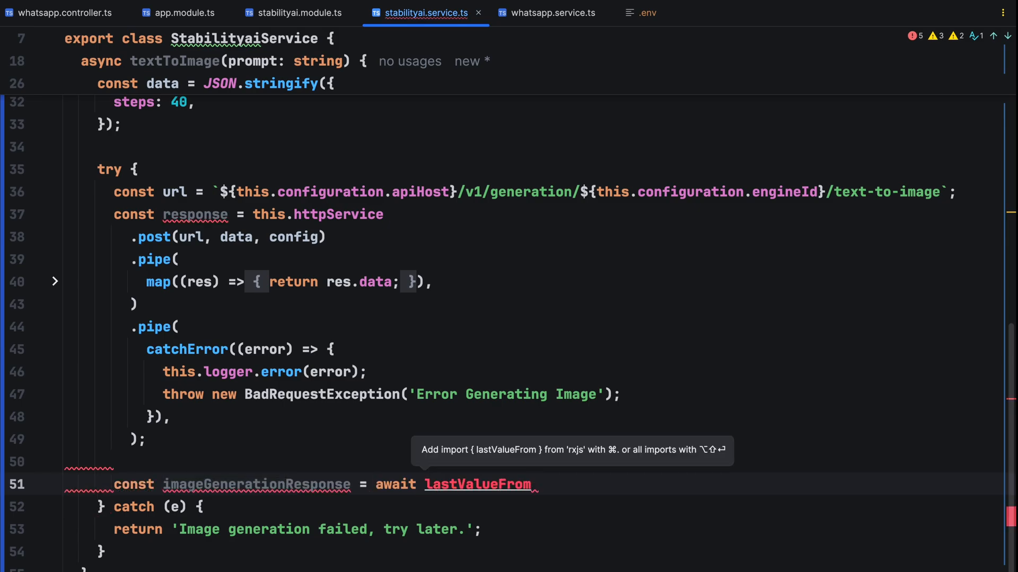
pyautogui.write('(response);')
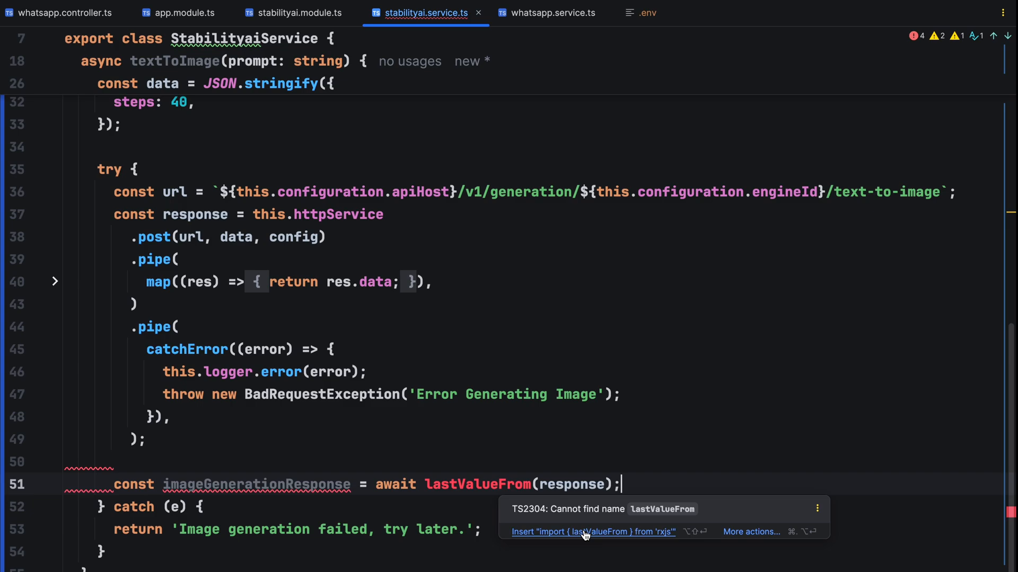
pyautogui.click(592, 533)
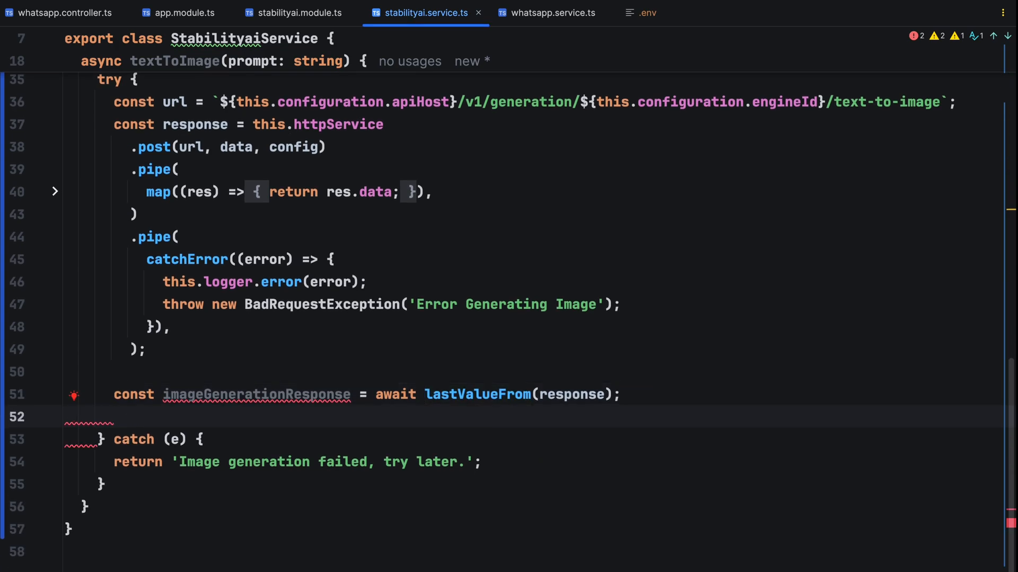
pyautogui.write('const fileNames:')
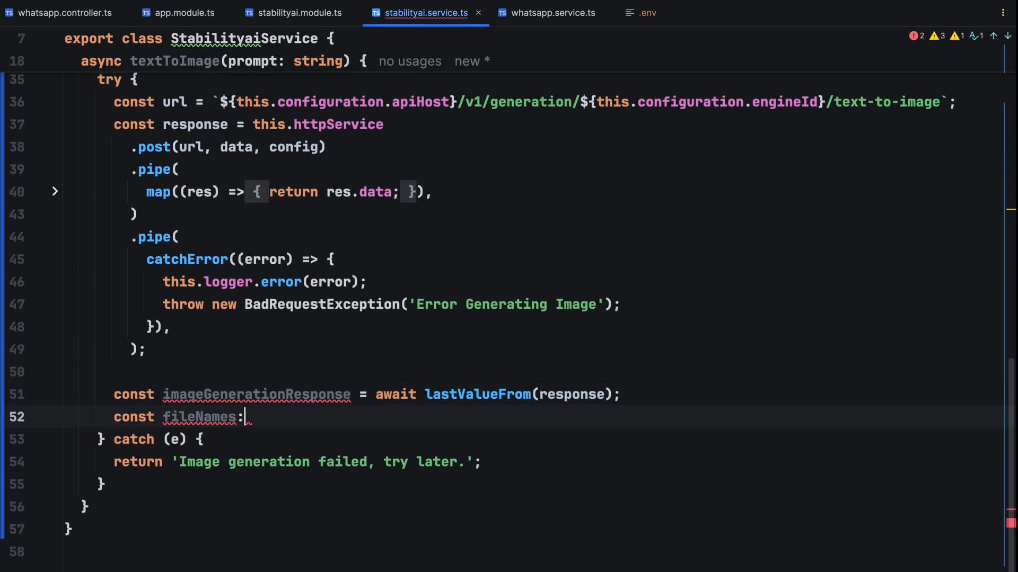
# - Type fileNames as string[], import fs, build the root folder path and push each written PNG's name into fileNames
pyautogui.write('string[] = []')
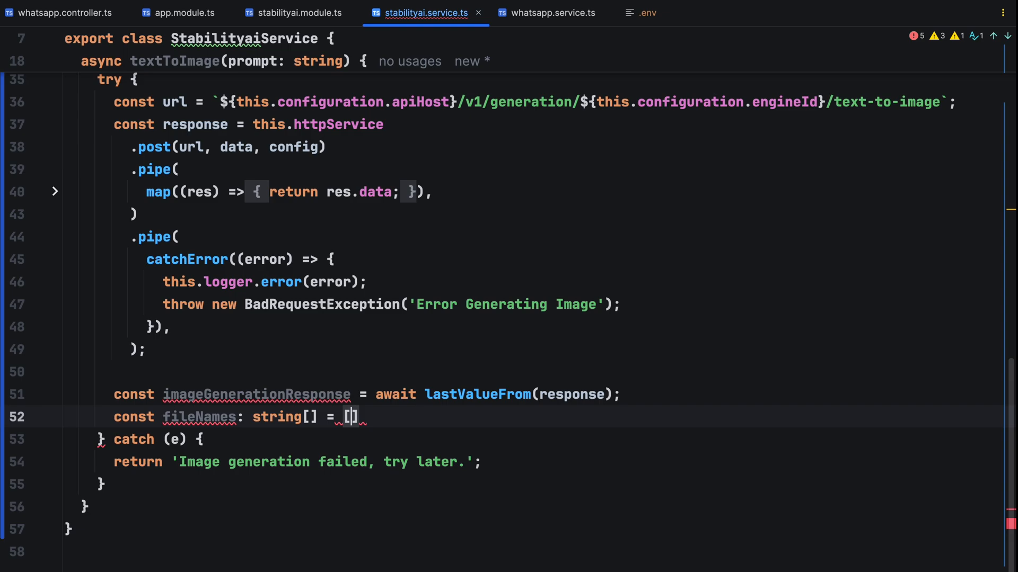
pyautogui.write(';')
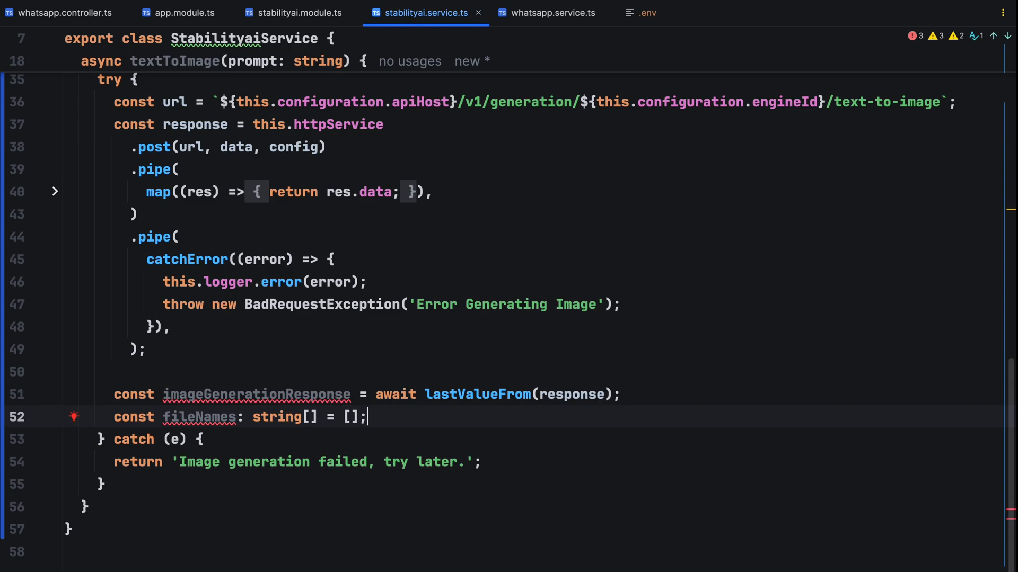
pyautogui.write('const rootPath = pr')
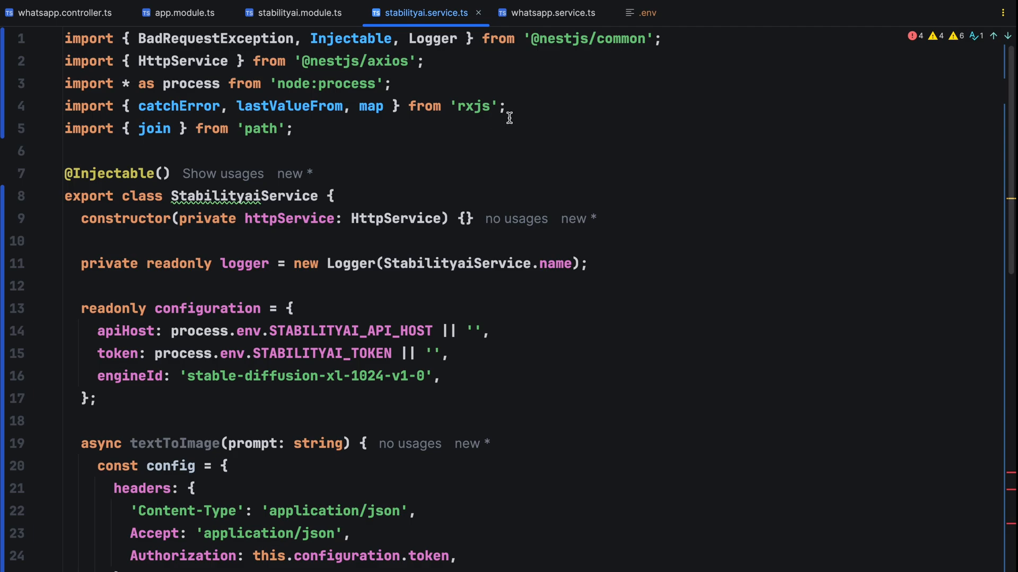
pyautogui.write("import * as fs from 'fs';")
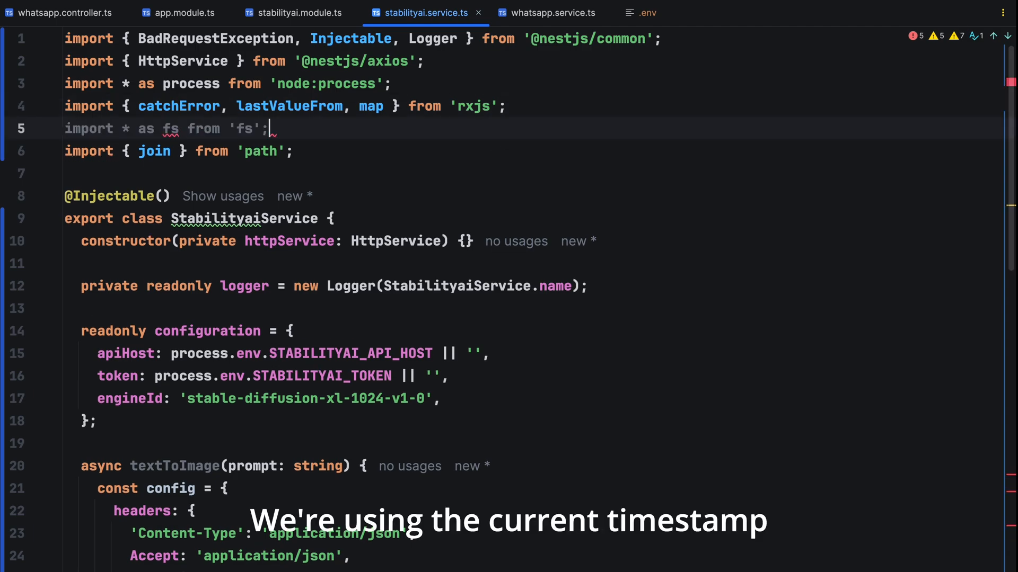
pyautogui.scroll(-3)
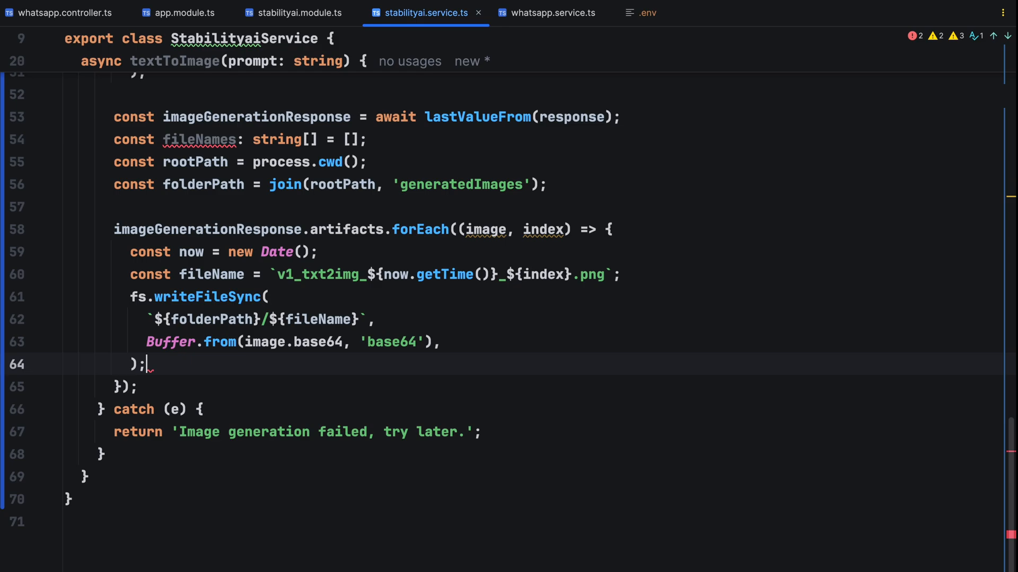
pyautogui.write('fileNames.push()')
pyautogui.write('npm run start')
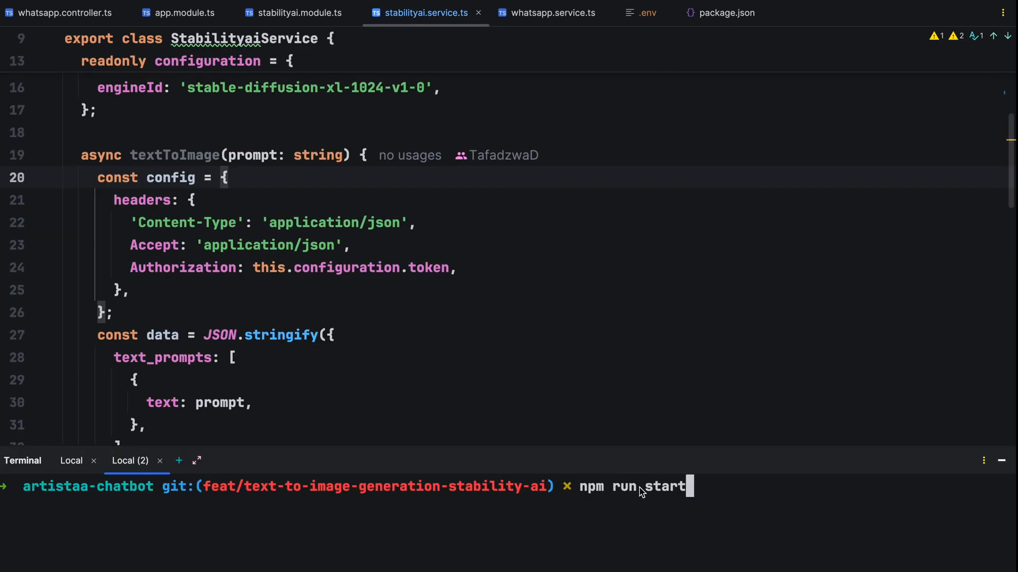
# - Run npm run start and create a generatedImages directory at the project root
pyautogui.press('Enter')
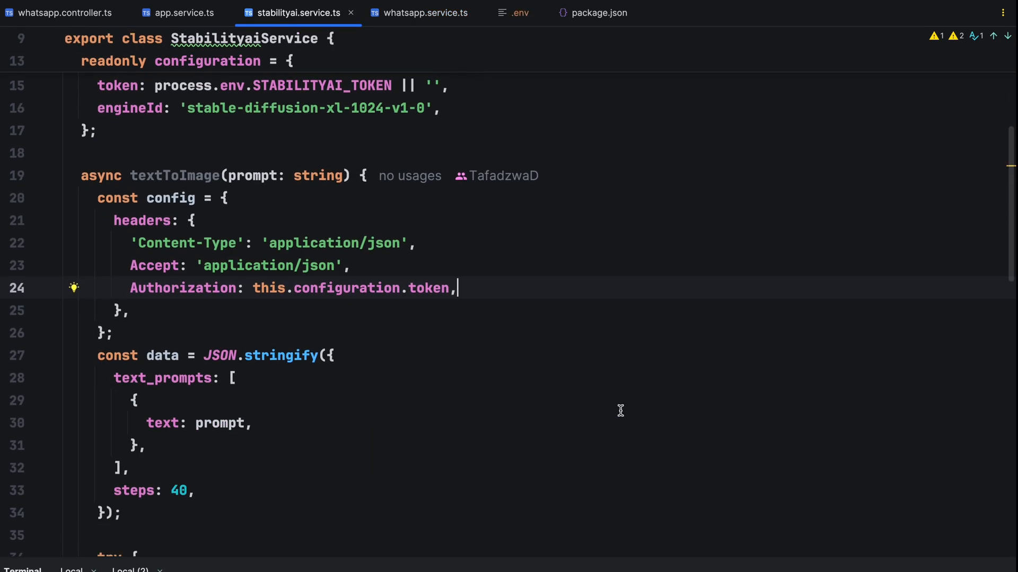
pyautogui.scroll(-3)
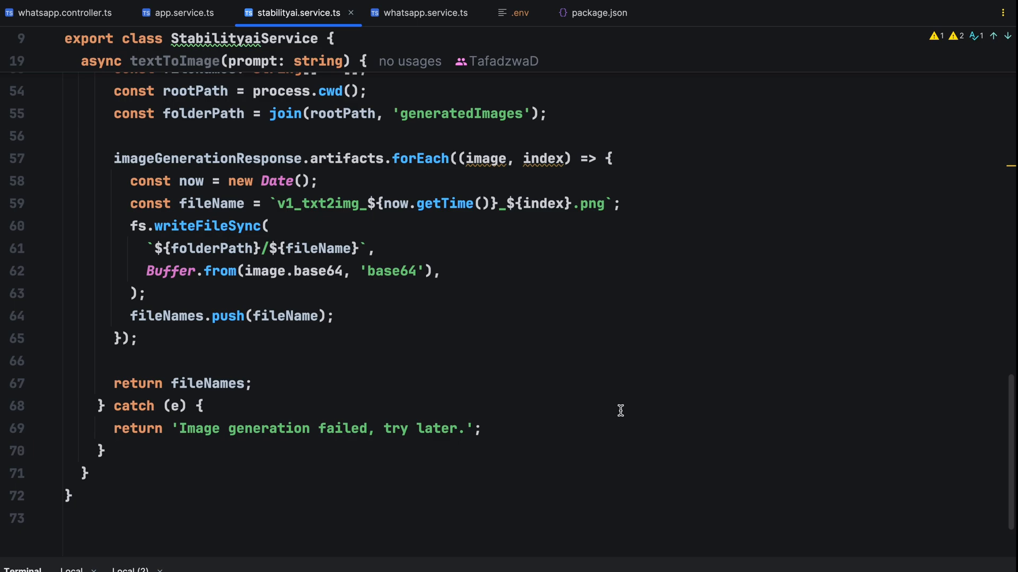
pyautogui.rightClick(441, 188)
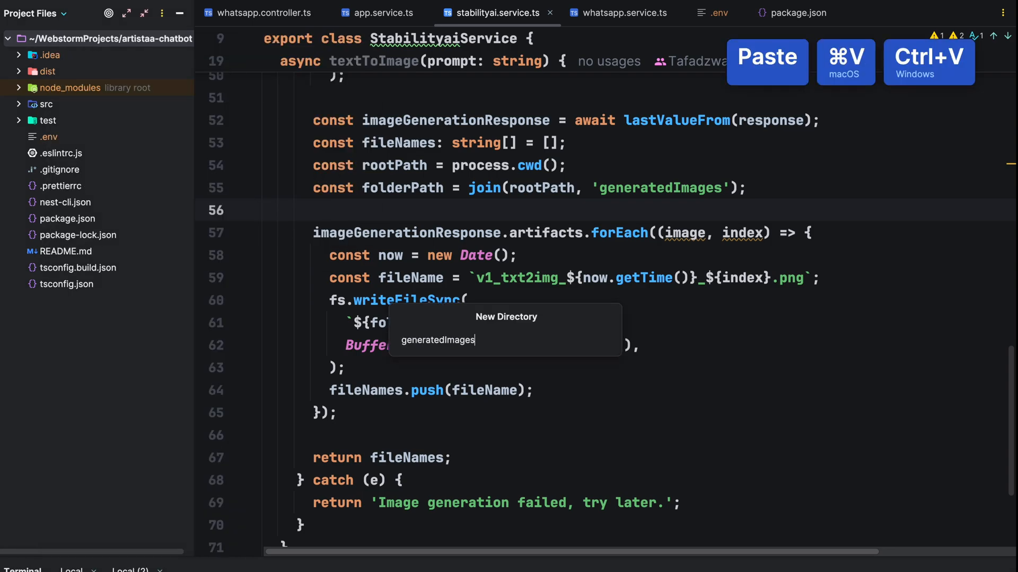
pyautogui.press('Enter')
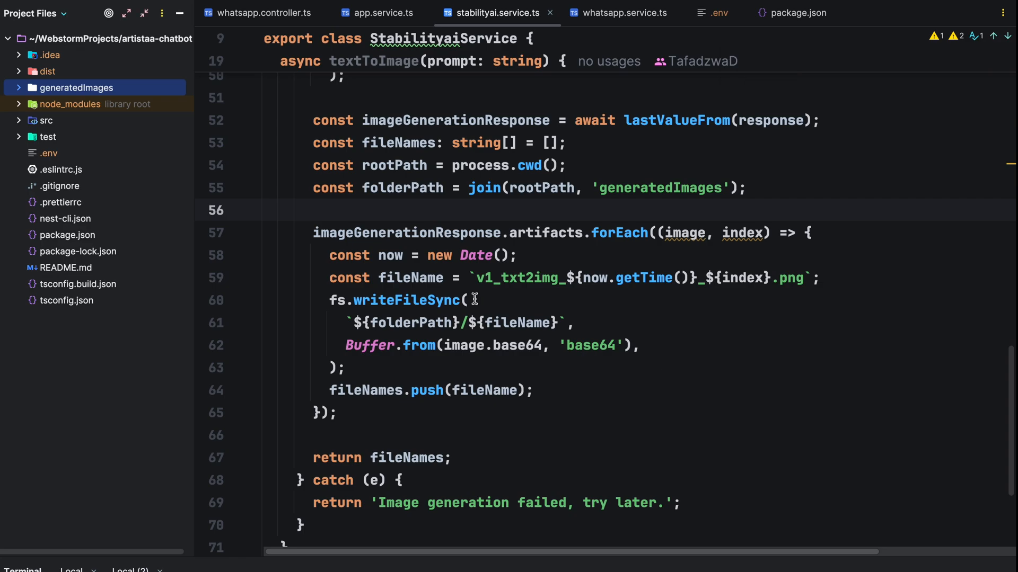
pyautogui.click(77, 87)
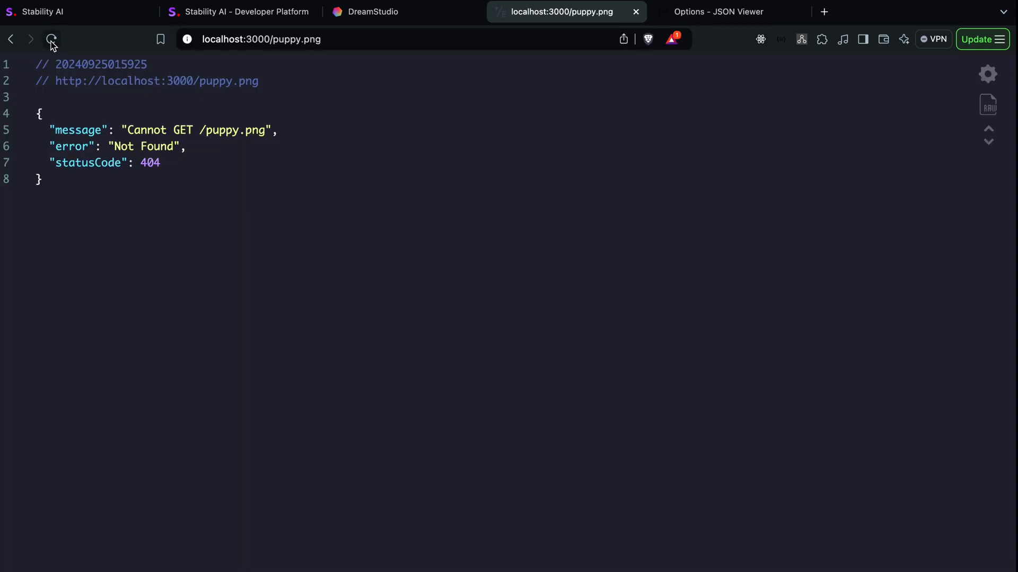
# - Reload localhost:3000/puppy.png in Brave, which still returns 404 Not Found
pyautogui.click(50, 40)
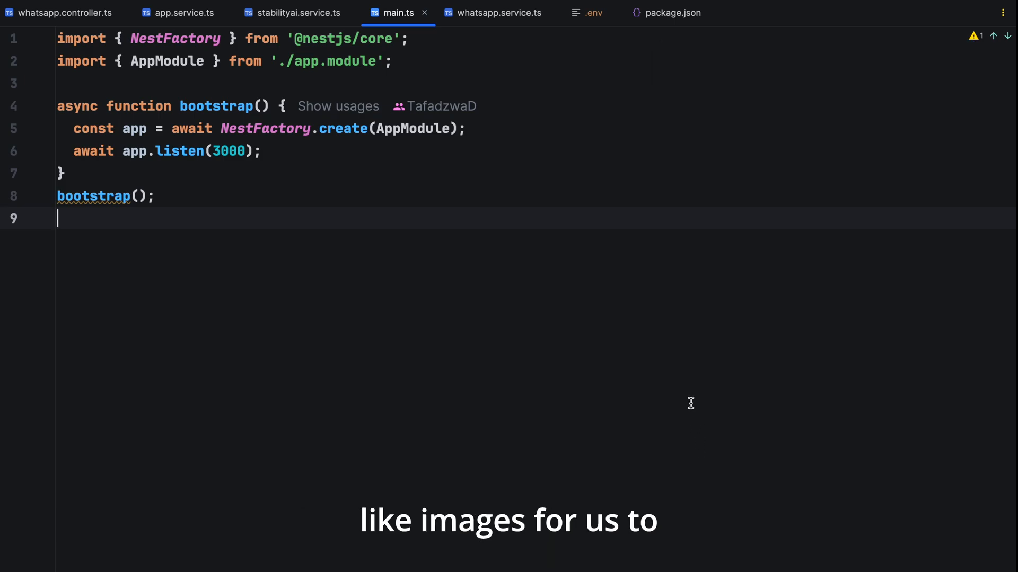
# - Import NestExpressApplication and type NestFactory.create with it in main.ts
pyautogui.write("import { NestExpressApplication } from '@nestjs/platform-express';")
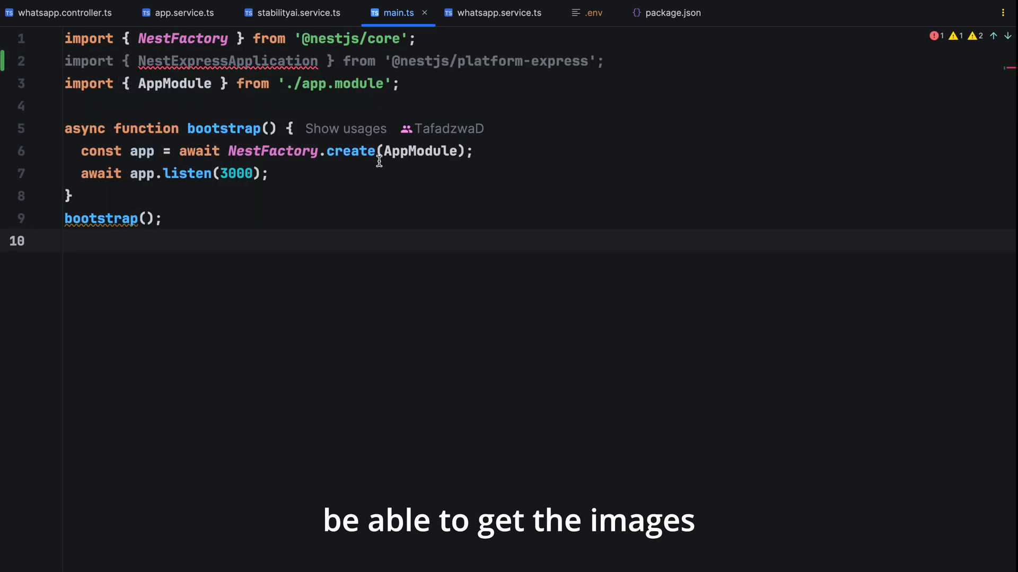
pyautogui.click(378, 150)
pyautogui.write('<NestExpressApplication>')
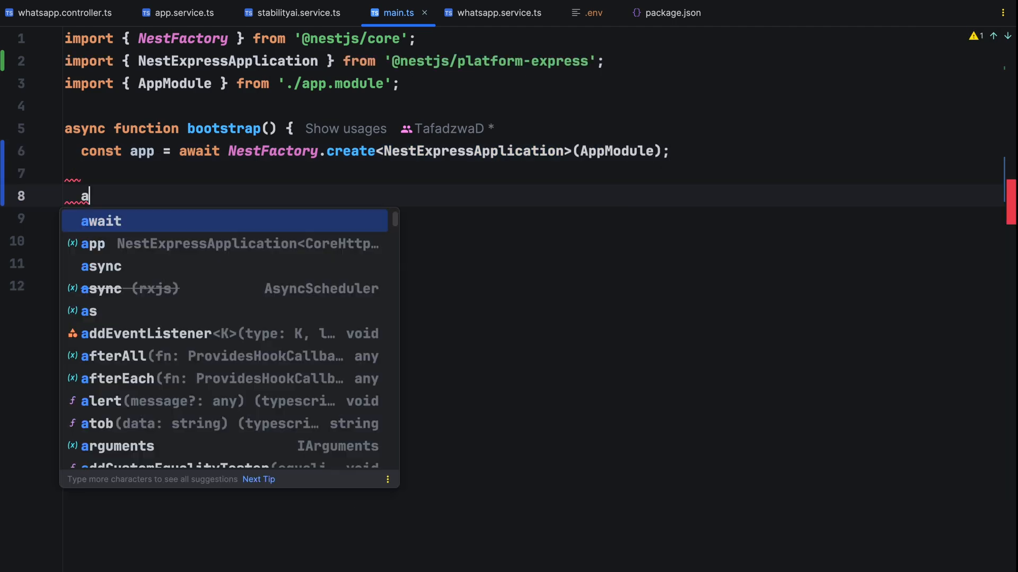
pyautogui.write('pp.useStaticAssets(')
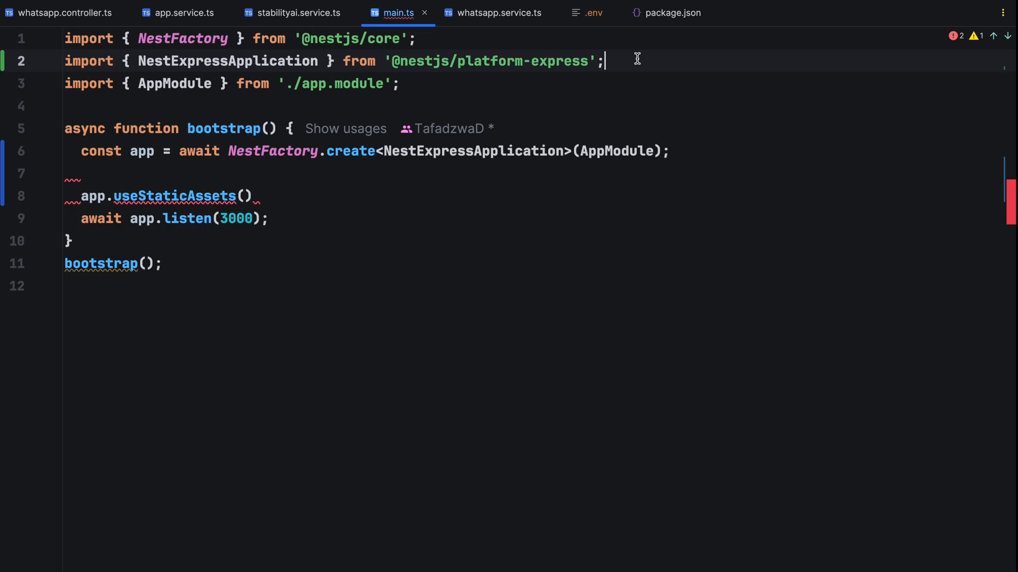
# - Serve static assets from join(__dirname, '..', 'generatedImages') with join imported from path
pyautogui.write('join')
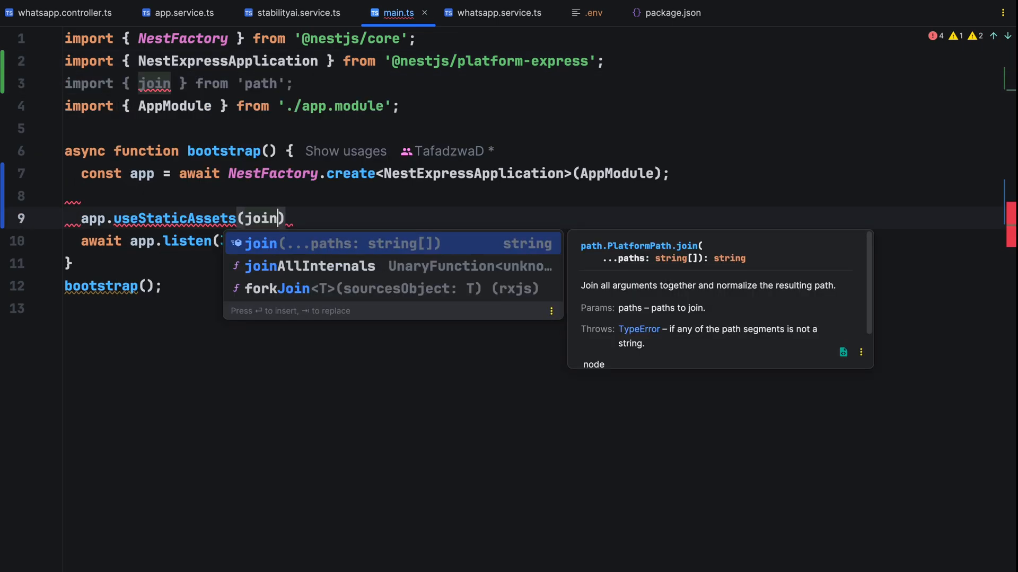
pyautogui.press('Enter')
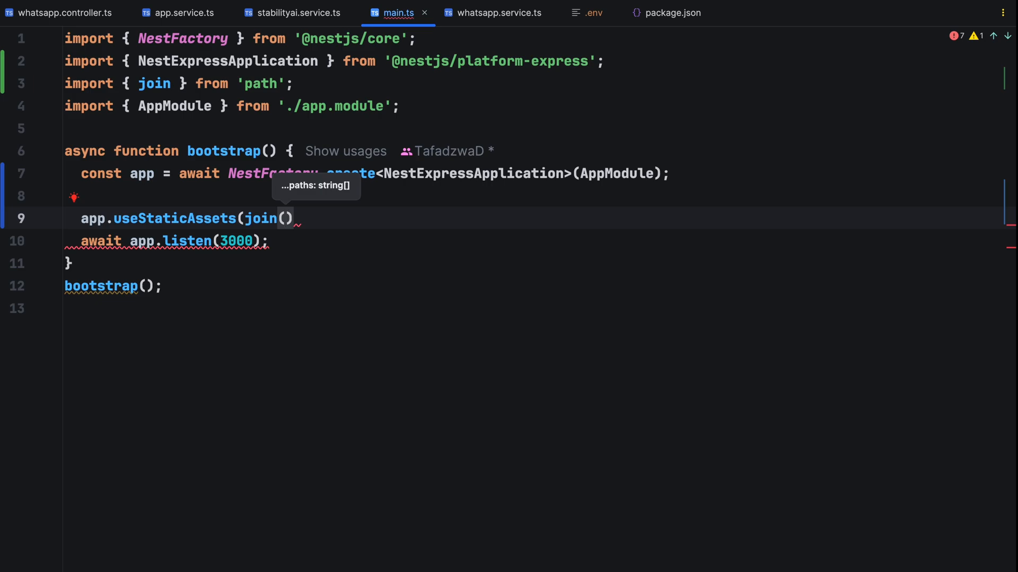
pyautogui.write("__dirname, '")
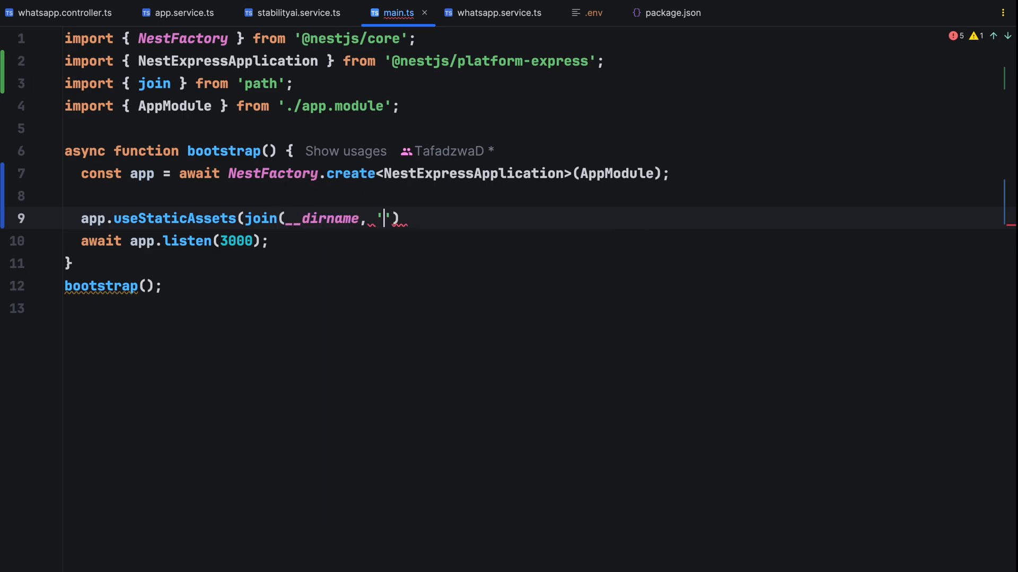
pyautogui.write('..')
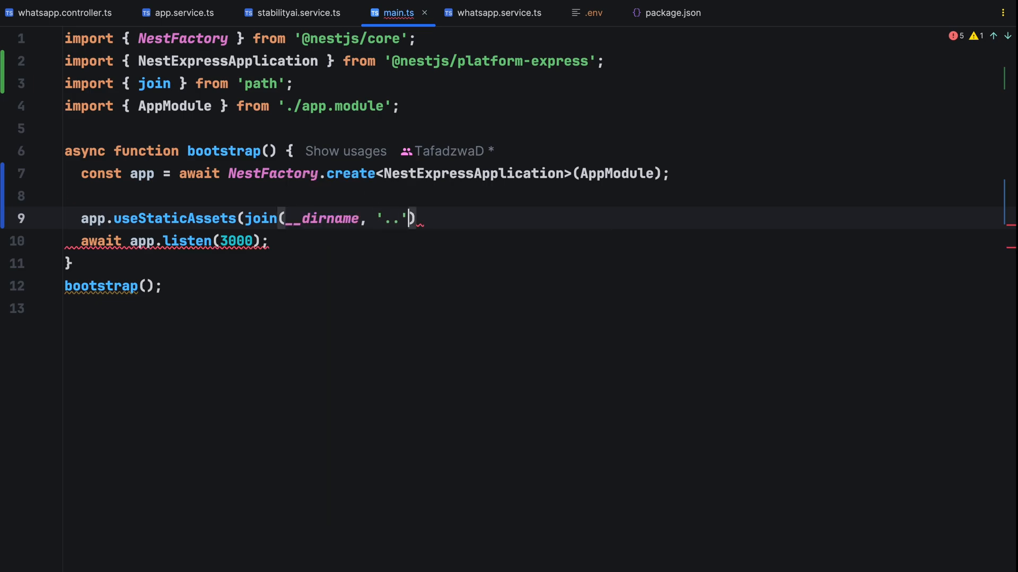
pyautogui.write(", 'generatedImages'")
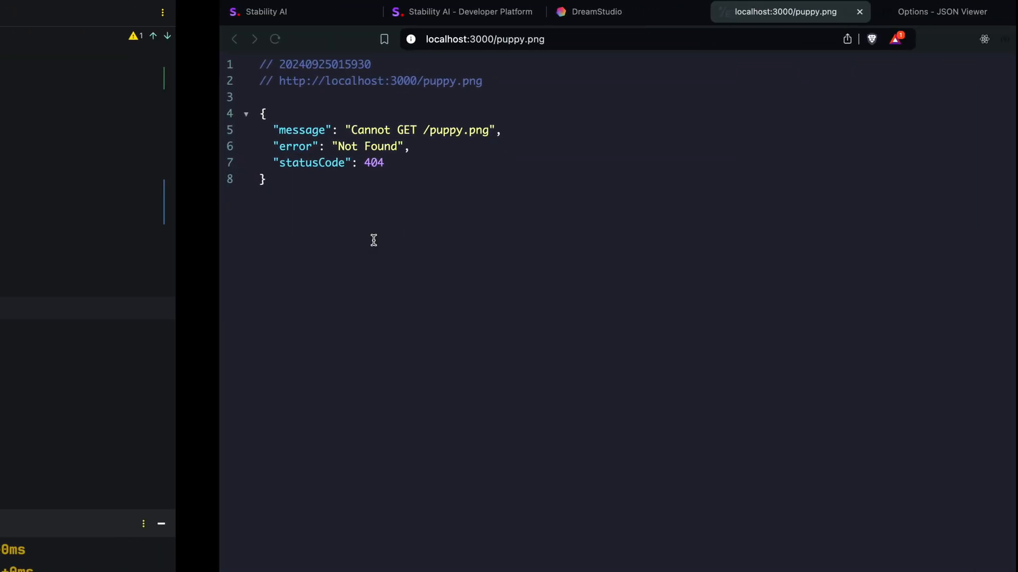
# - Reload the puppy.png tab in Brave to confirm it still returns 404
pyautogui.click(274, 39)
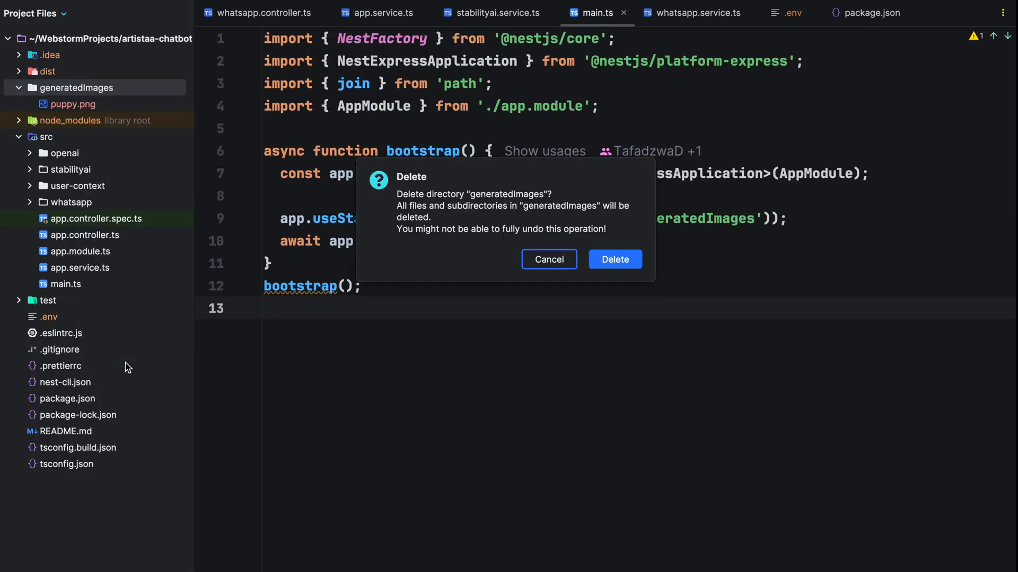
# - Delete the generatedImages folder and start a '// Check if the folder exists' guard in the Stability AI service
pyautogui.click(615, 259)
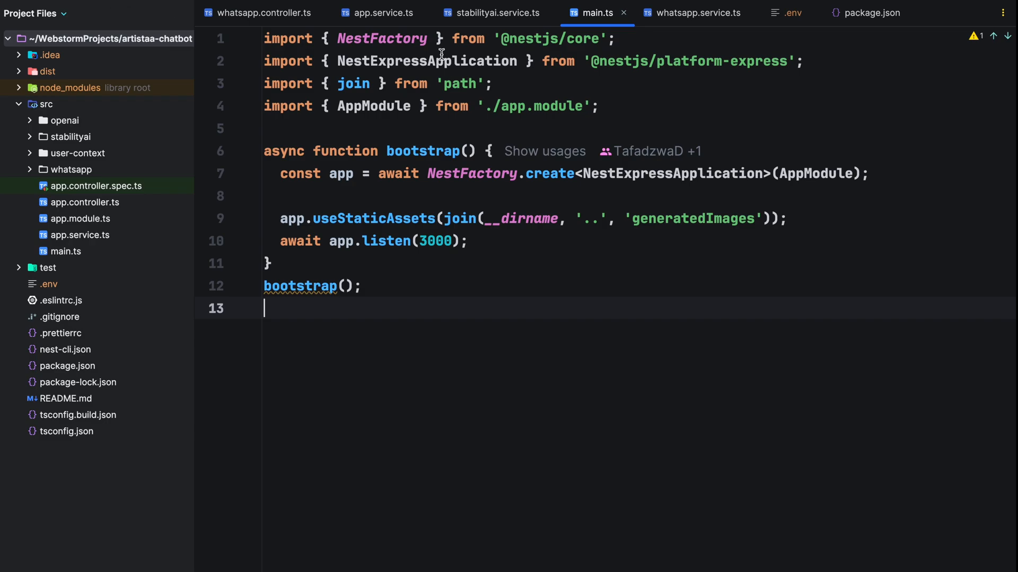
pyautogui.click(494, 13)
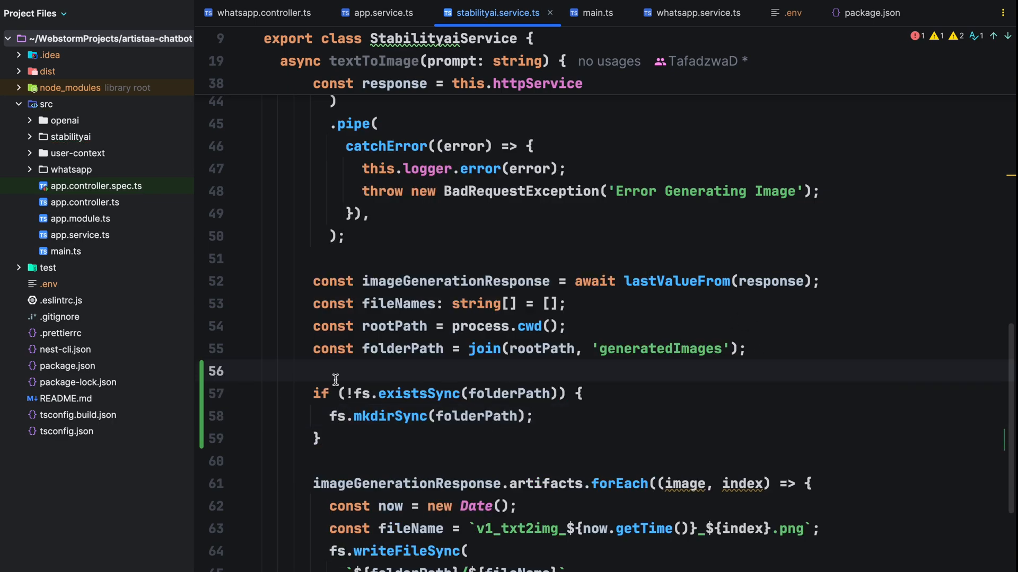
pyautogui.write('// Check if the folder')
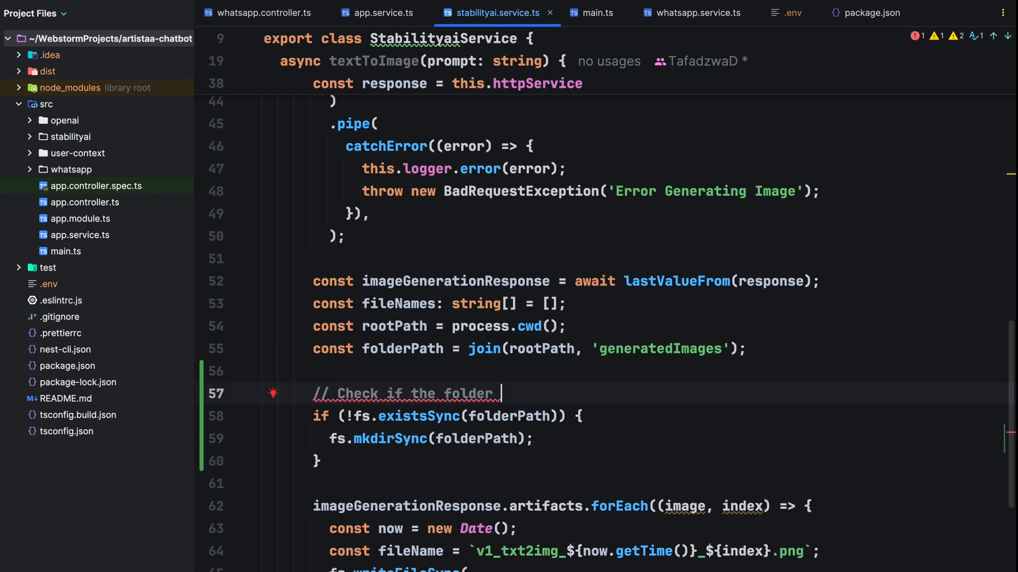
pyautogui.write('exists,')
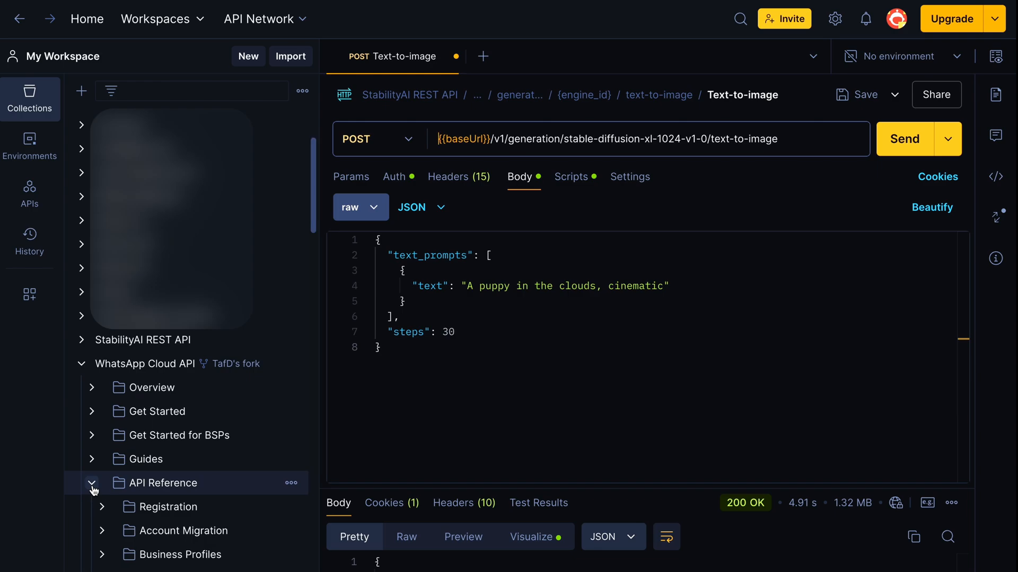
# - Select Send Image Message by URL under API Reference and show its NodeJs Axios code snippet
pyautogui.click(212, 502)
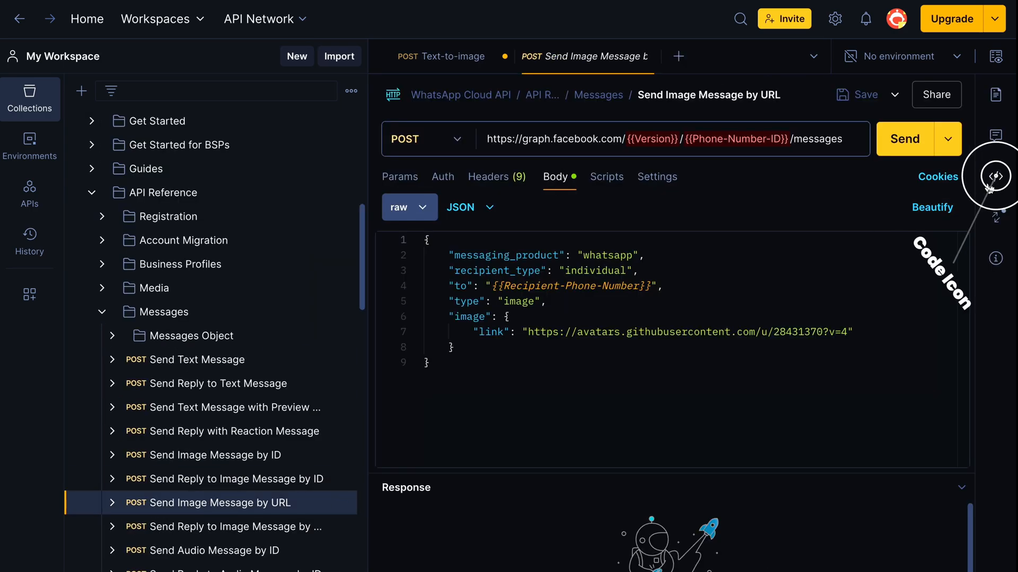
pyautogui.click(997, 176)
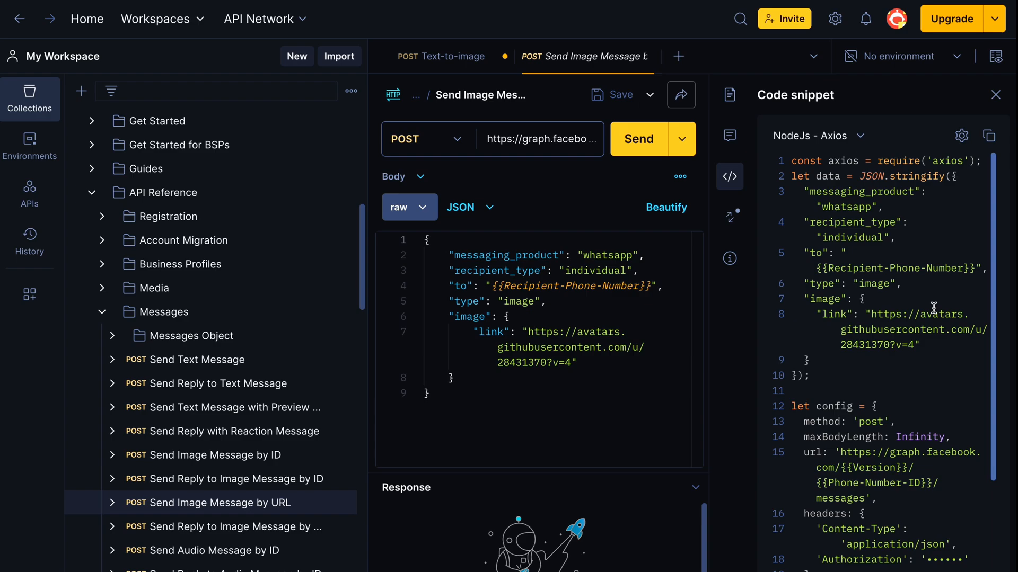
pyautogui.moveTo(933, 271)
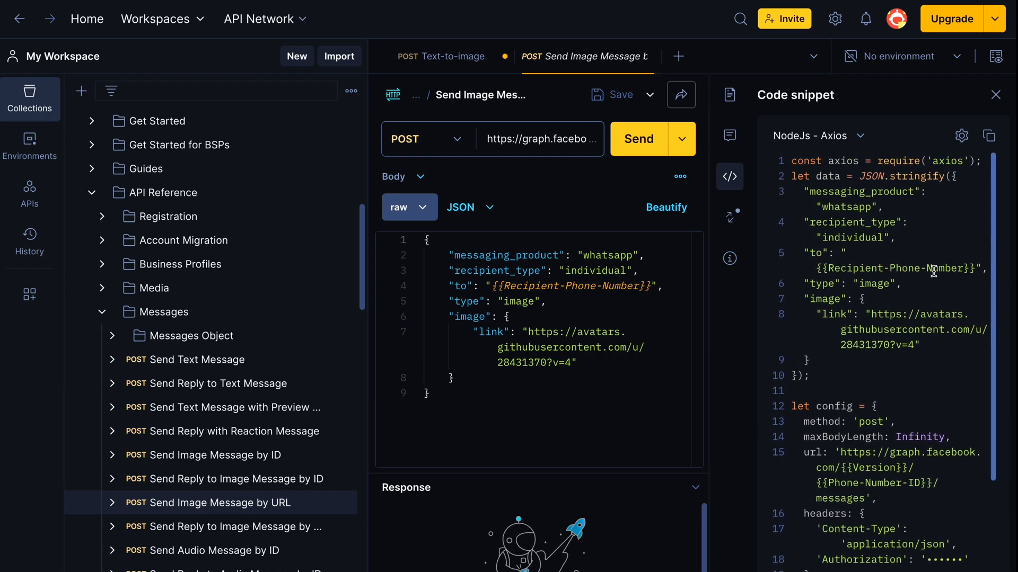
pyautogui.moveTo(786, 213)
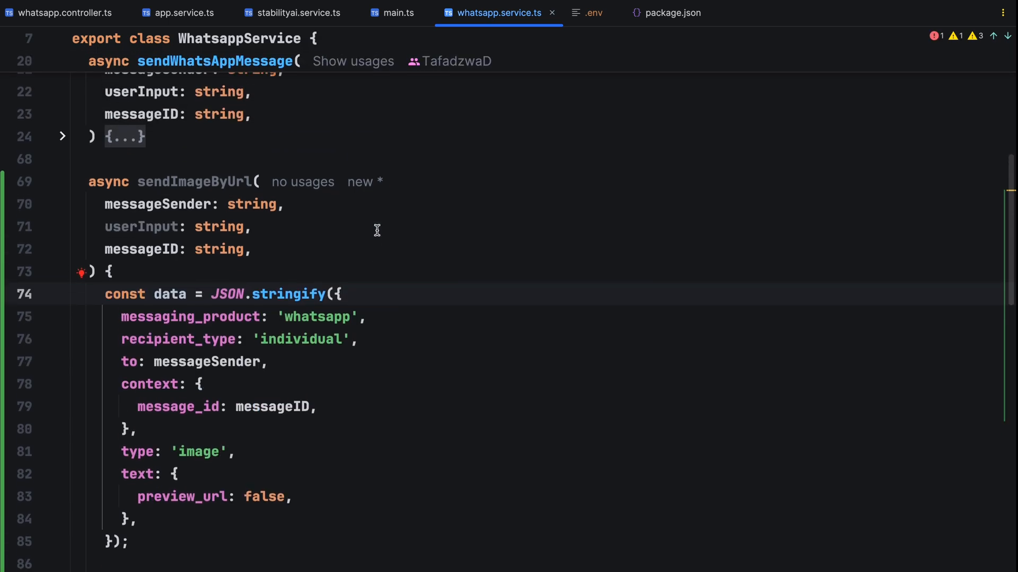
# - Rename userInput to fileName, send an image link, and build imageUrl from `${process.env.SERVER_URL}/${fileName}`
pyautogui.doubleClick(140, 231)
pyautogui.write('fileName')
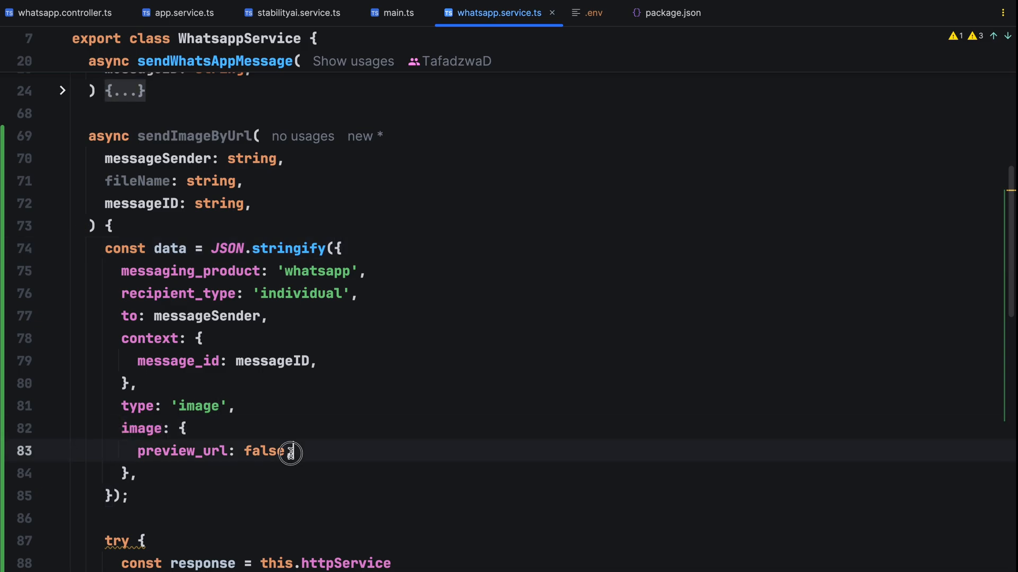
pyautogui.write('link:')
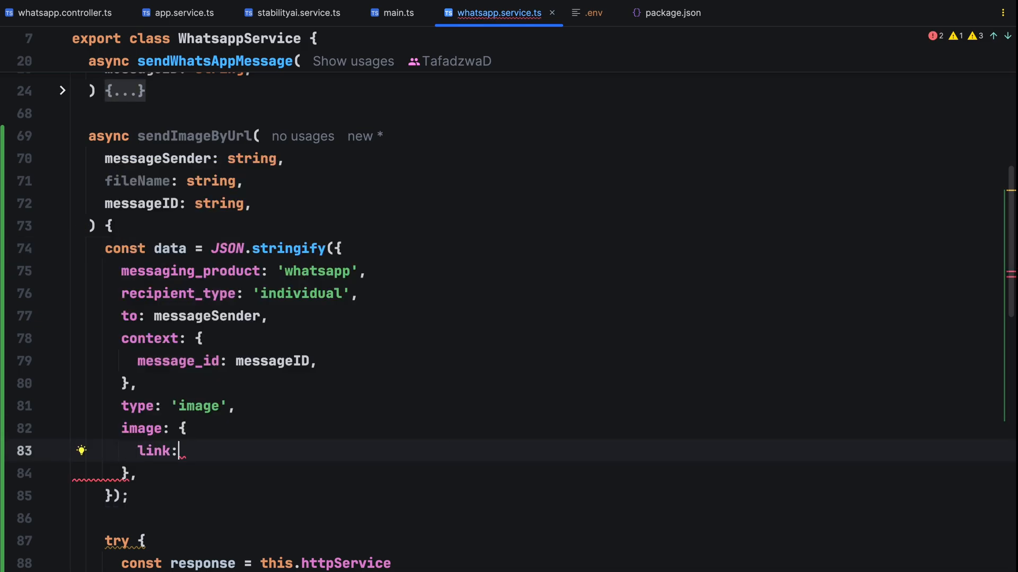
pyautogui.write('const imageUrl = `${process.env.}`')
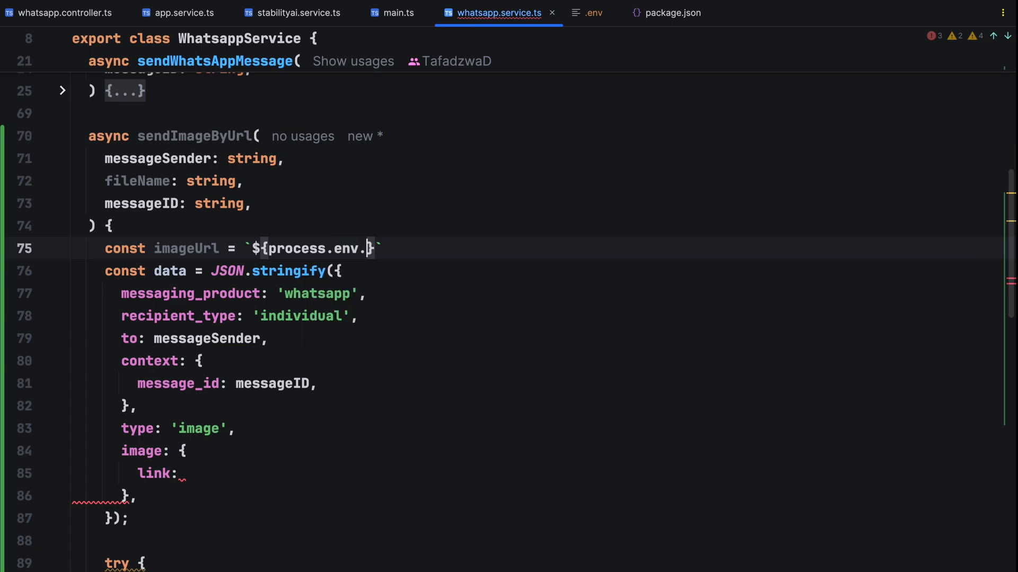
pyautogui.write('SERVER_URL}/${fileName}`;')
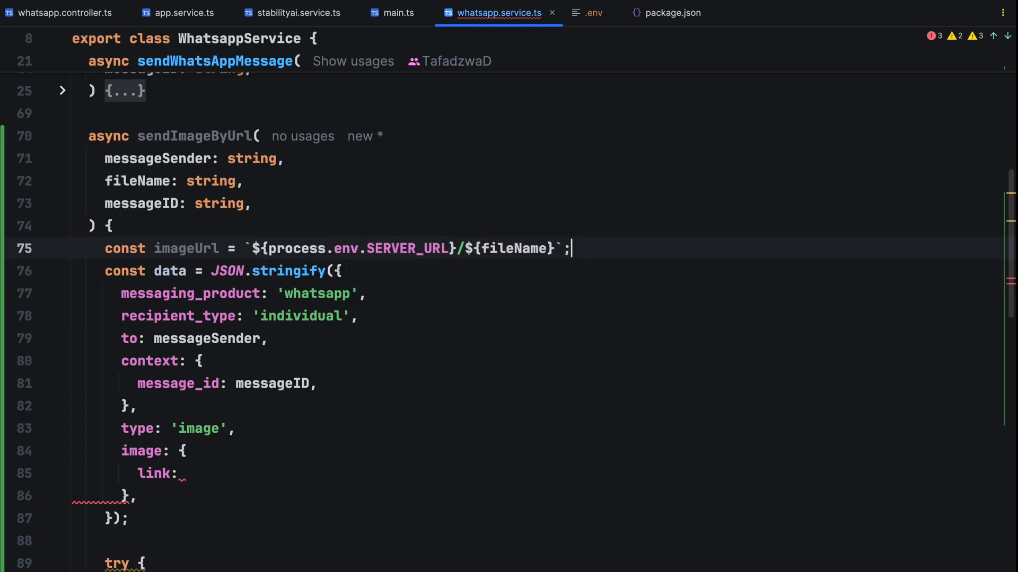
pyautogui.click(63, 12)
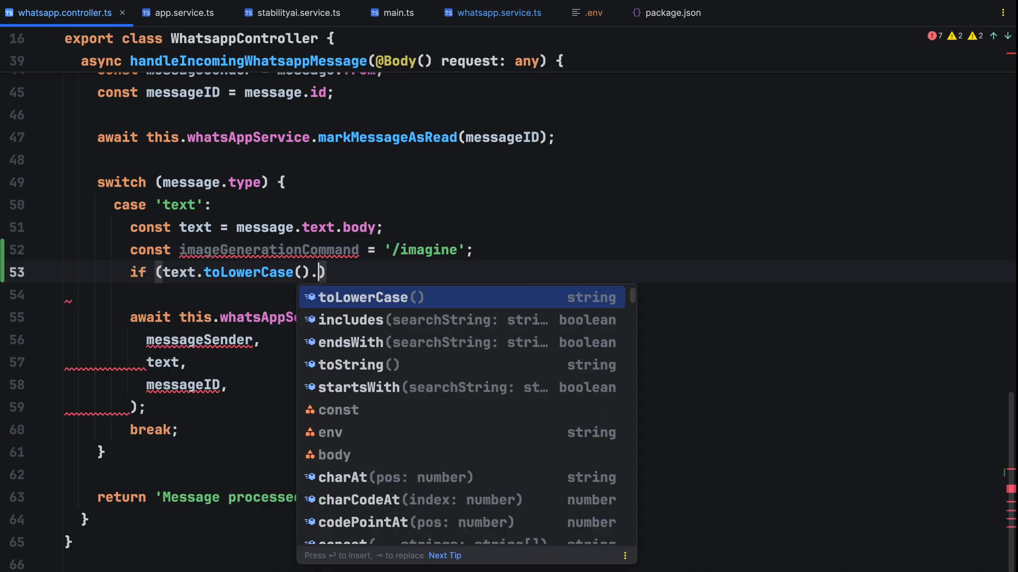
# - Check text.includes('/imagine') and store the textToImage response from the injected StabilityaiService
pyautogui.write("includes('/imagine')")
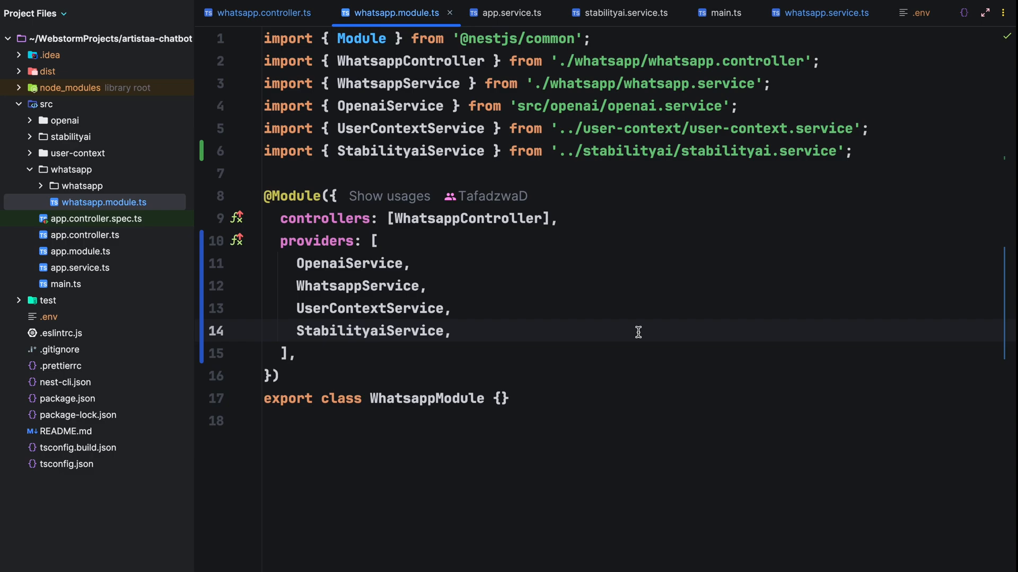
pyautogui.click(263, 13)
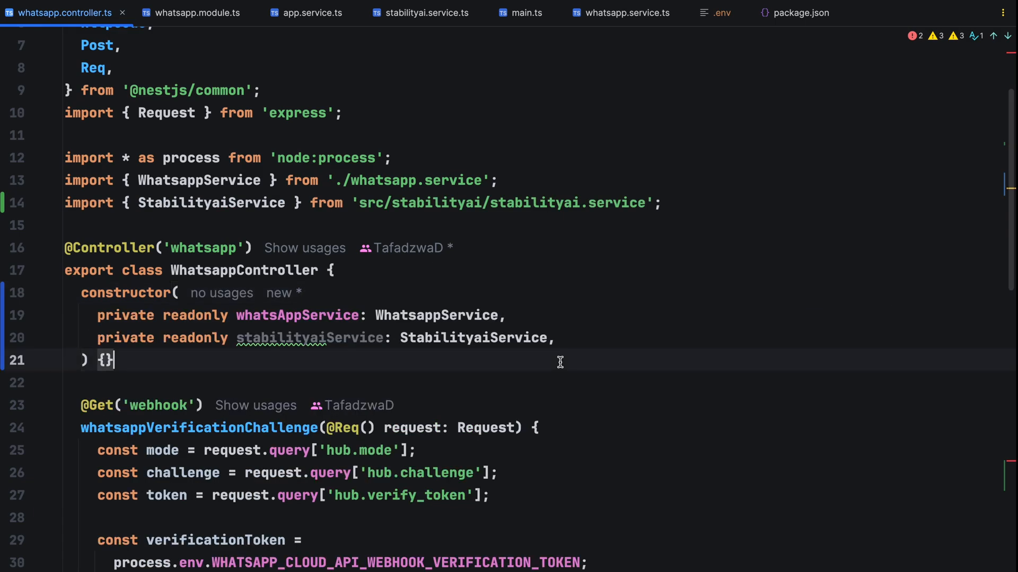
pyautogui.scroll(-3)
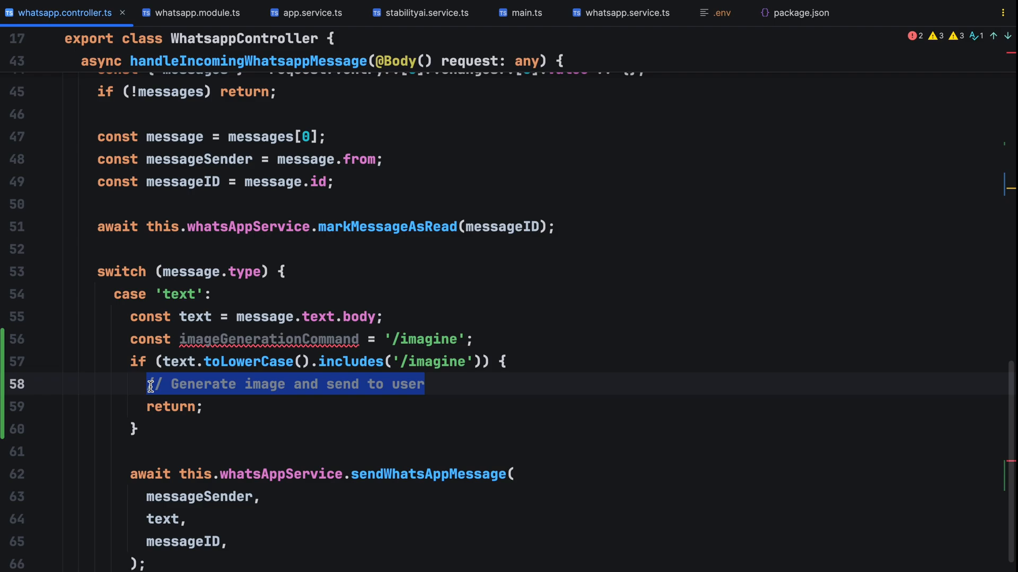
pyautogui.write('const respon')
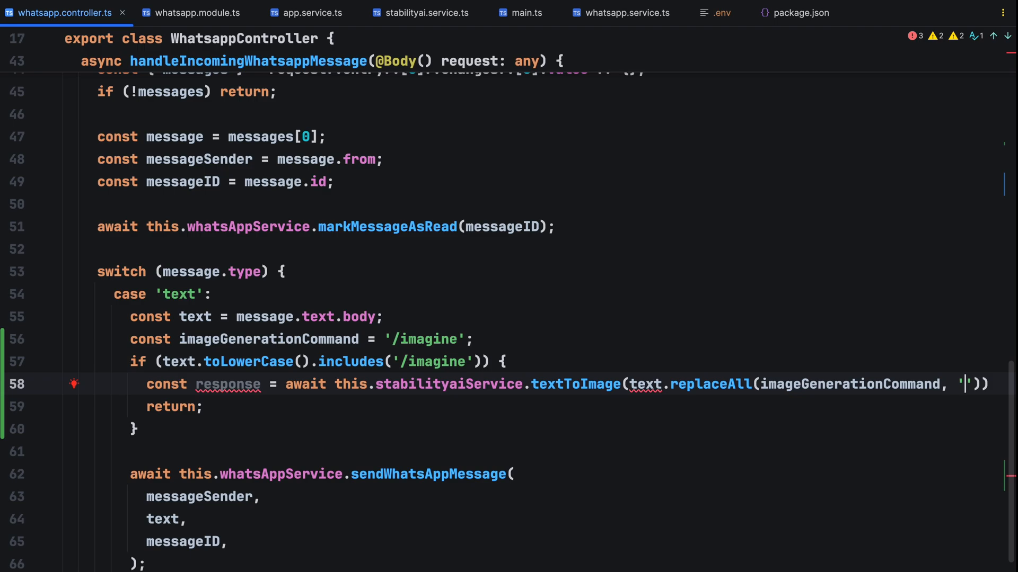
pyautogui.moveTo(649, 380)
pyautogui.write('i')
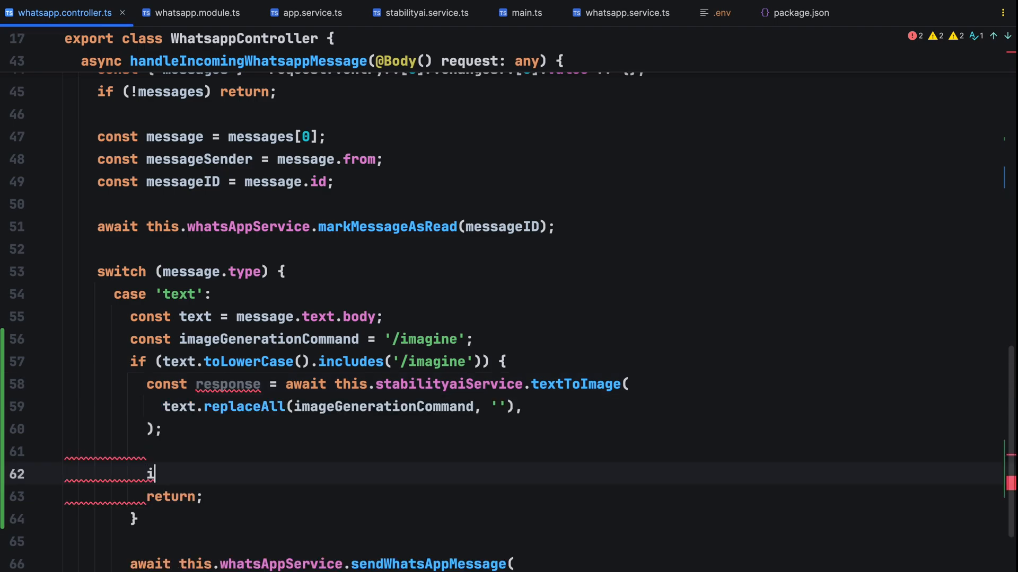
# - Start an if (Array.isArray(...)) check on the image service response
pyautogui.write('f (Ar')
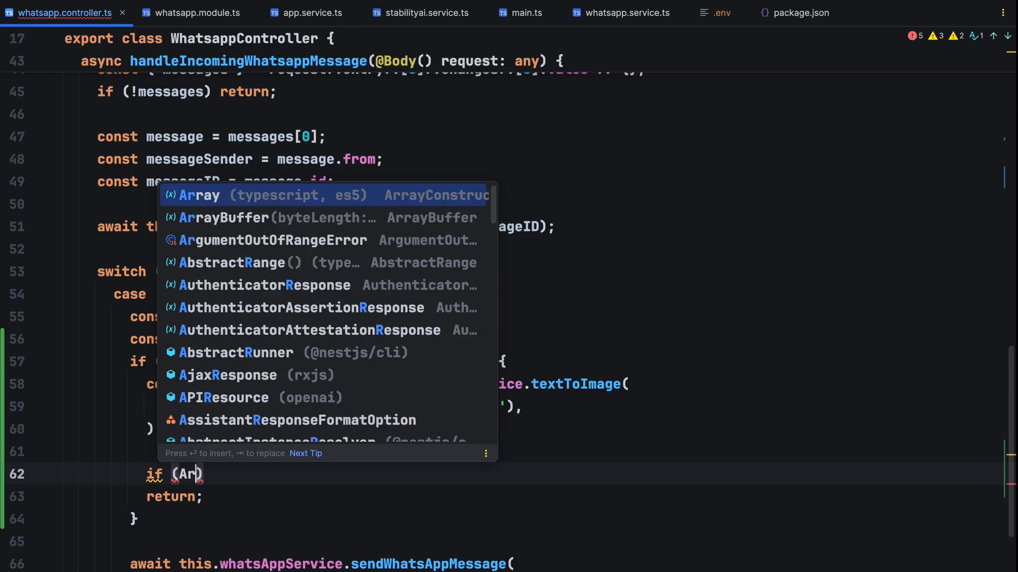
pyautogui.press('Tab')
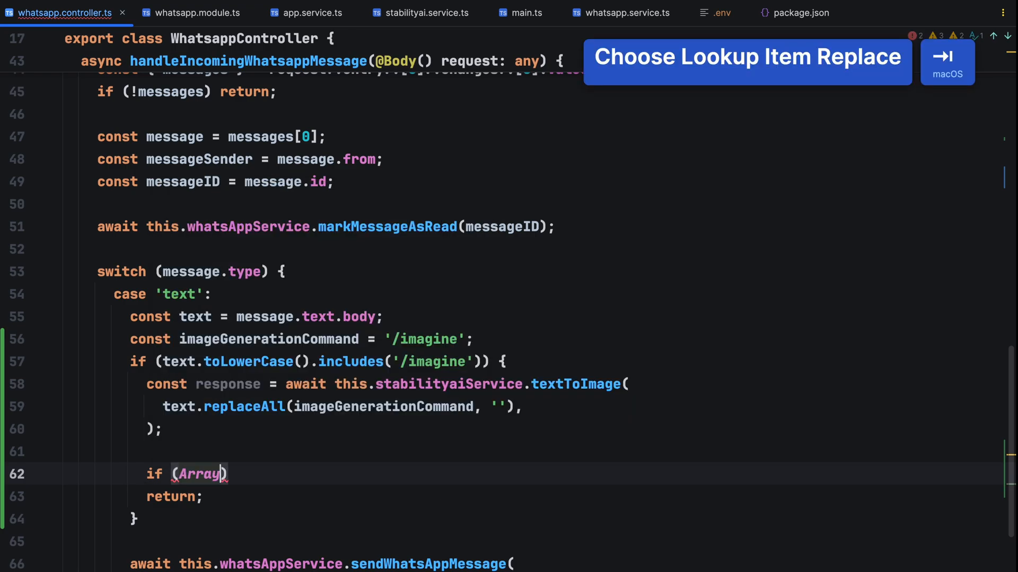
pyautogui.write('isArray()')
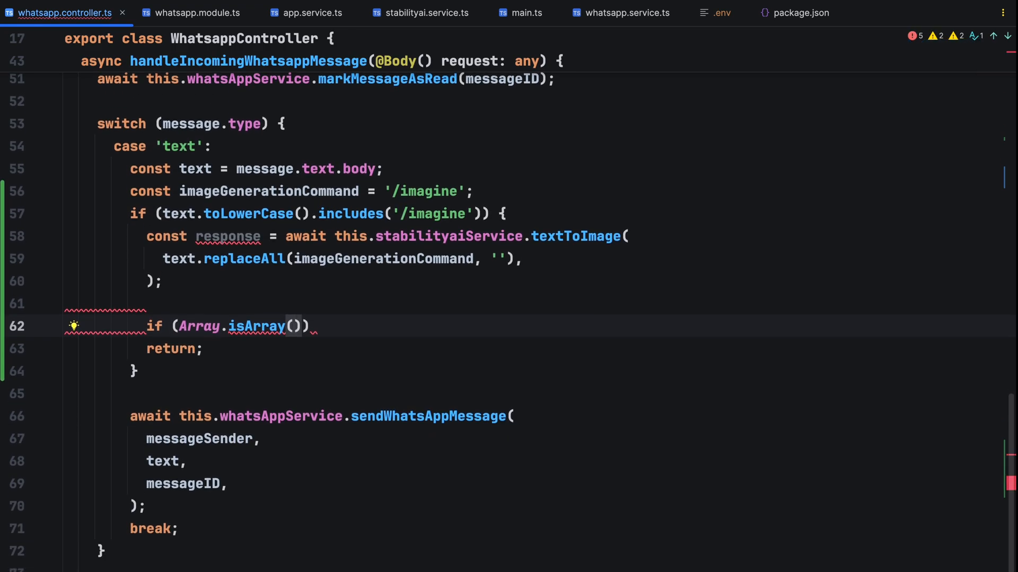
pyautogui.write('a')
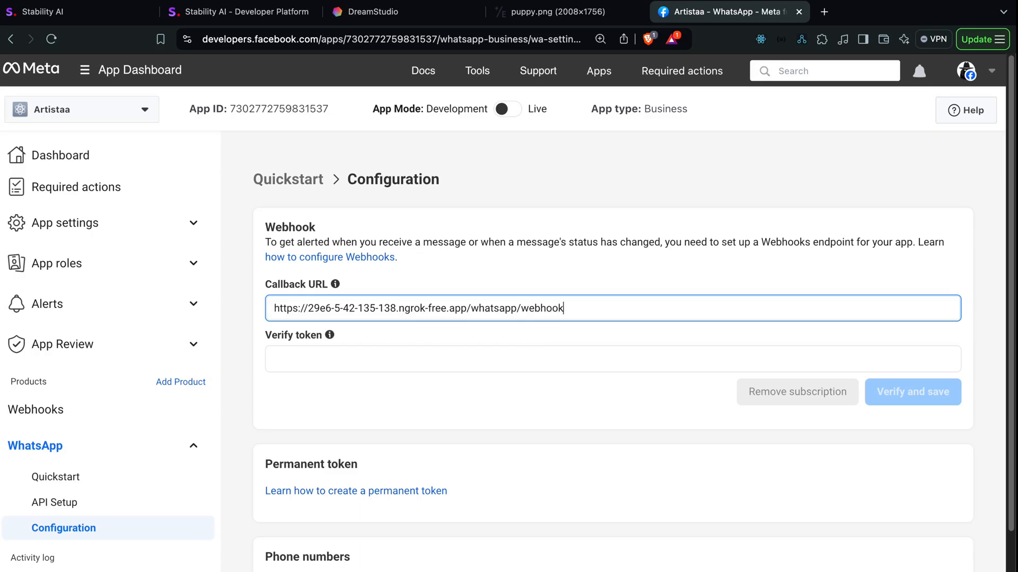
# - Review the webhook Callback URL and send a Test event for the messages field
pyautogui.click(912, 392)
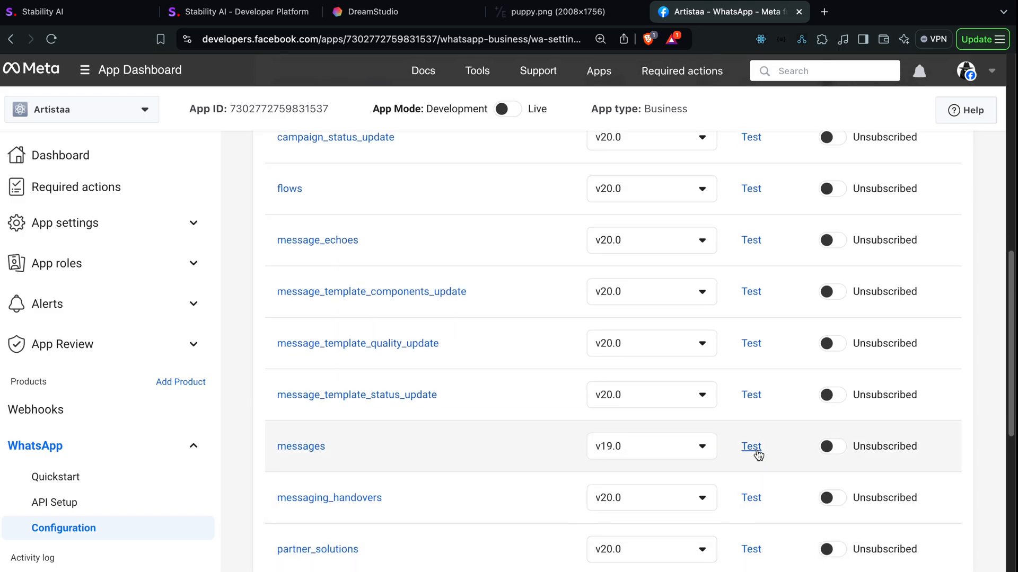
pyautogui.click(832, 446)
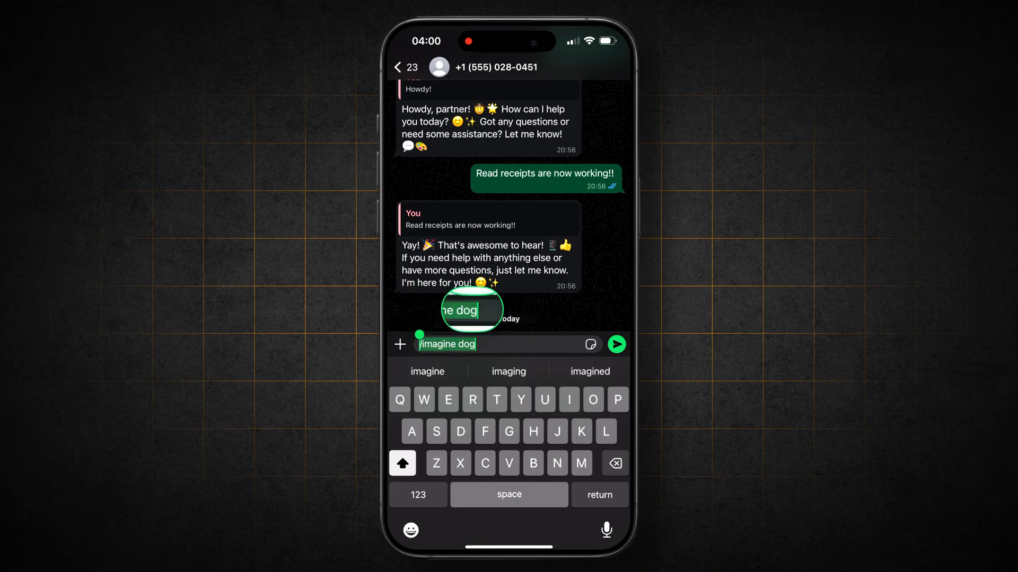
# - Send the '/imagine dog' request and view the generated dog PNG in generatedImages
pyautogui.click(616, 344)
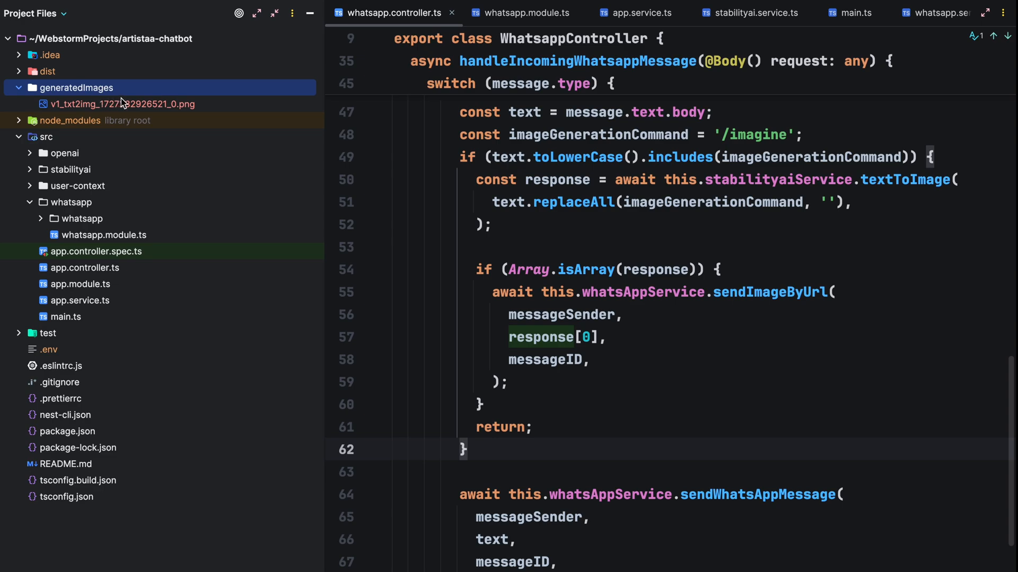
pyautogui.doubleClick(122, 104)
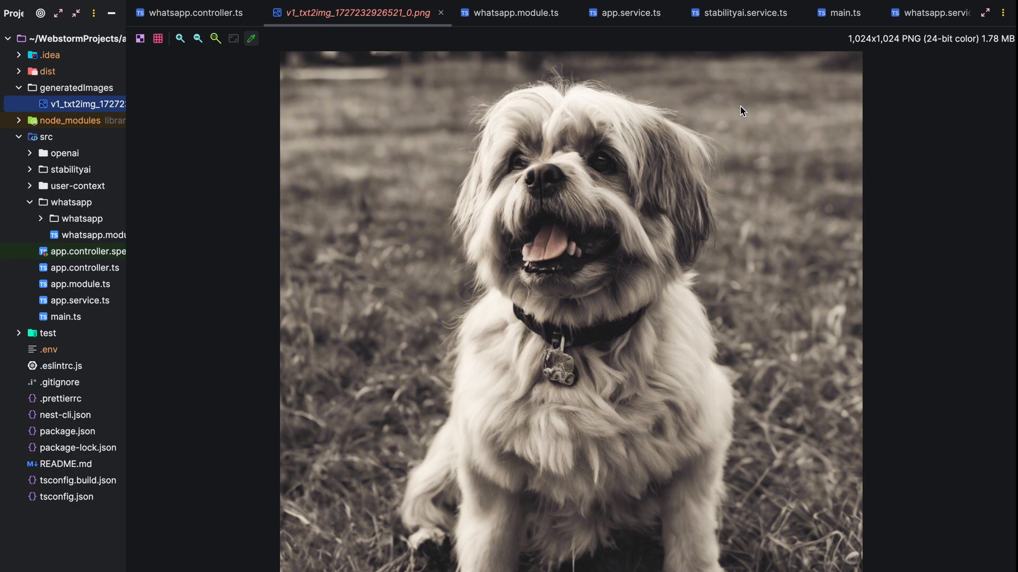
# - Point the image link at imageUrl and add SERVER_URL with the ngrok address in .env
pyautogui.click(926, 11)
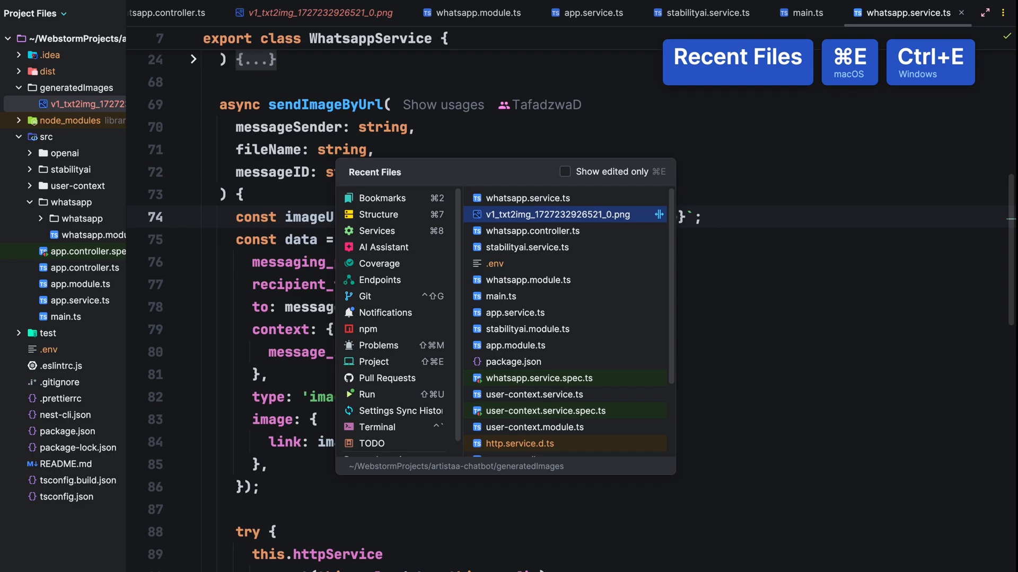
pyautogui.click(494, 263)
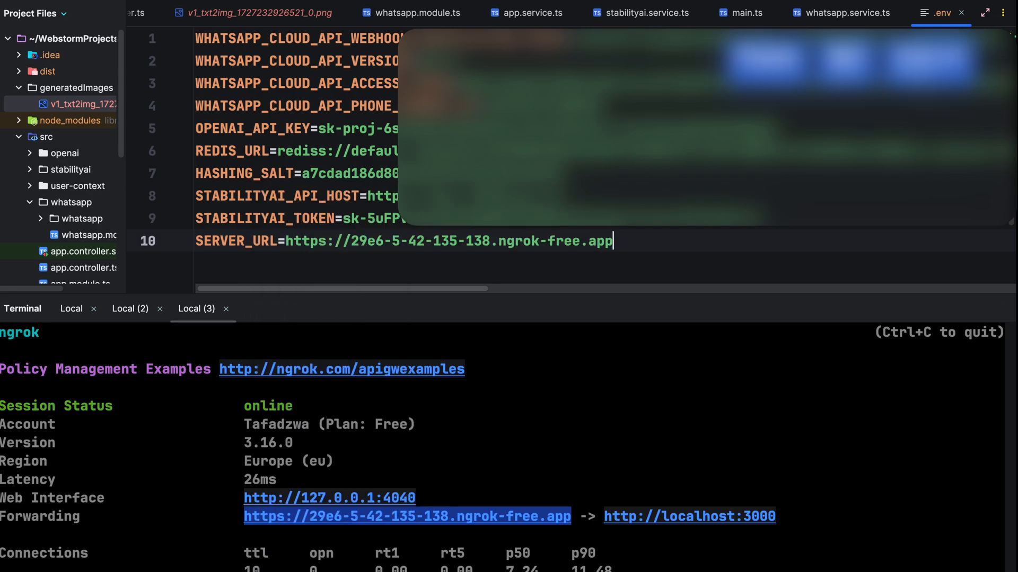
pyautogui.click(130, 308)
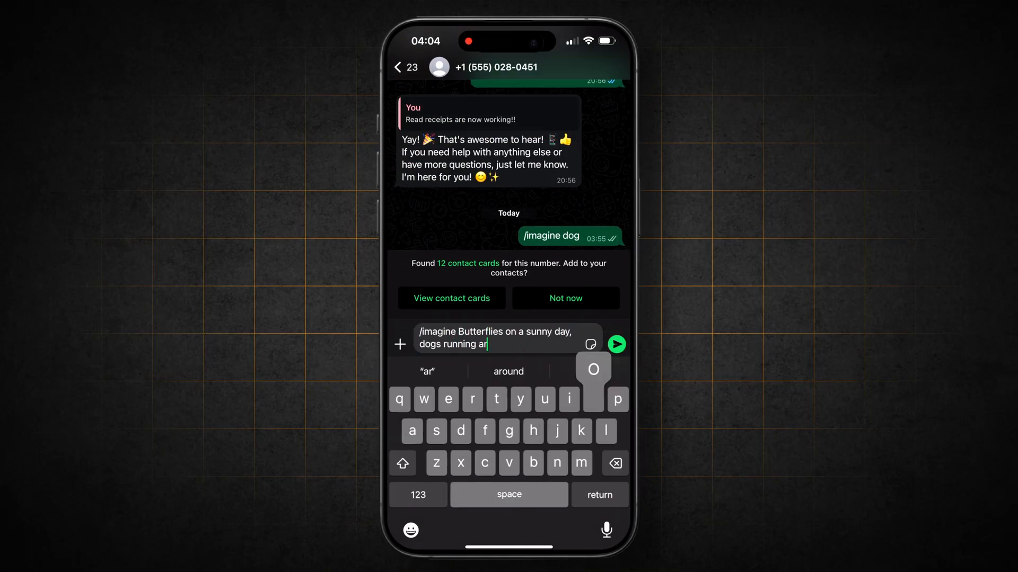
# - Send the butterflies /imagine prompt to the bot and return to the chat
pyautogui.click(617, 343)
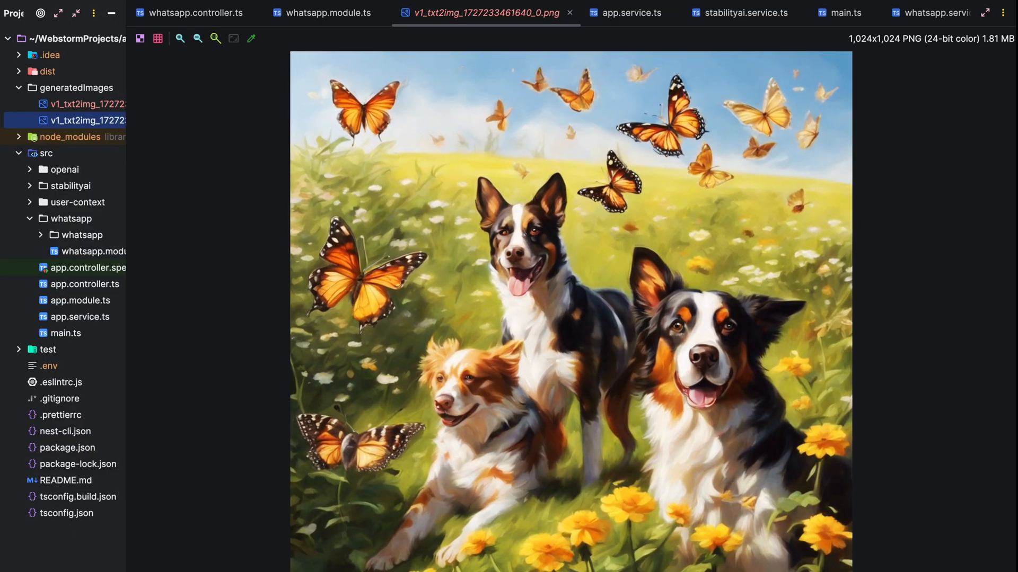
pyautogui.click(624, 13)
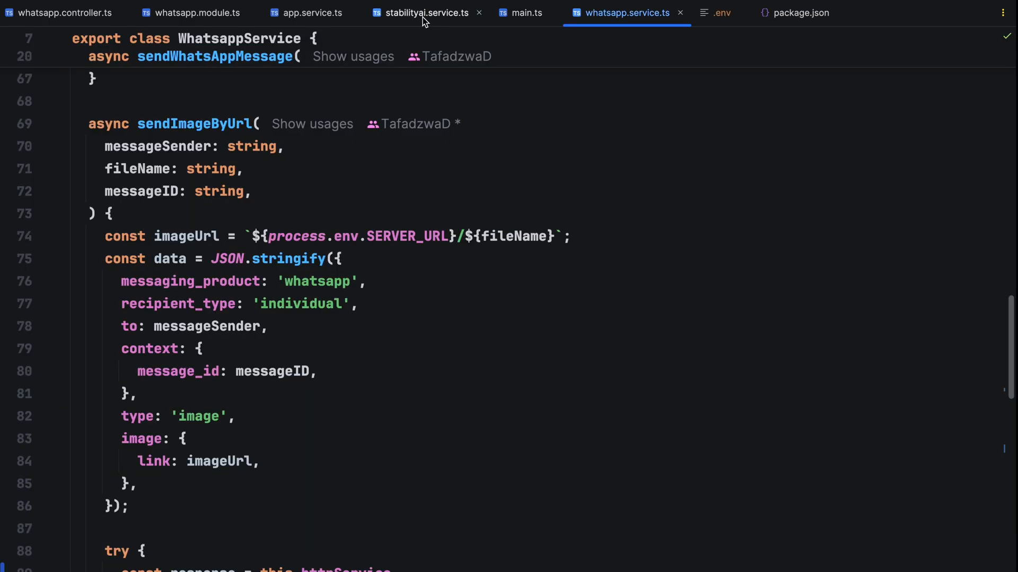
pyautogui.click(426, 12)
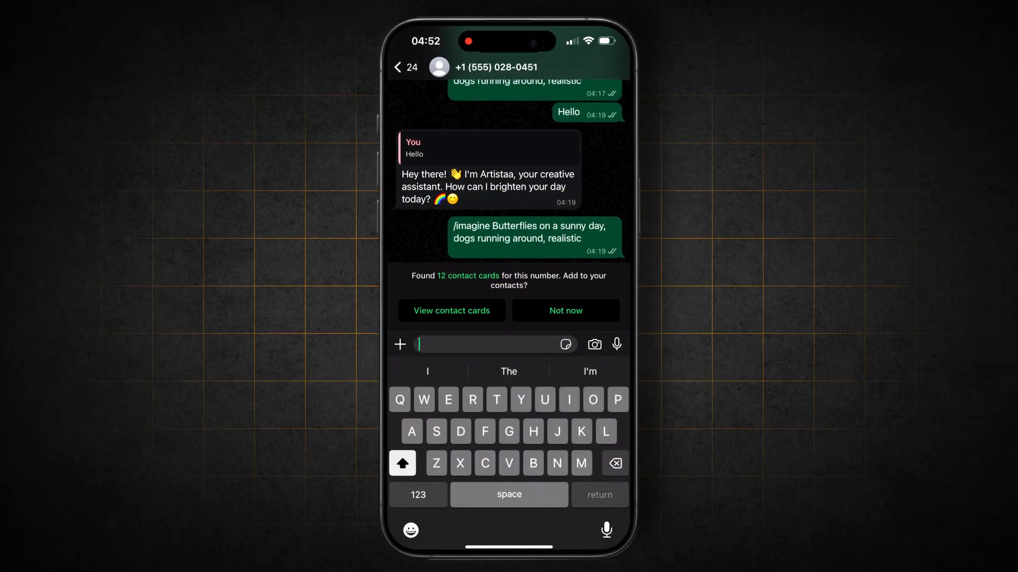
# - Send '/imagine A serene sunset over a calm ocean...' and receive the generated sailboat image
pyautogui.write('/imagine A serene sunset over a calm ocean, with vibrant shades of orange, pink, and purple blending into the sky. Gentle waves reflect the color of the sky, while a sailboat')
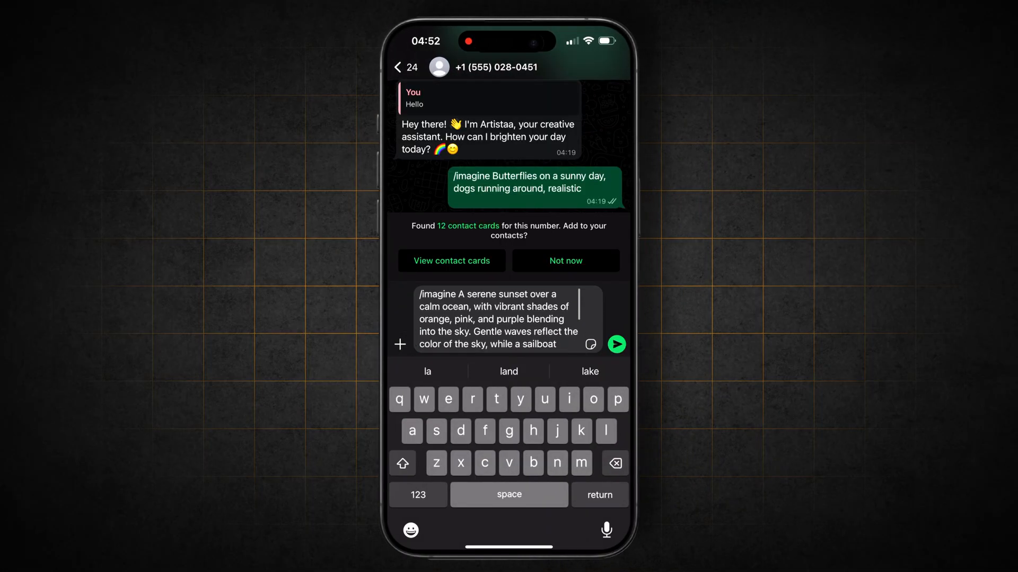
pyautogui.click(617, 343)
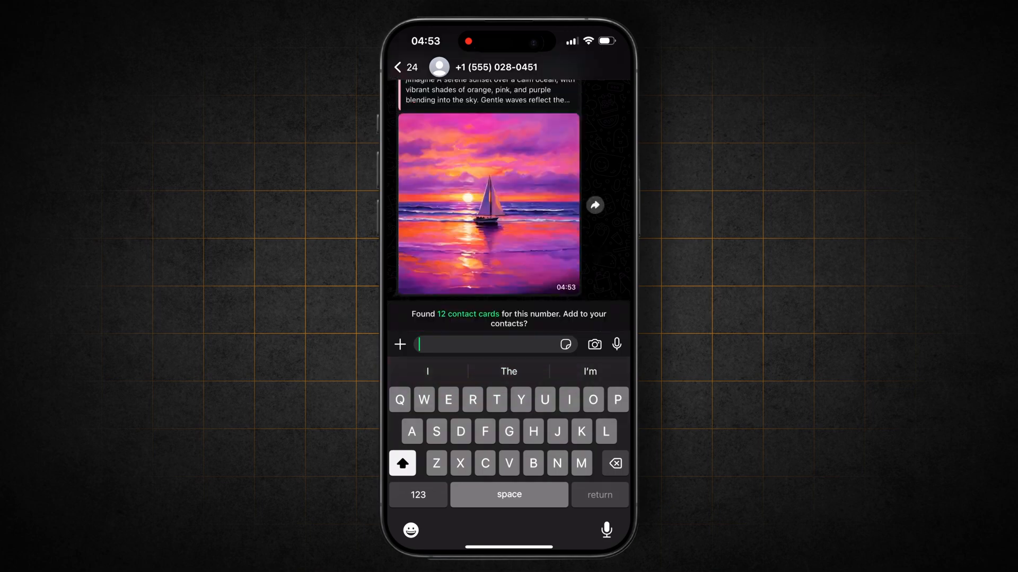
pyautogui.click(487, 208)
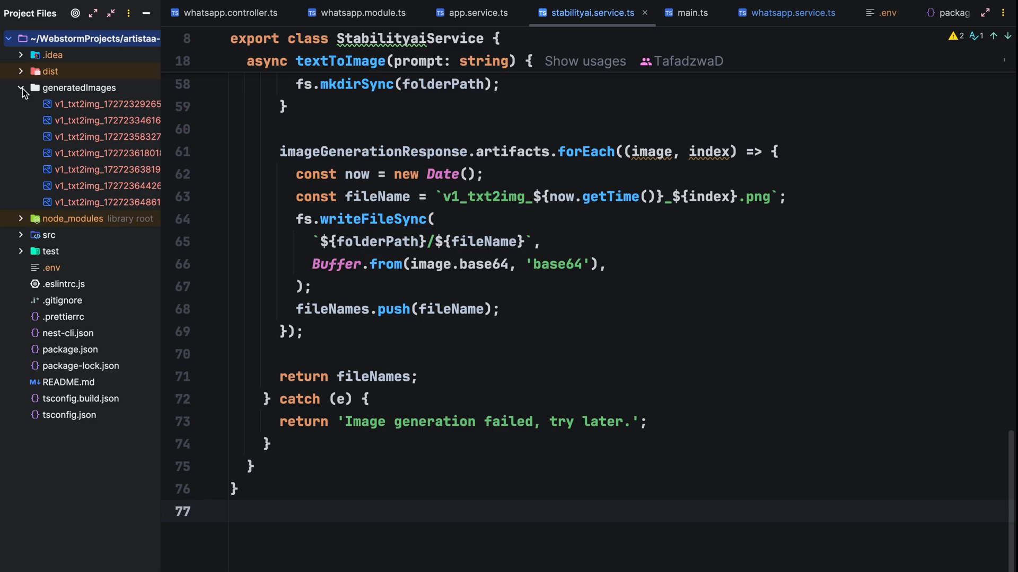
# - Delete the generatedImages folder and add a '# text-to-image files' comment in .gitignore
pyautogui.rightClick(74, 87)
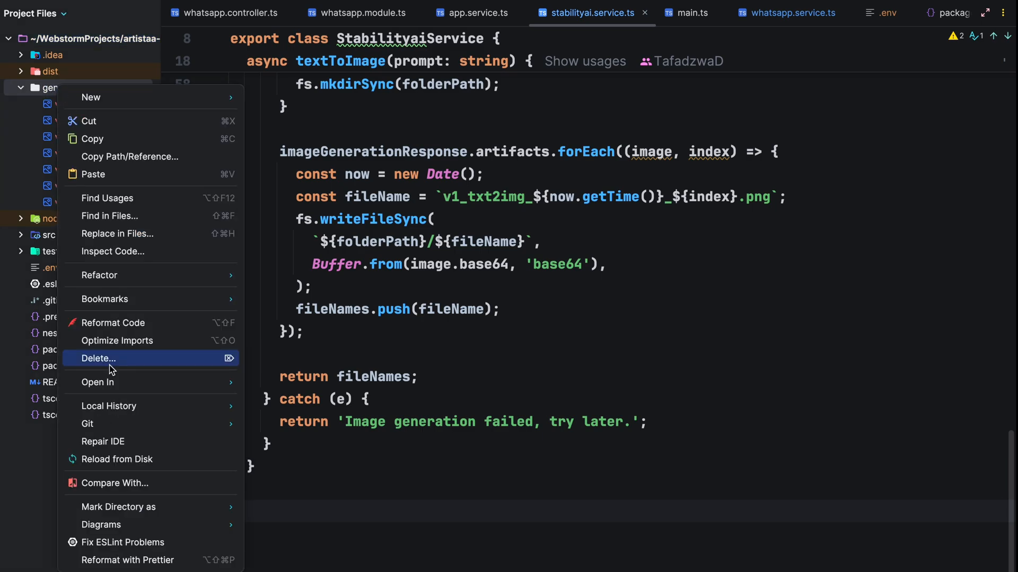
pyautogui.click(98, 358)
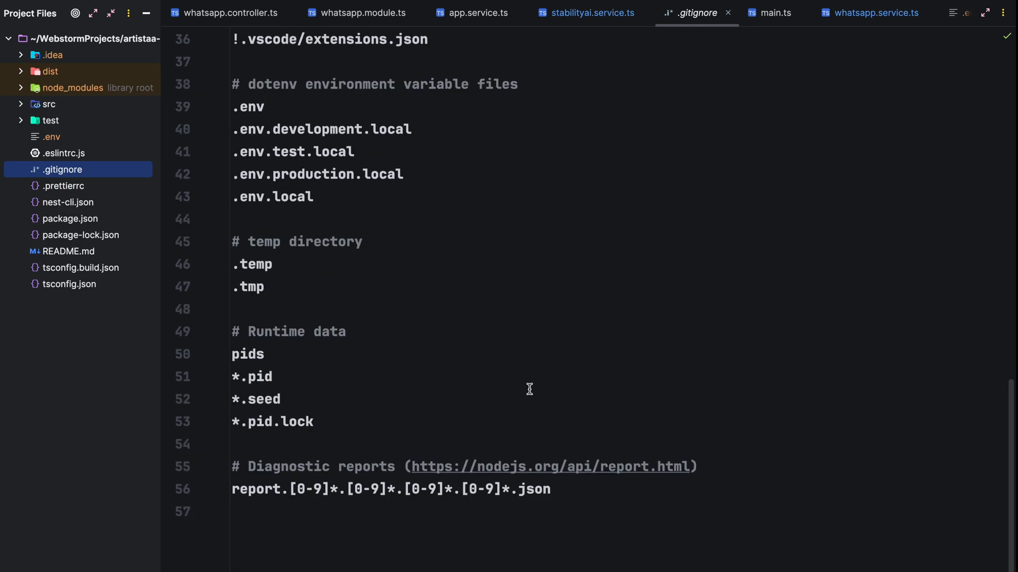
pyautogui.write('# text-to-image files')
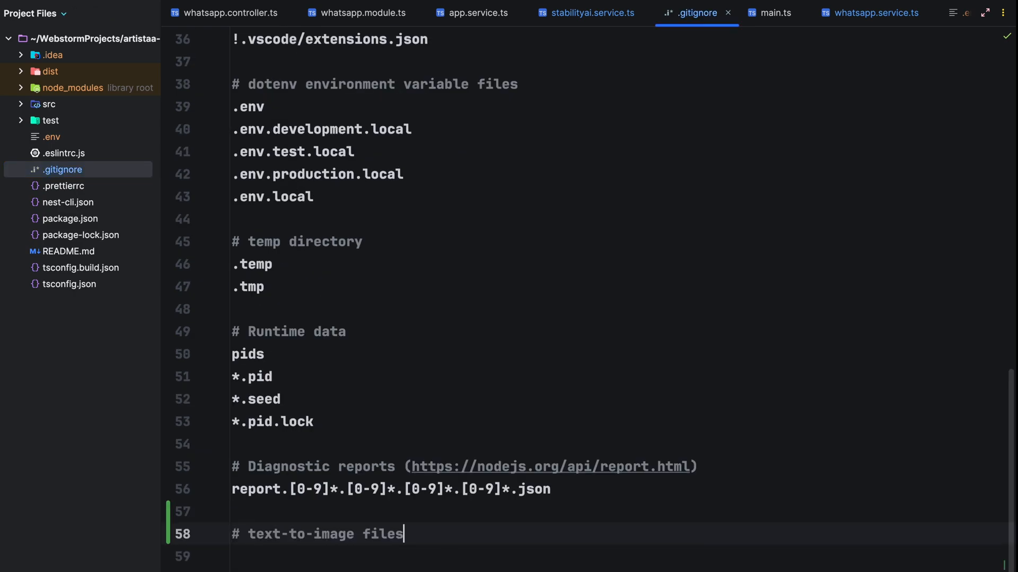